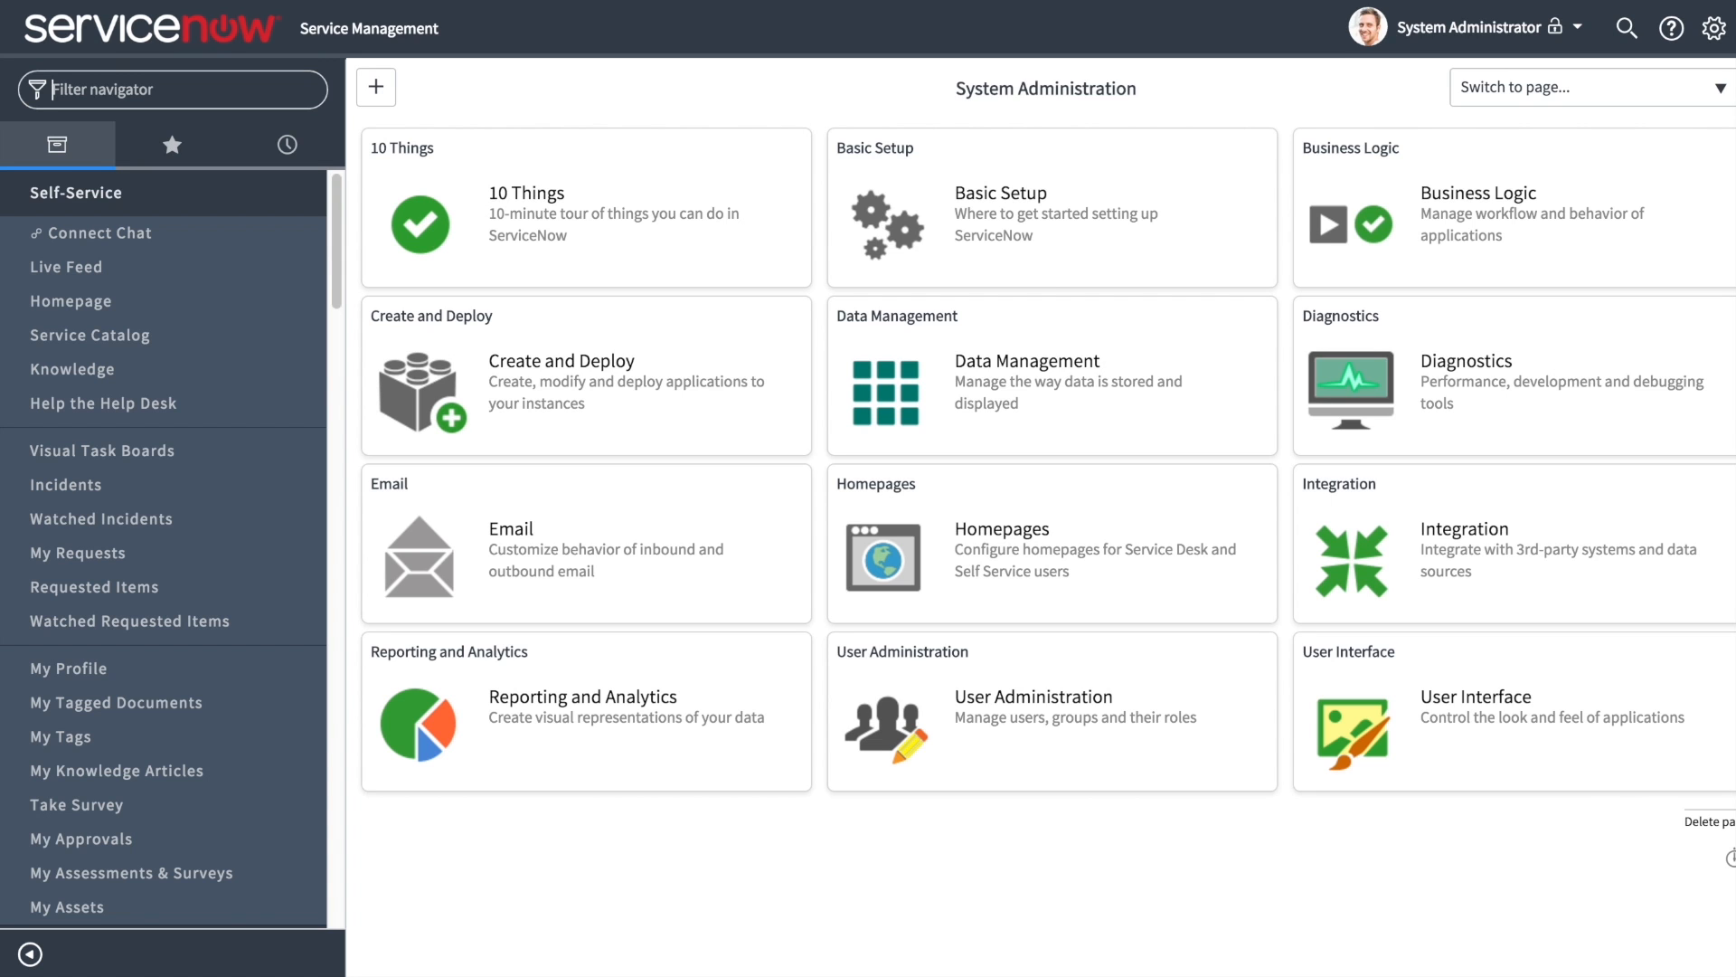
# Filter the navigator with 'busi', list Service Mapping > Business Services, and begin a New record.
pyautogui.write('busi')
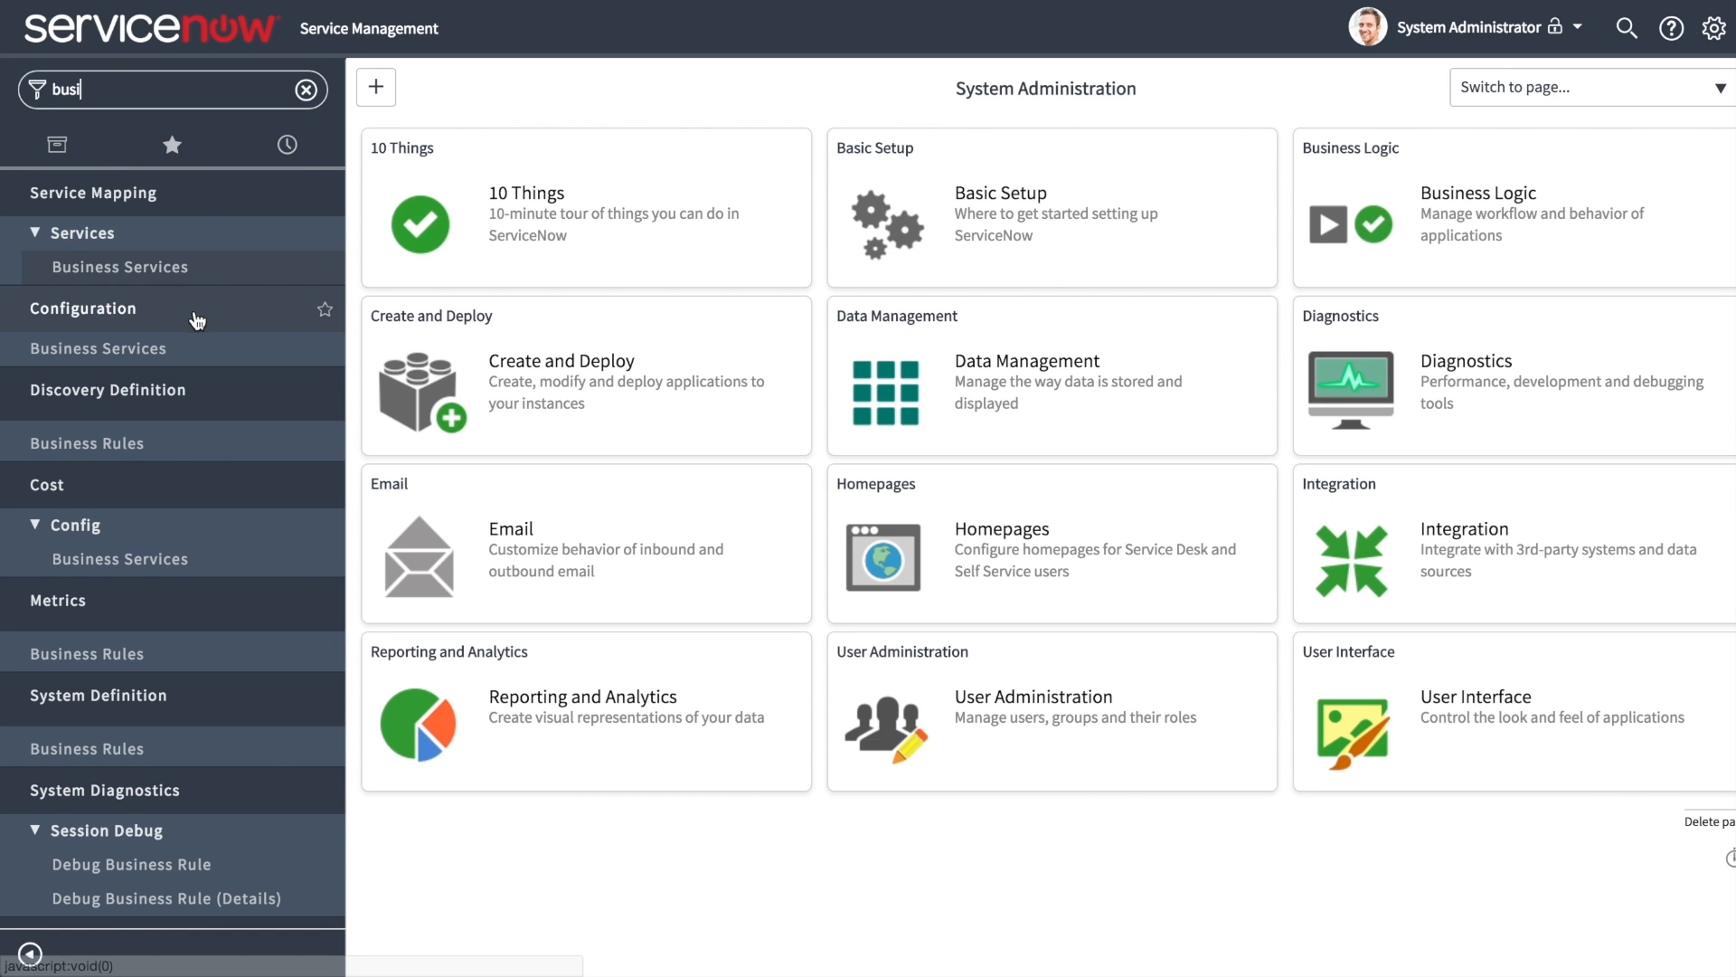
pyautogui.click(120, 267)
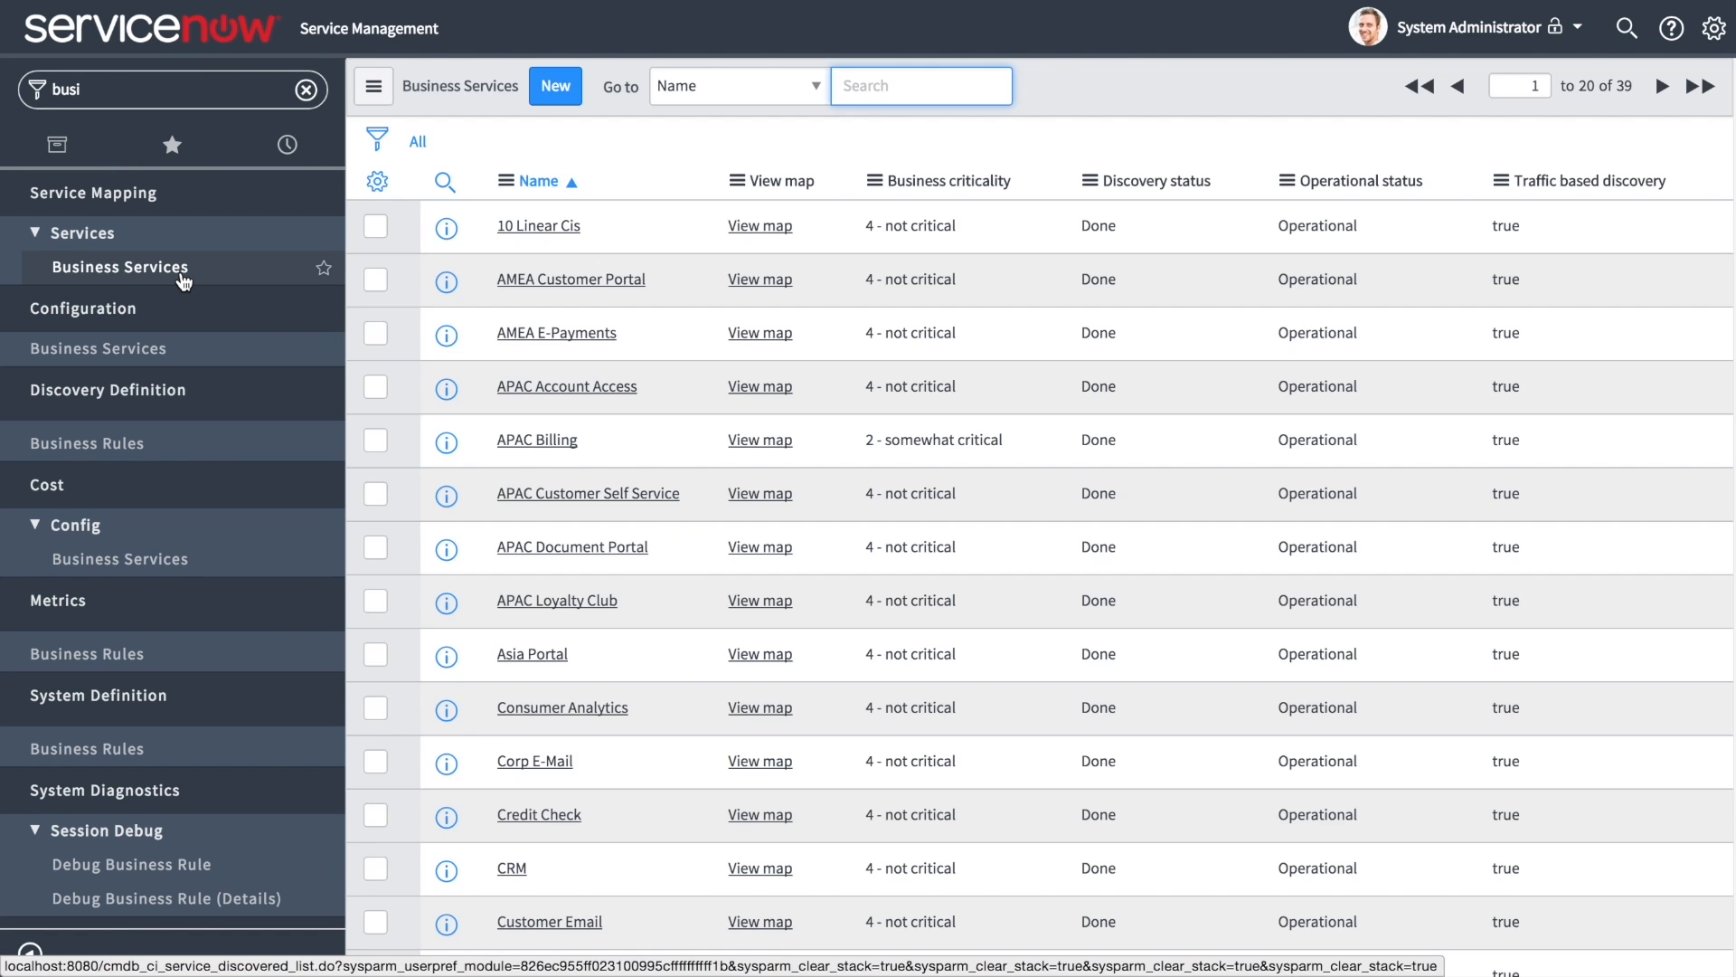
pyautogui.scroll(-3)
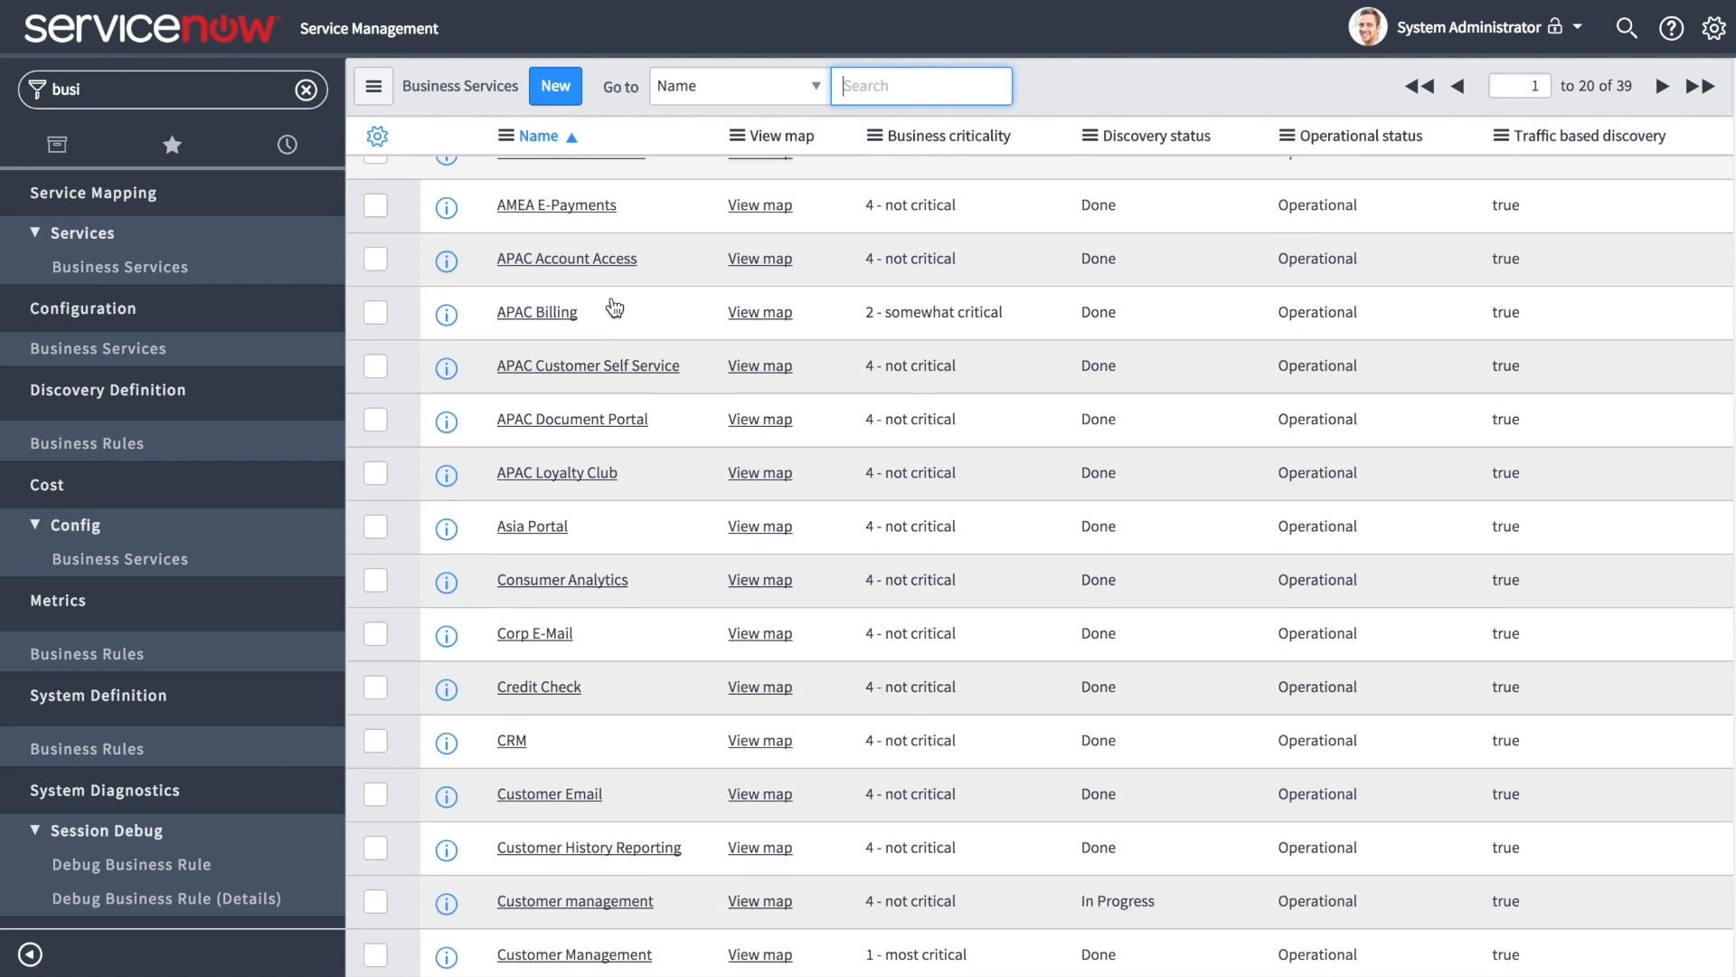
pyautogui.scroll(-3)
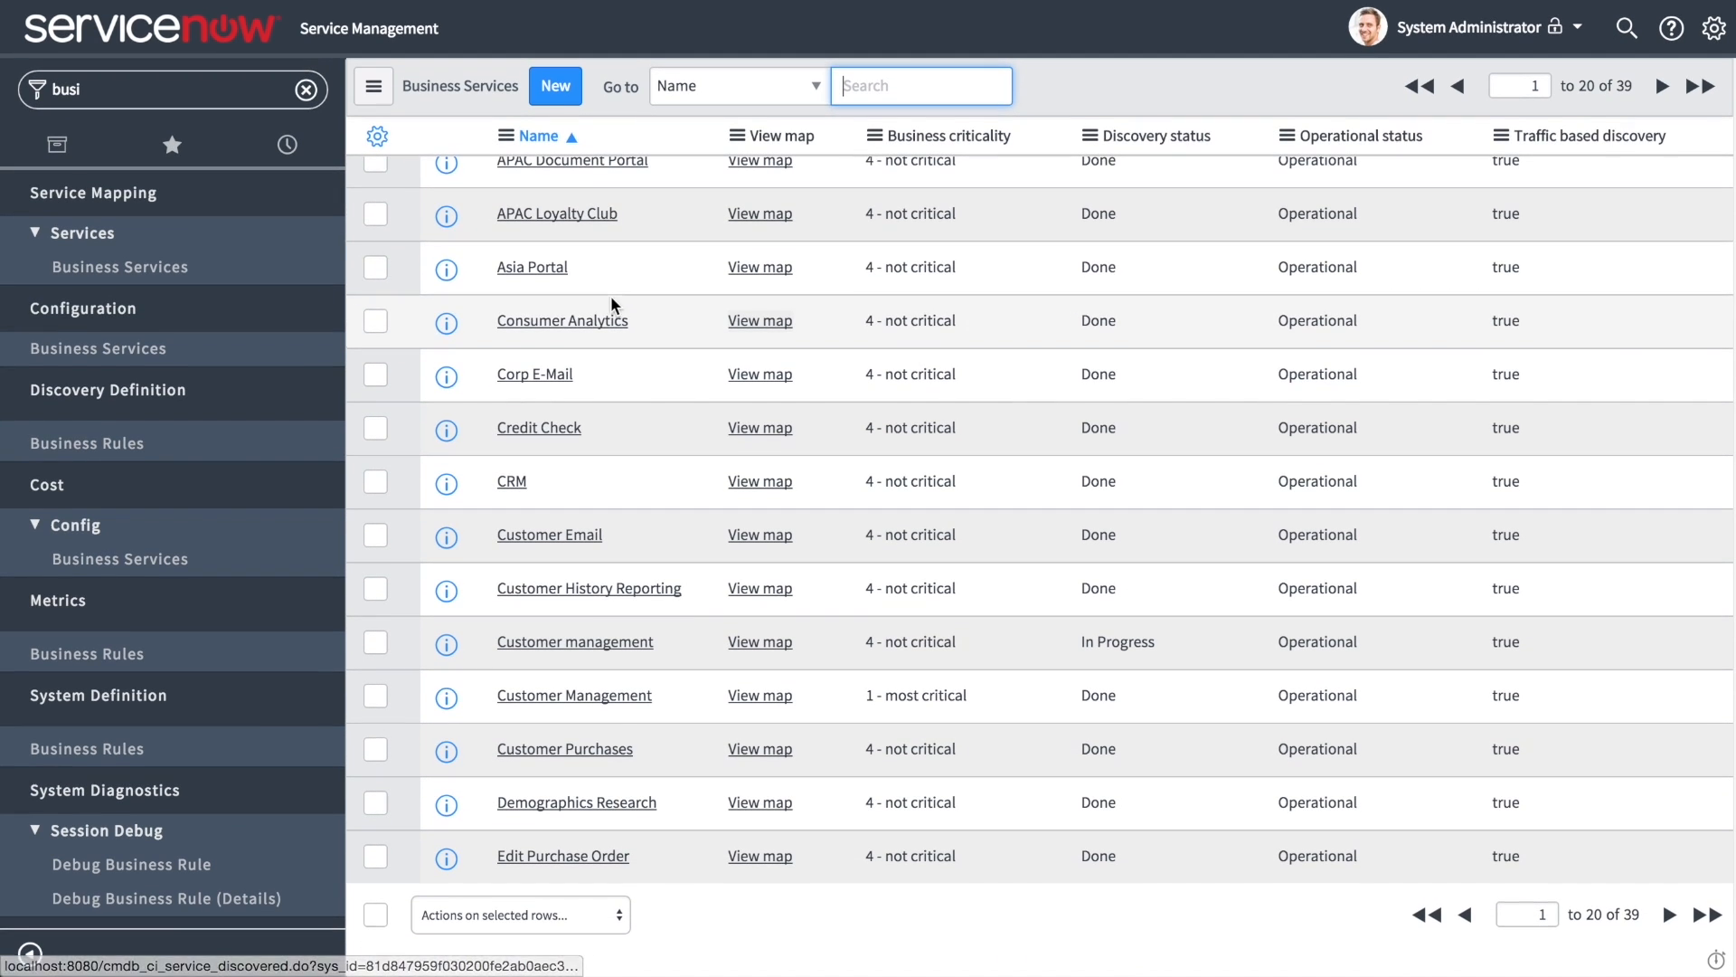
pyautogui.click(554, 85)
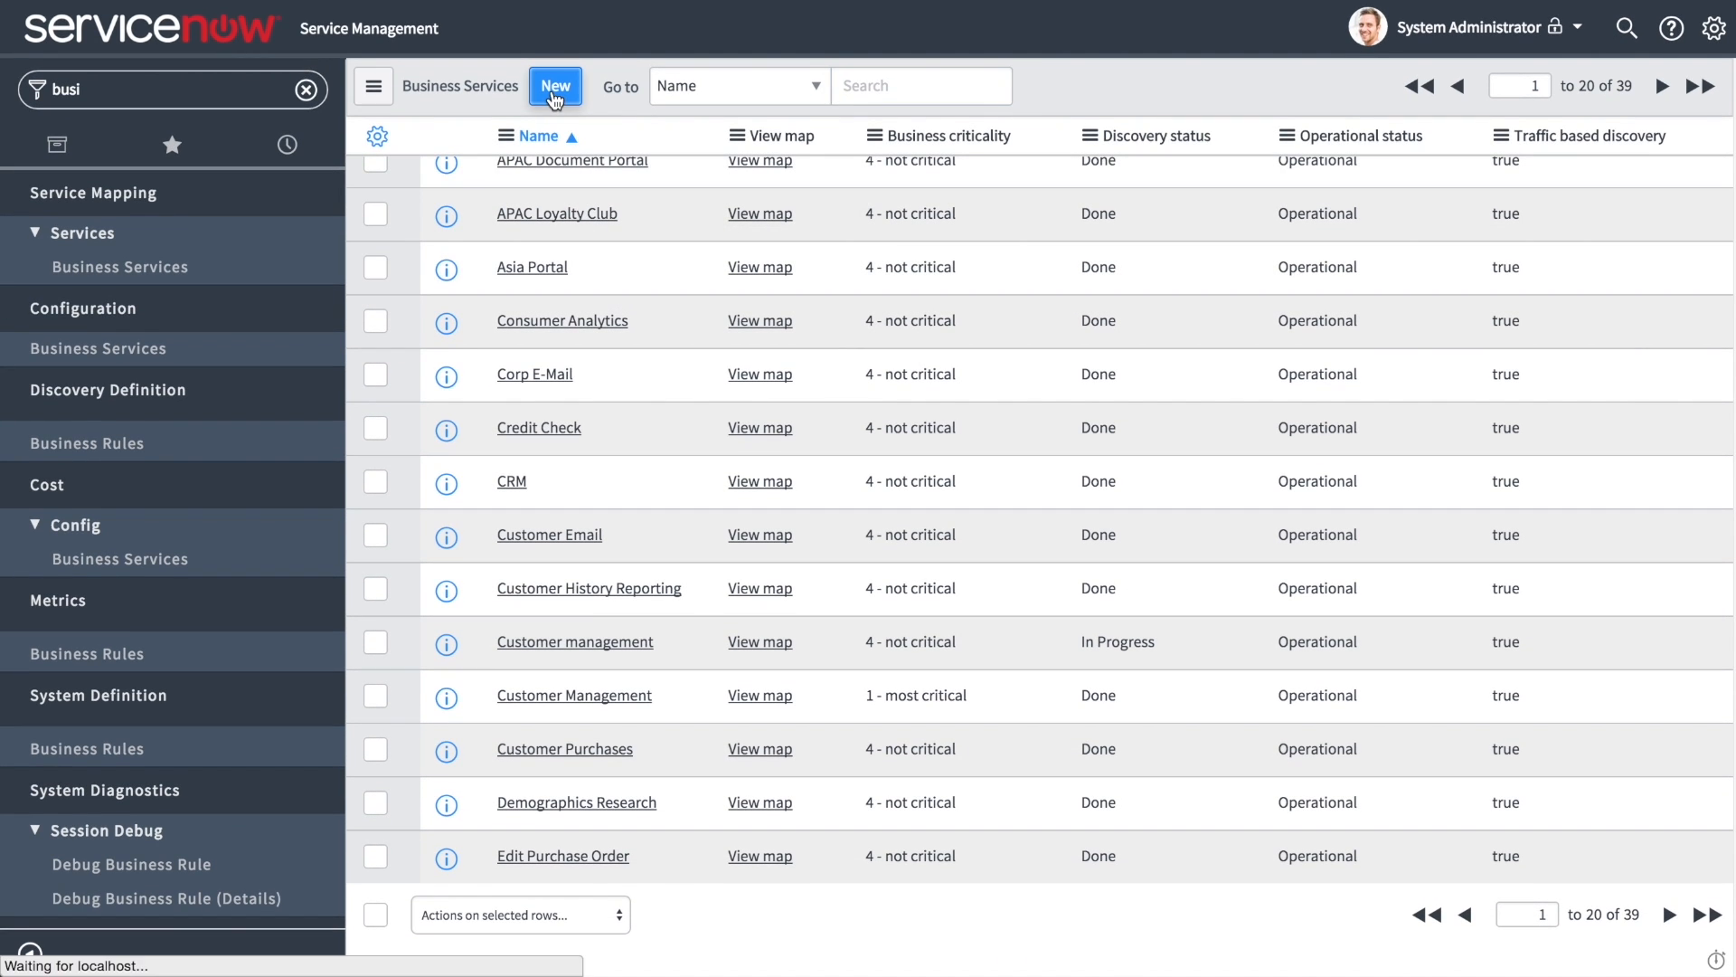
# Name the service 'Customer Managment' and bring the Entry Points related list into view.
pyautogui.click(555, 87)
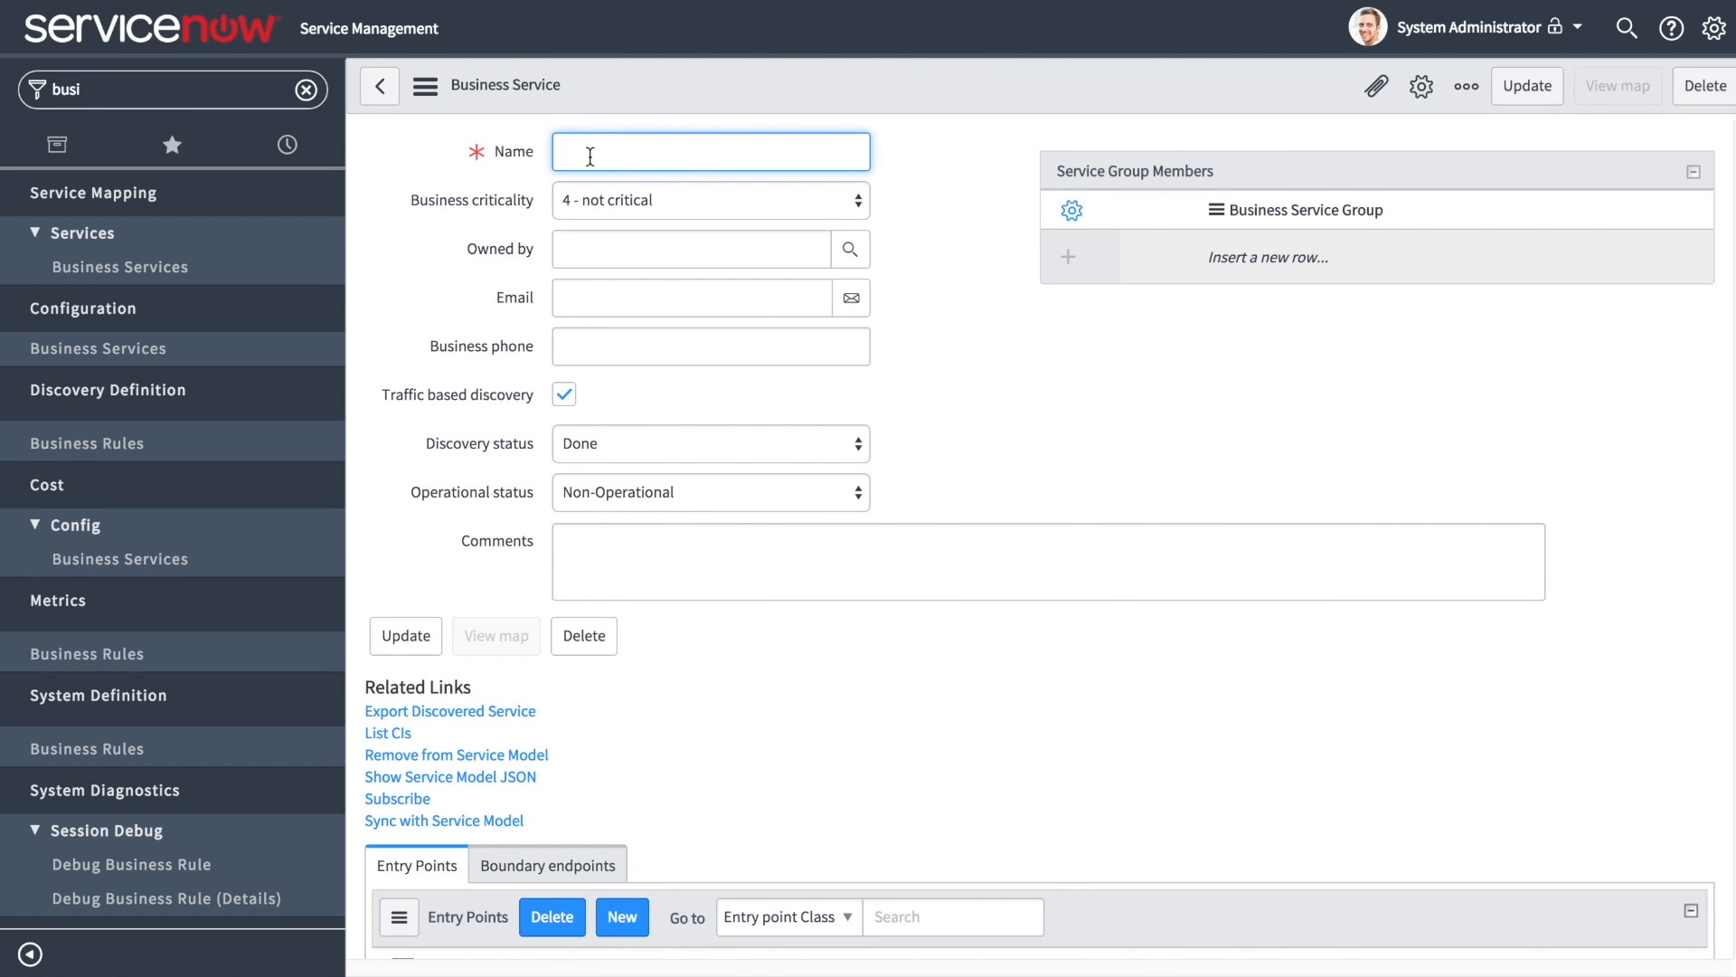
pyautogui.write('Customer')
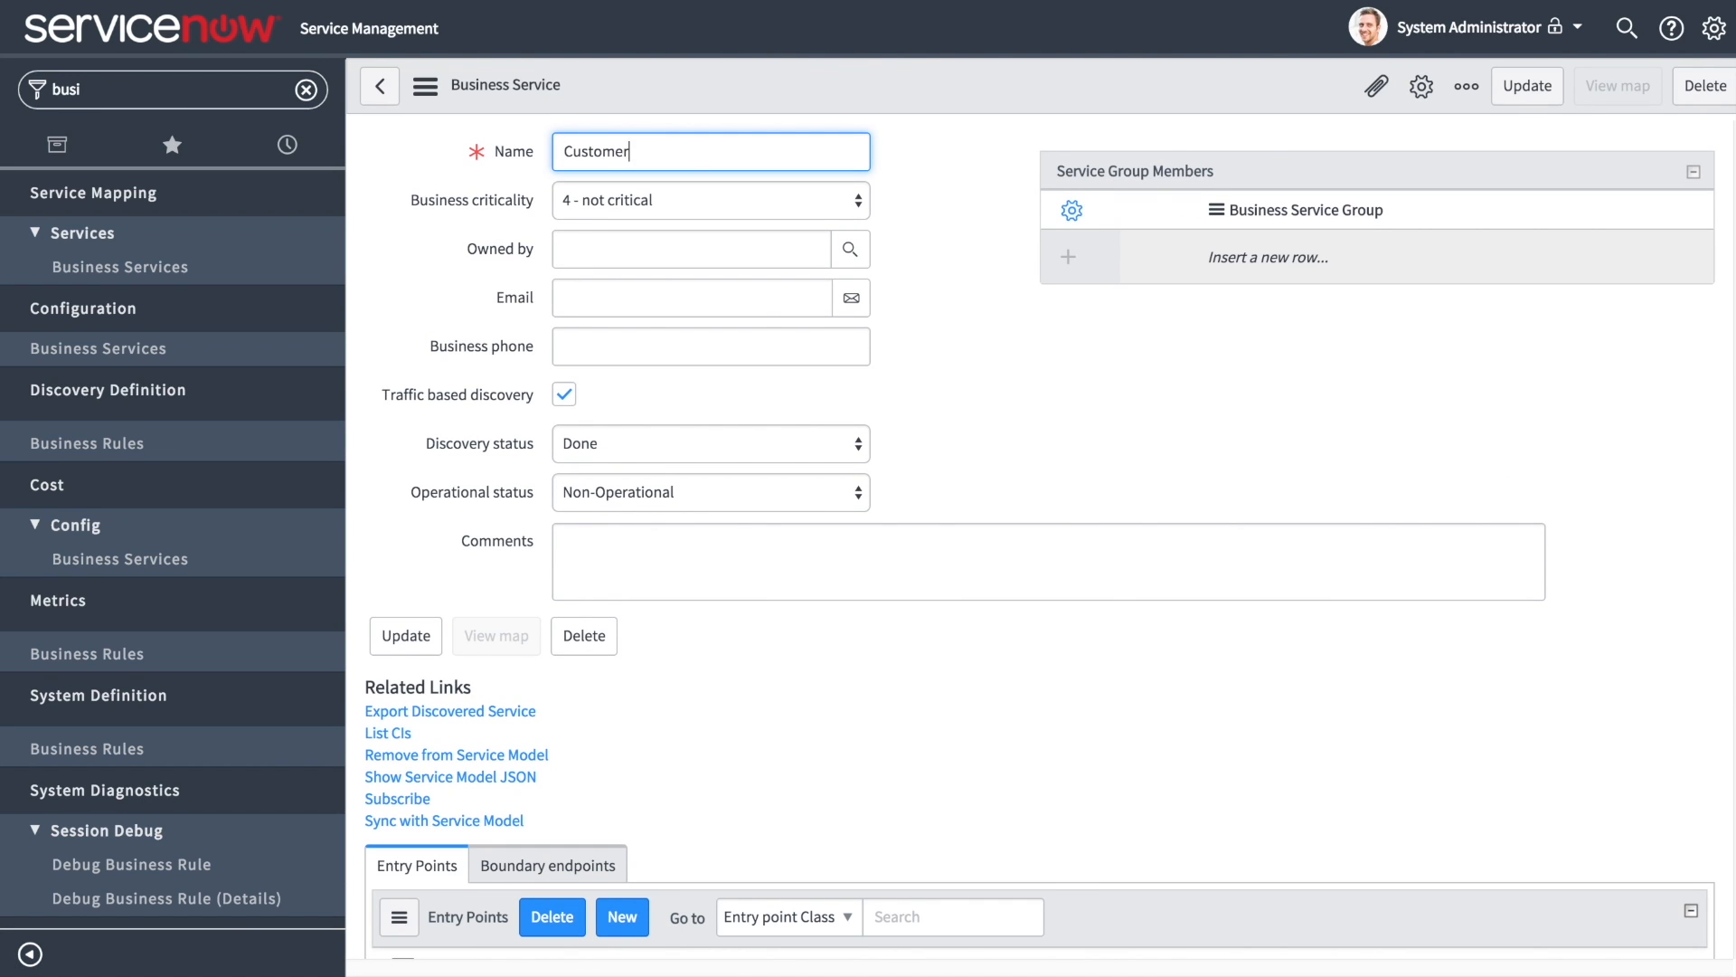
pyautogui.write('Managment')
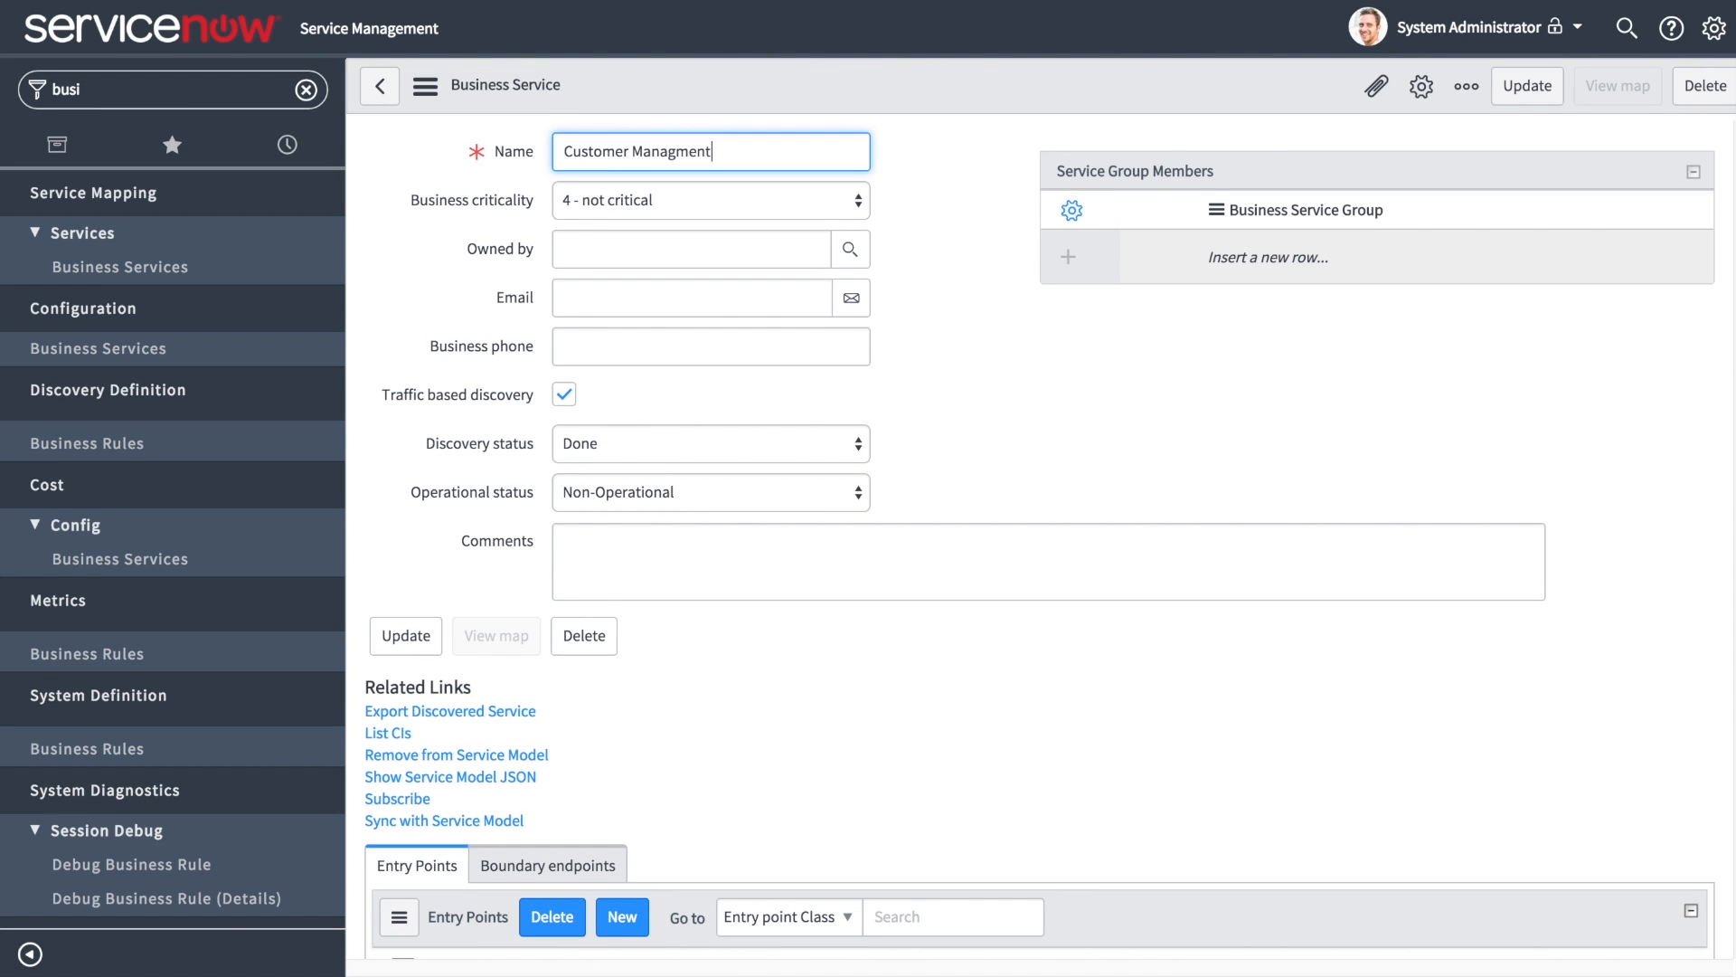
pyautogui.scroll(-3)
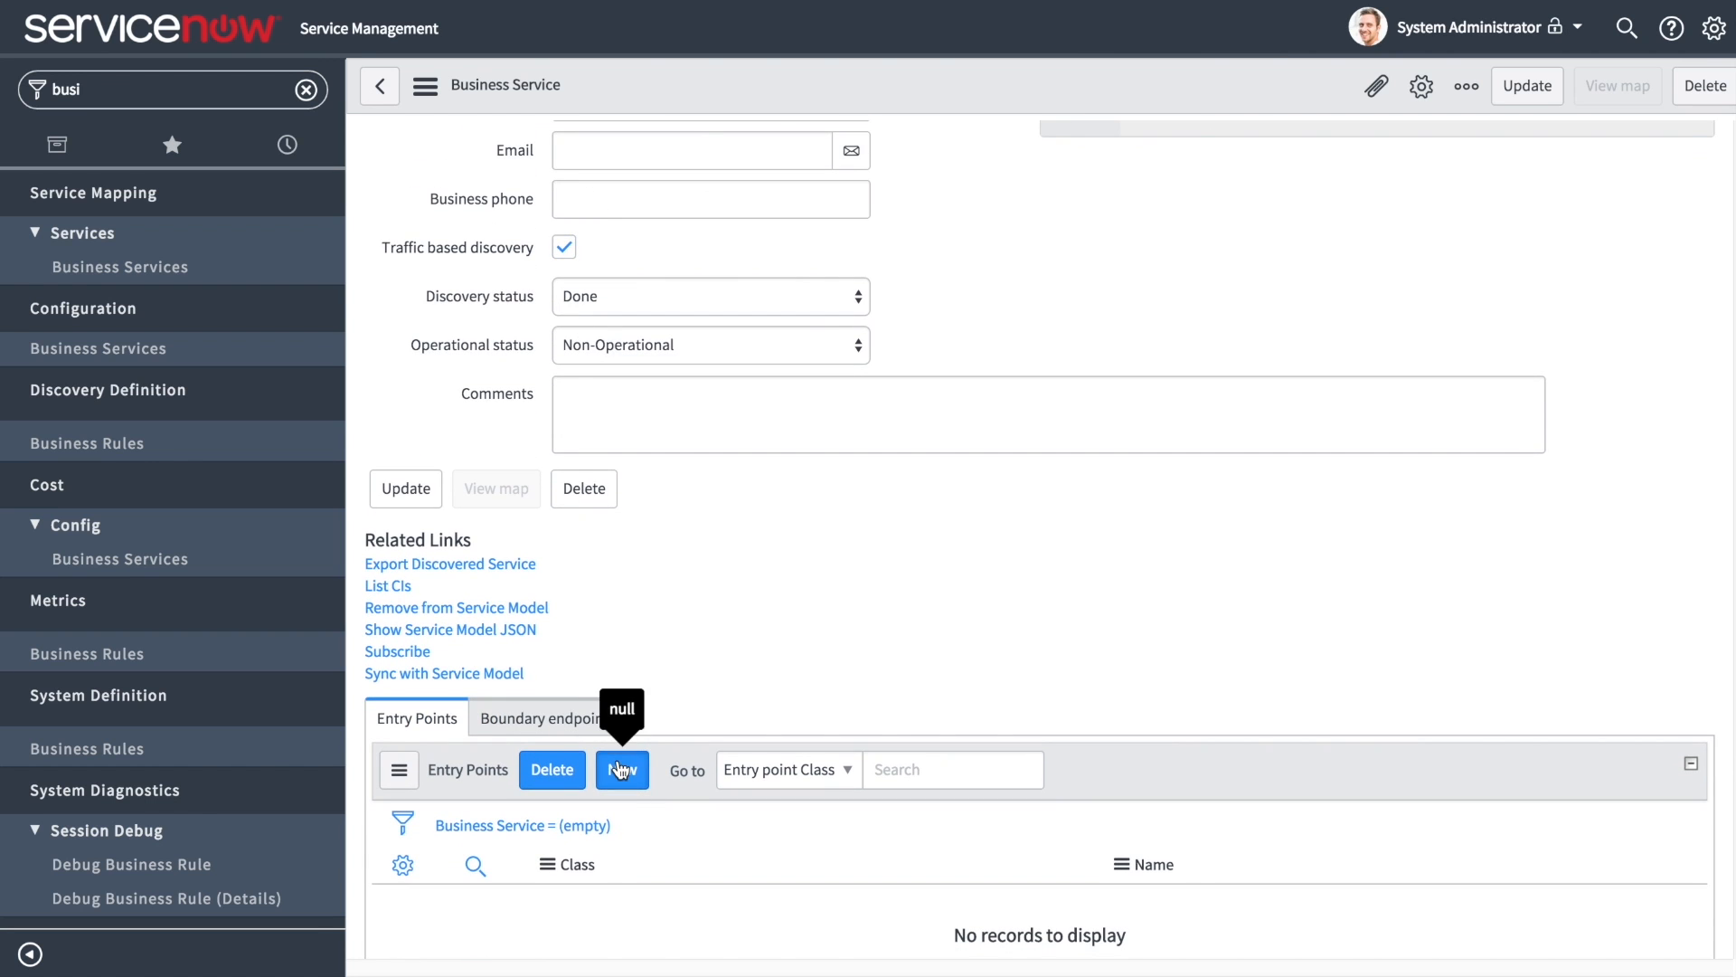
pyautogui.click(622, 769)
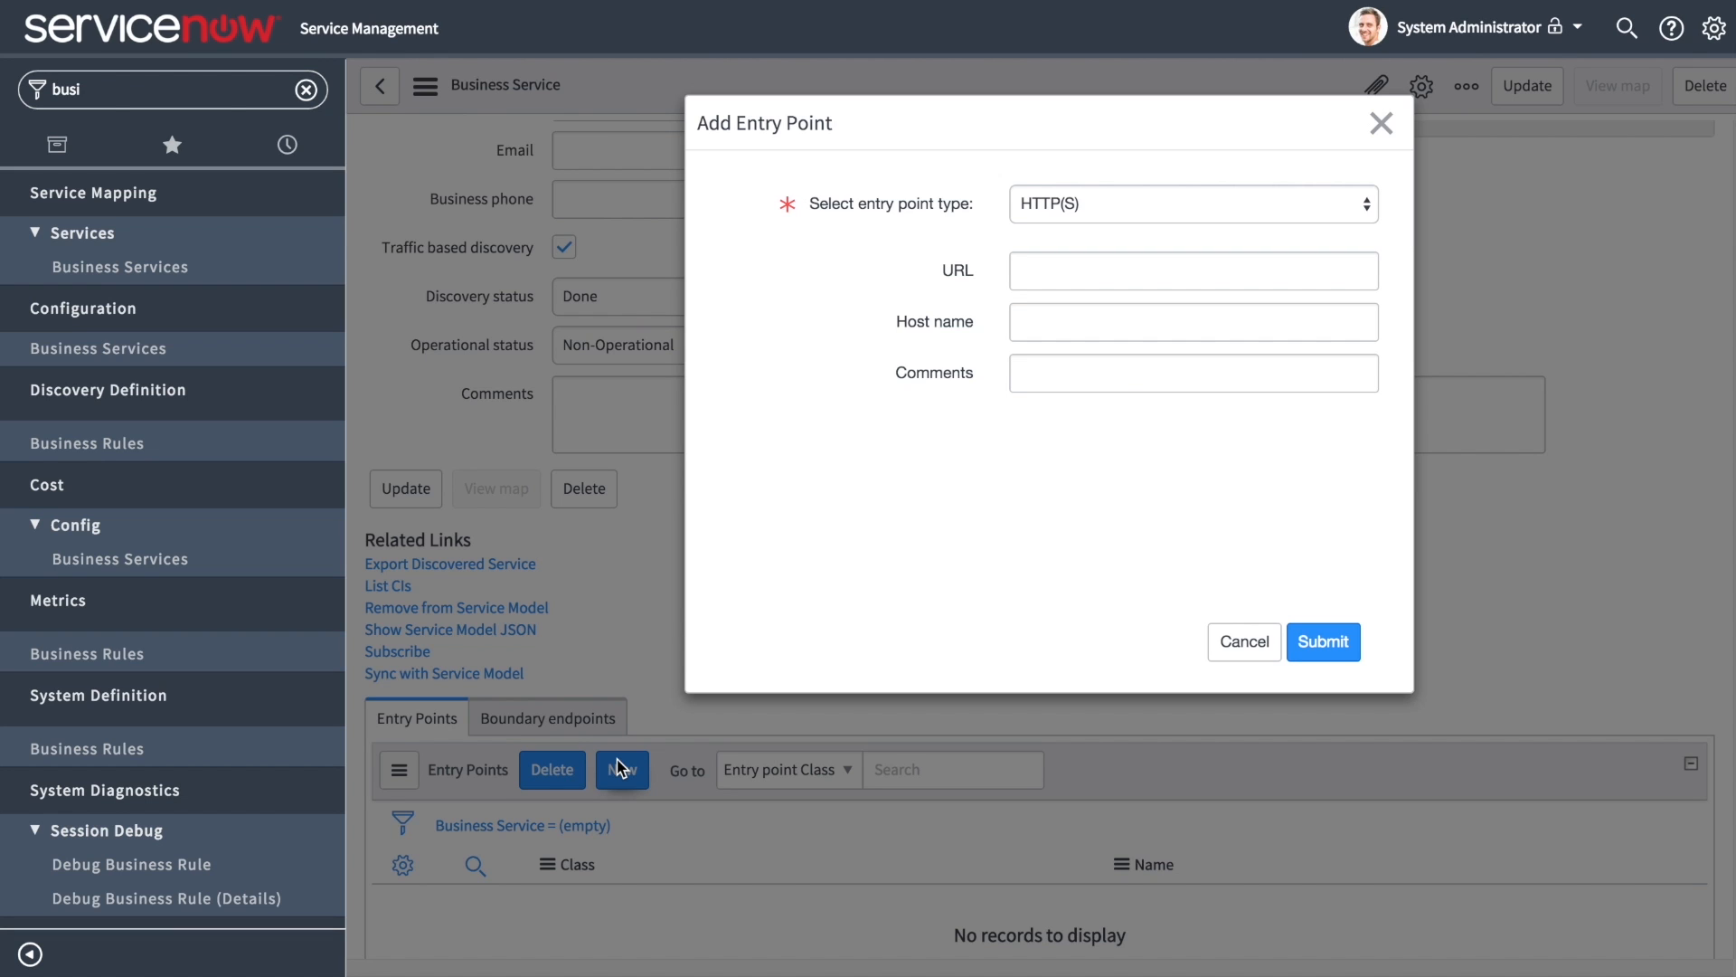
pyautogui.moveTo(1023, 299)
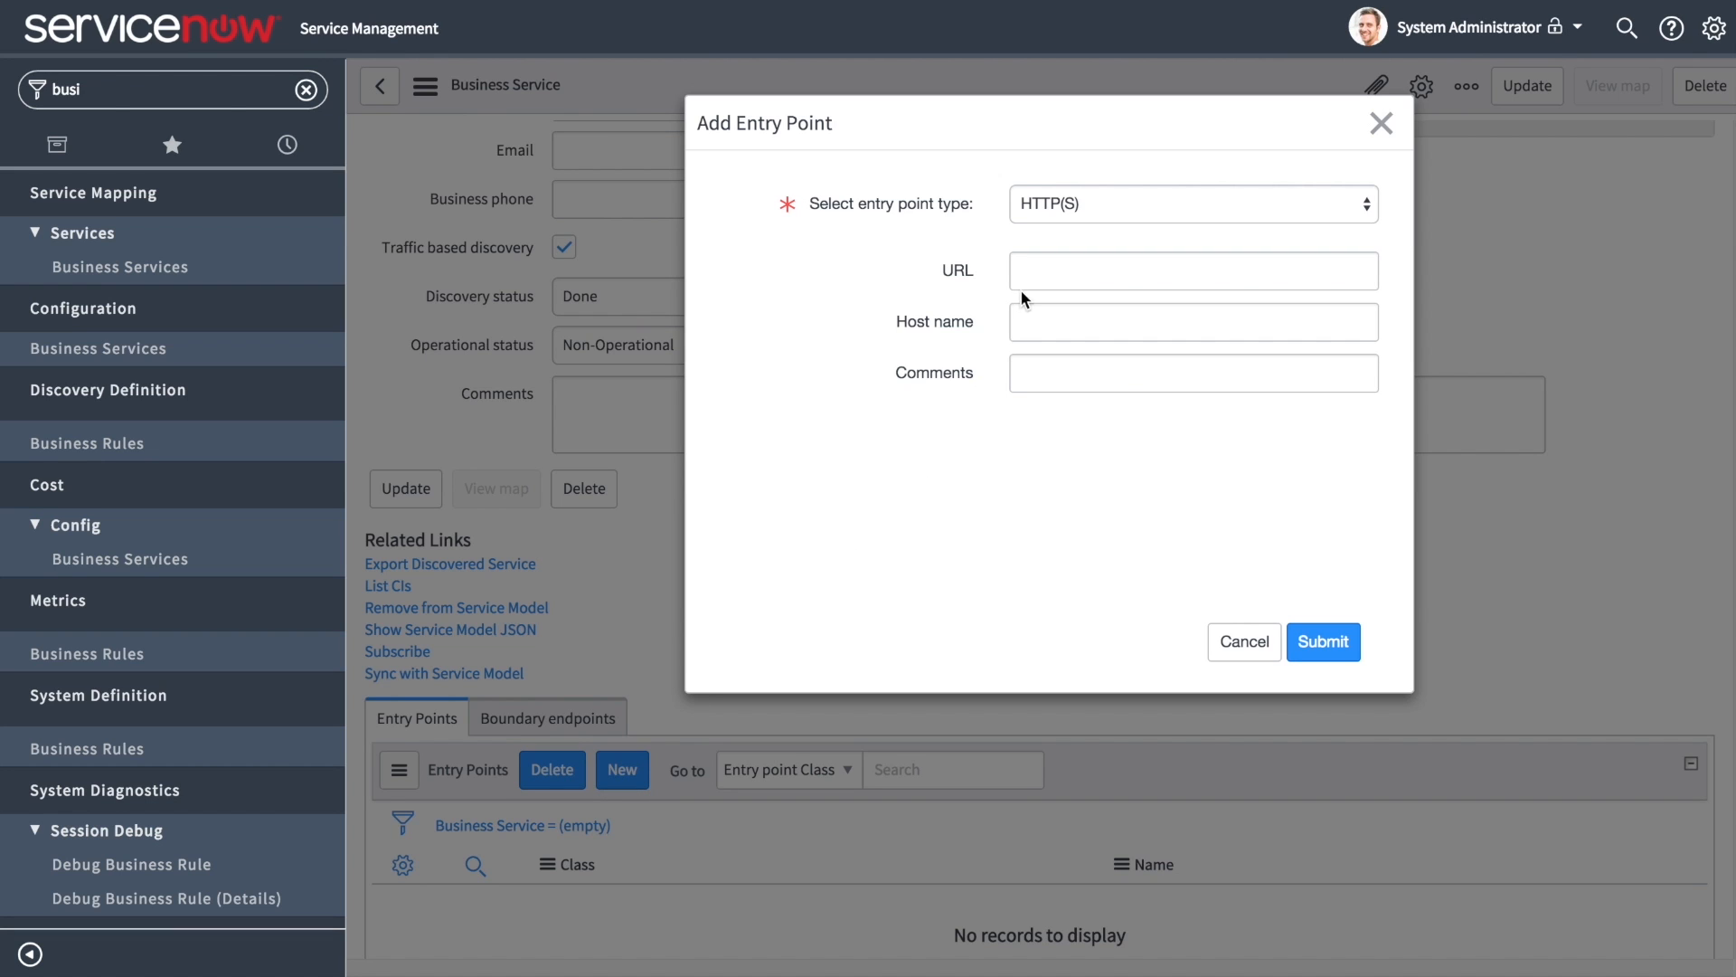
pyautogui.click(1192, 204)
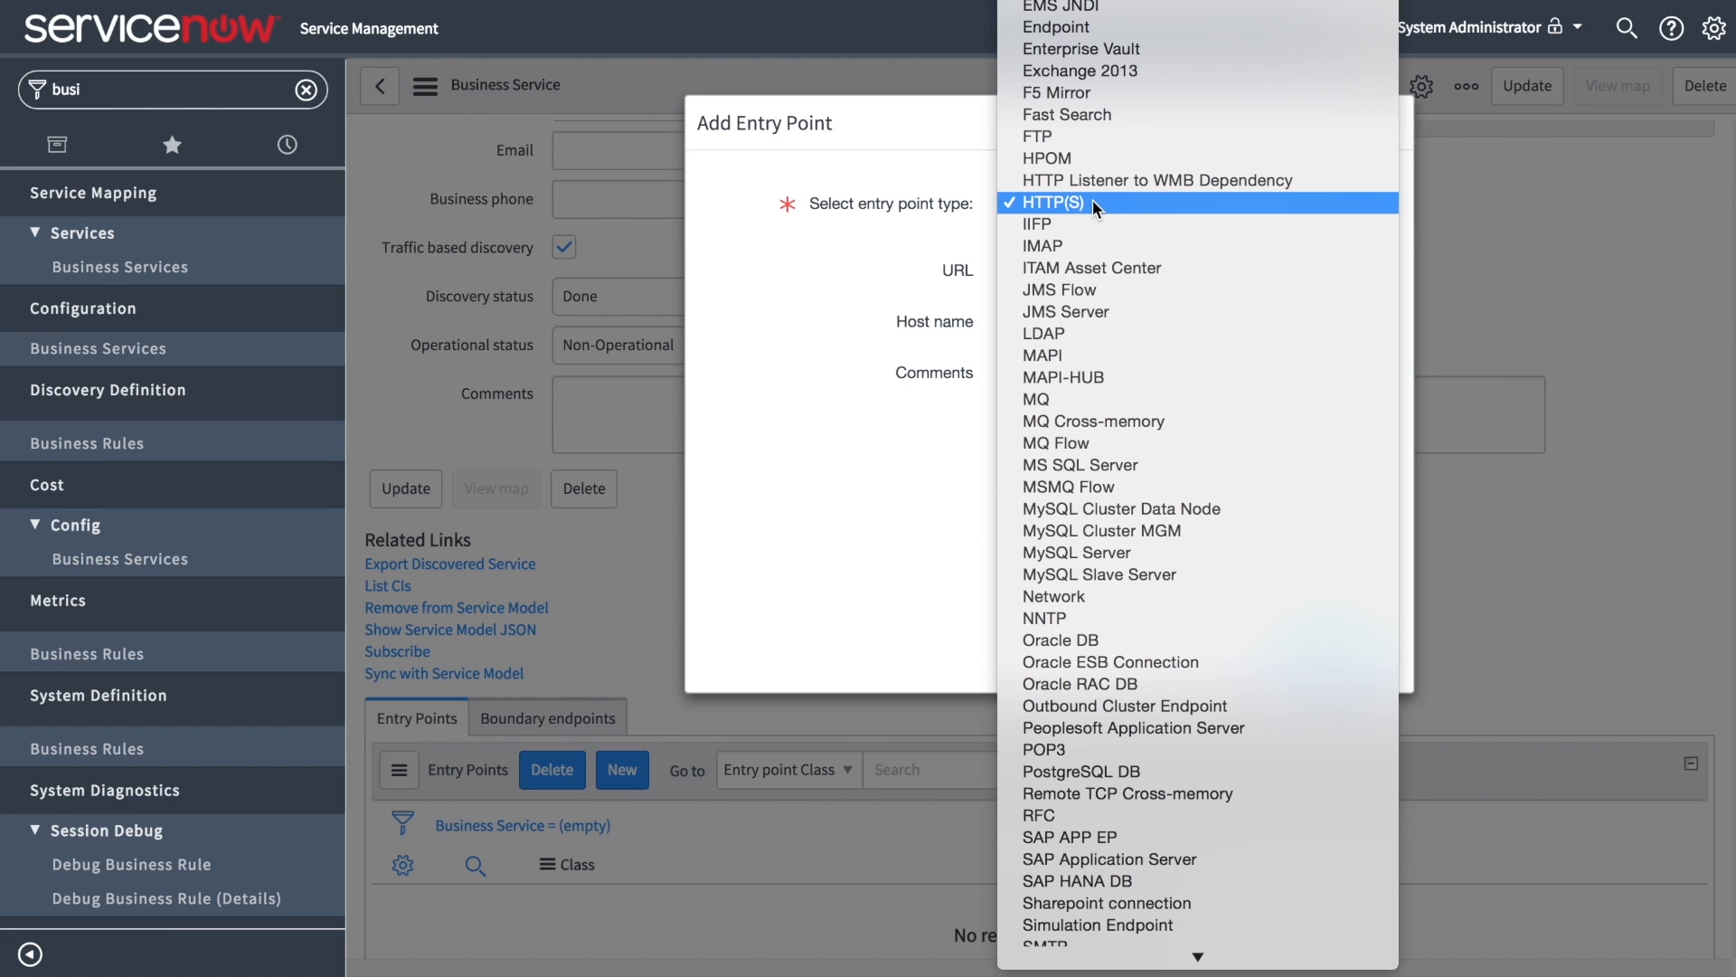
pyautogui.click(1050, 202)
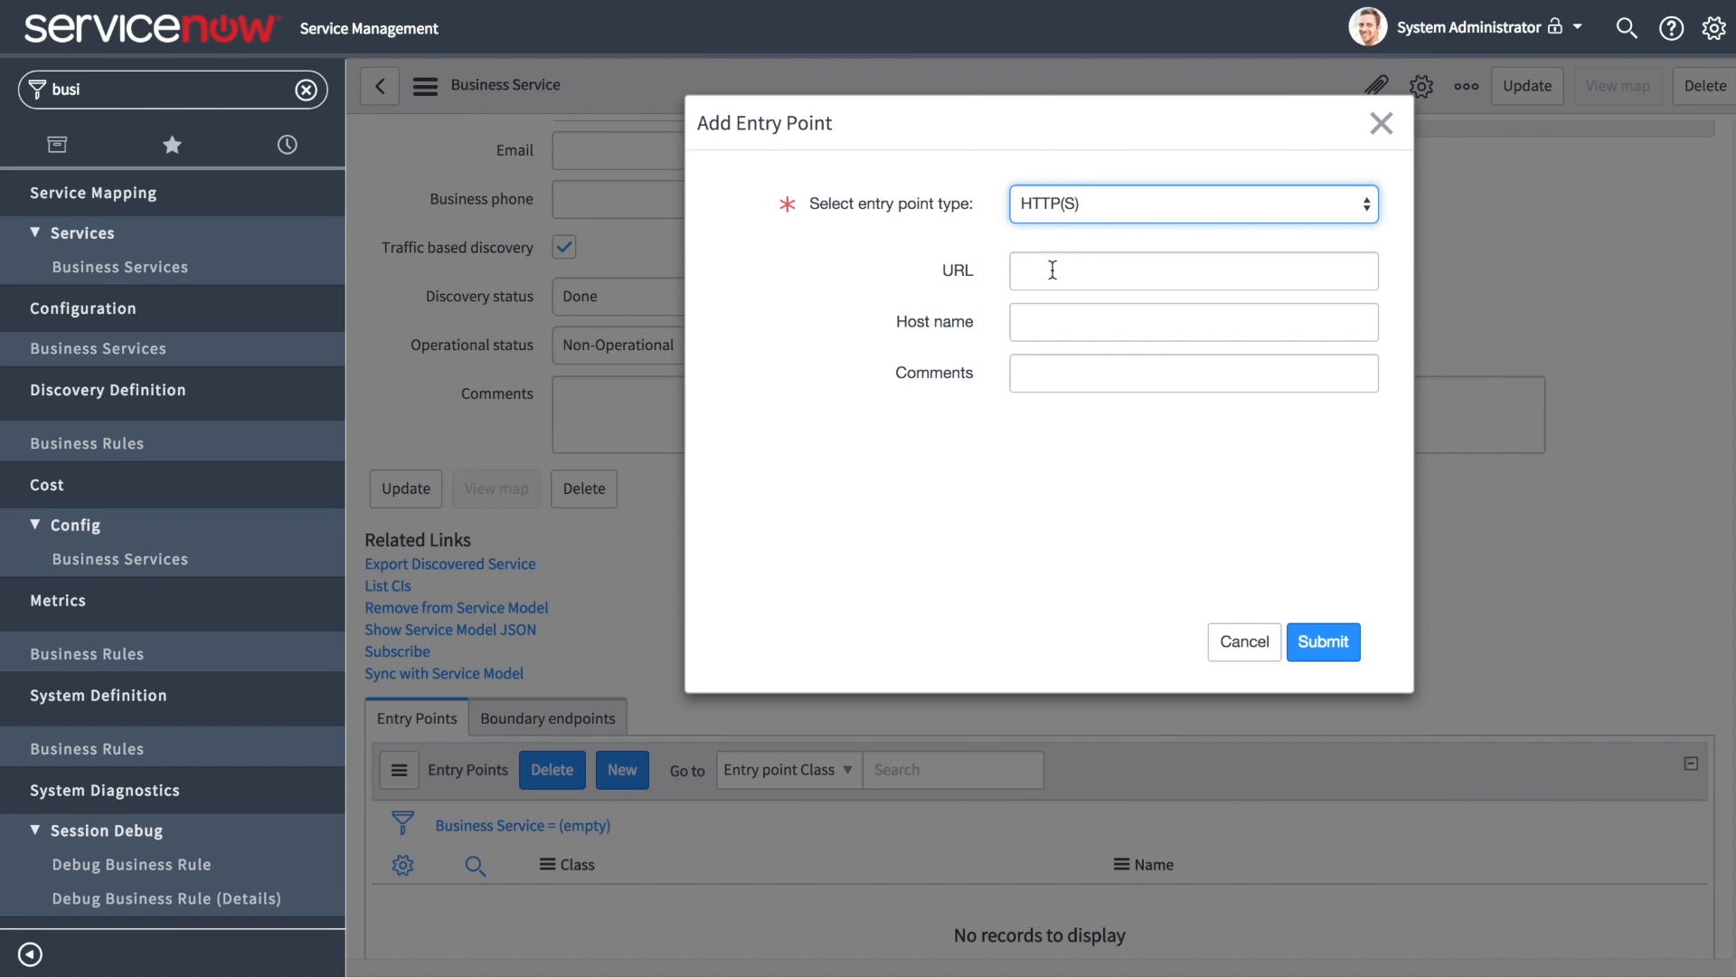
pyautogui.write('http://10.1.0.112:6080/Trade')
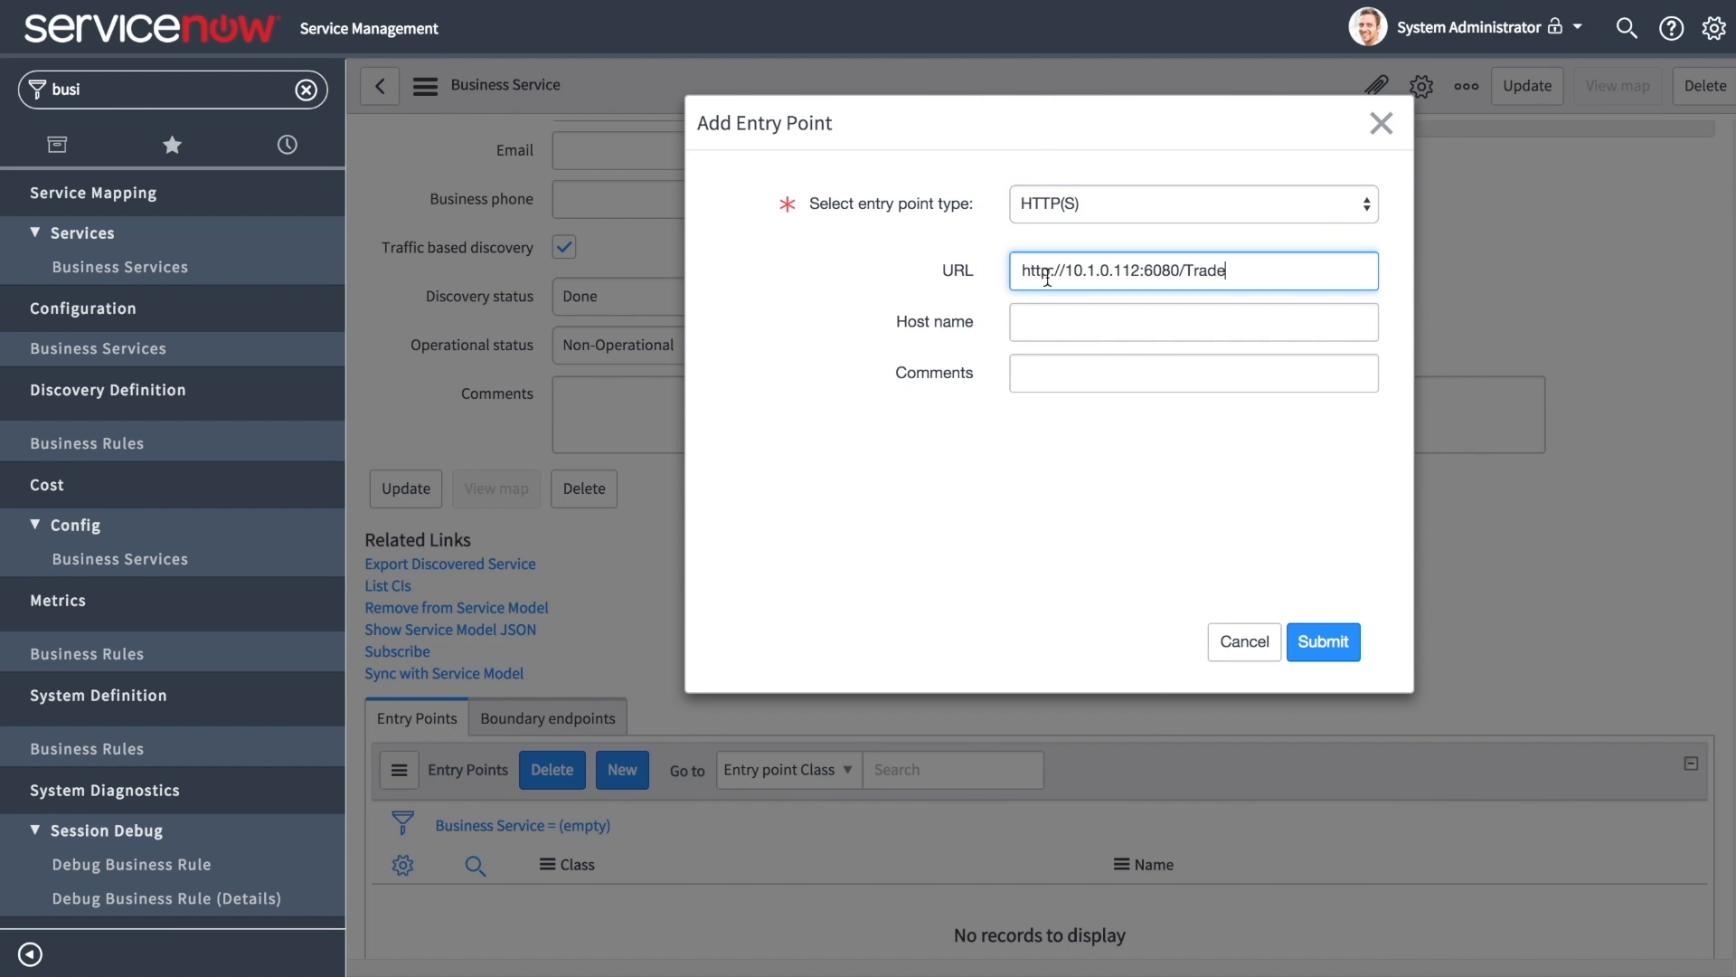
pyautogui.click(1322, 642)
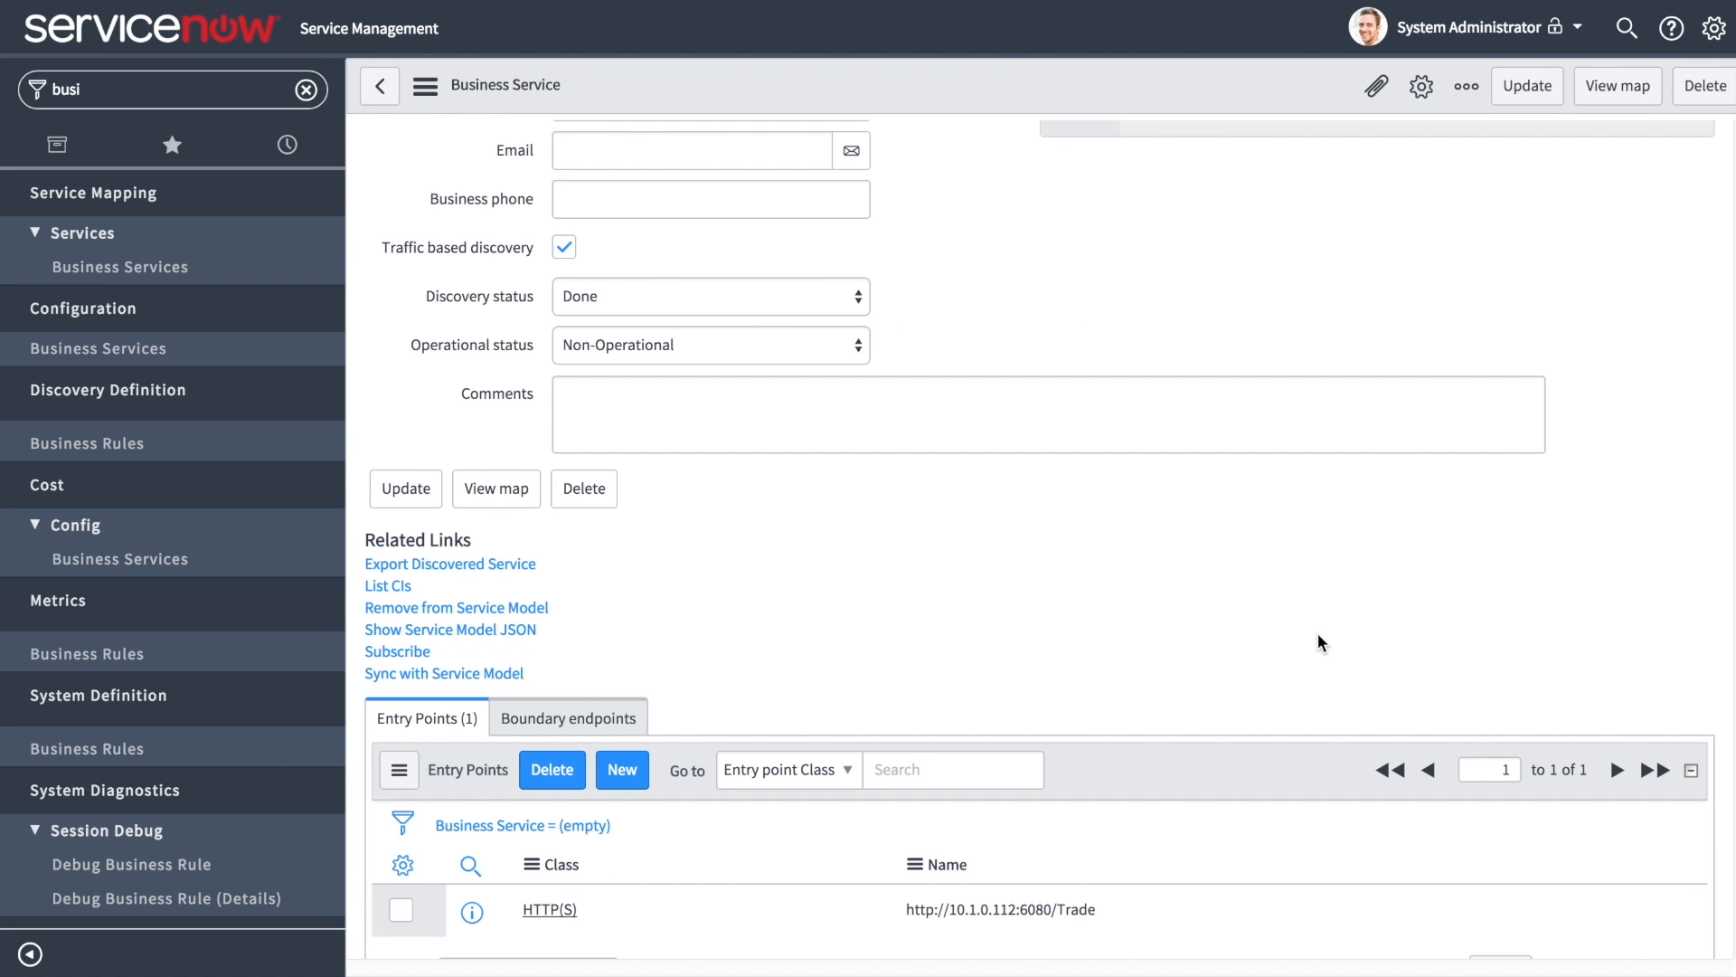
# Show the discovered service map via View map in the form header.
pyautogui.click(1617, 87)
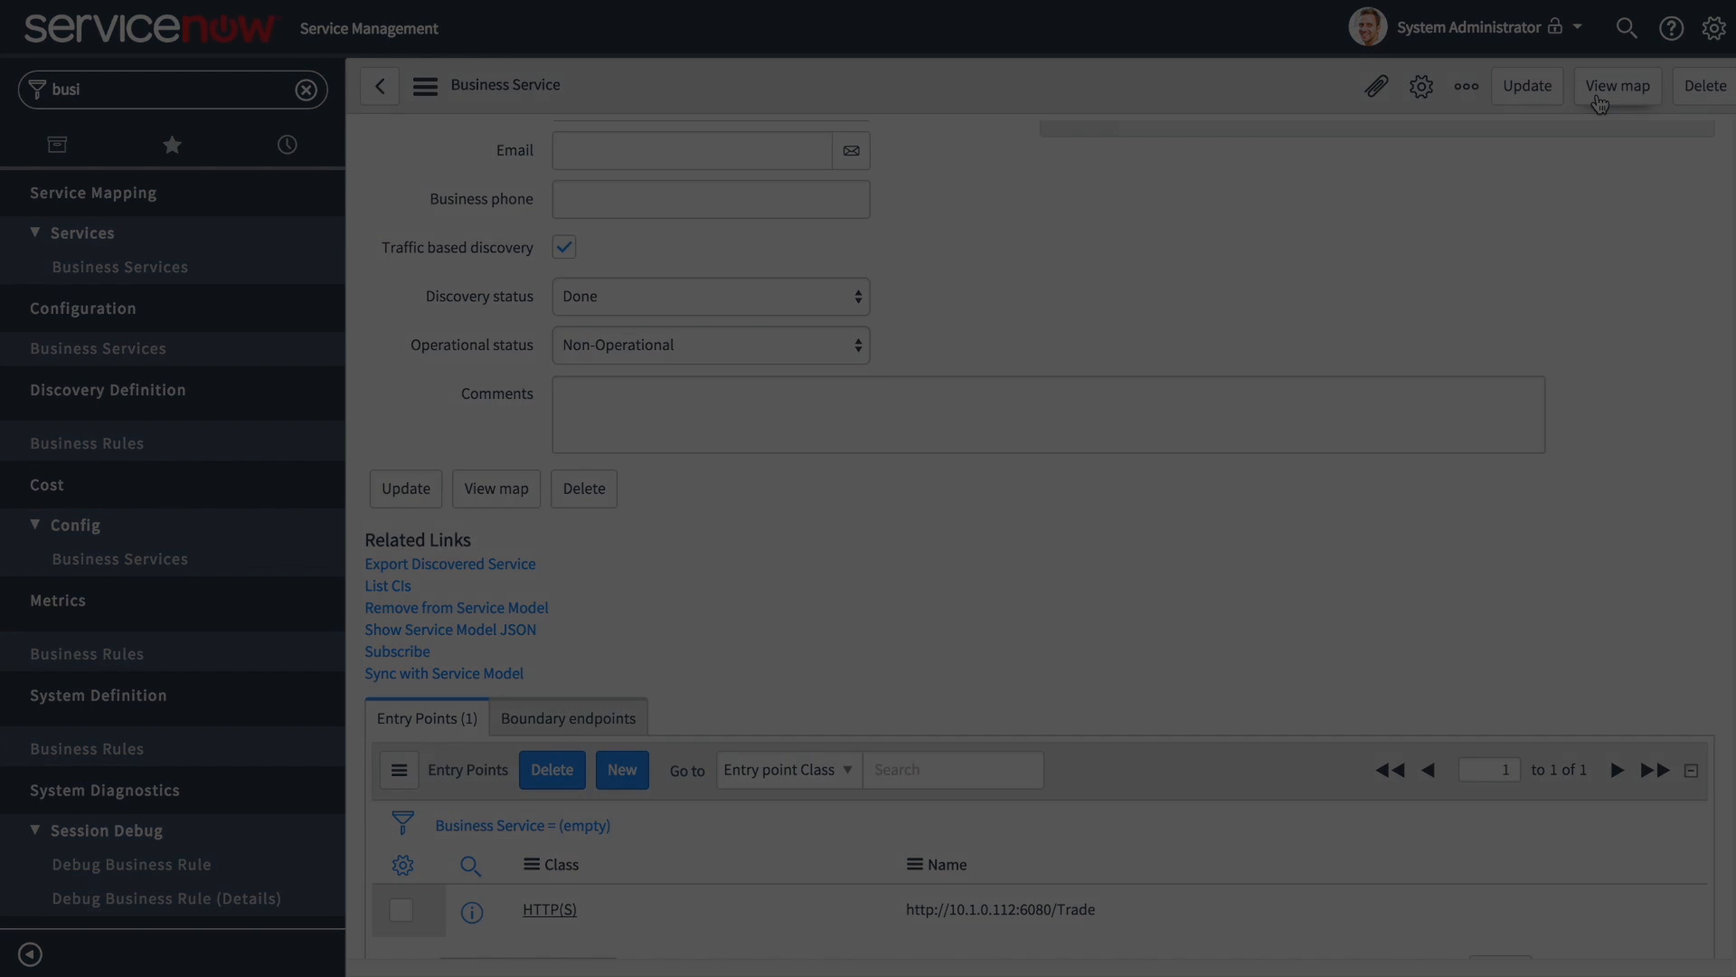
pyautogui.click(1617, 85)
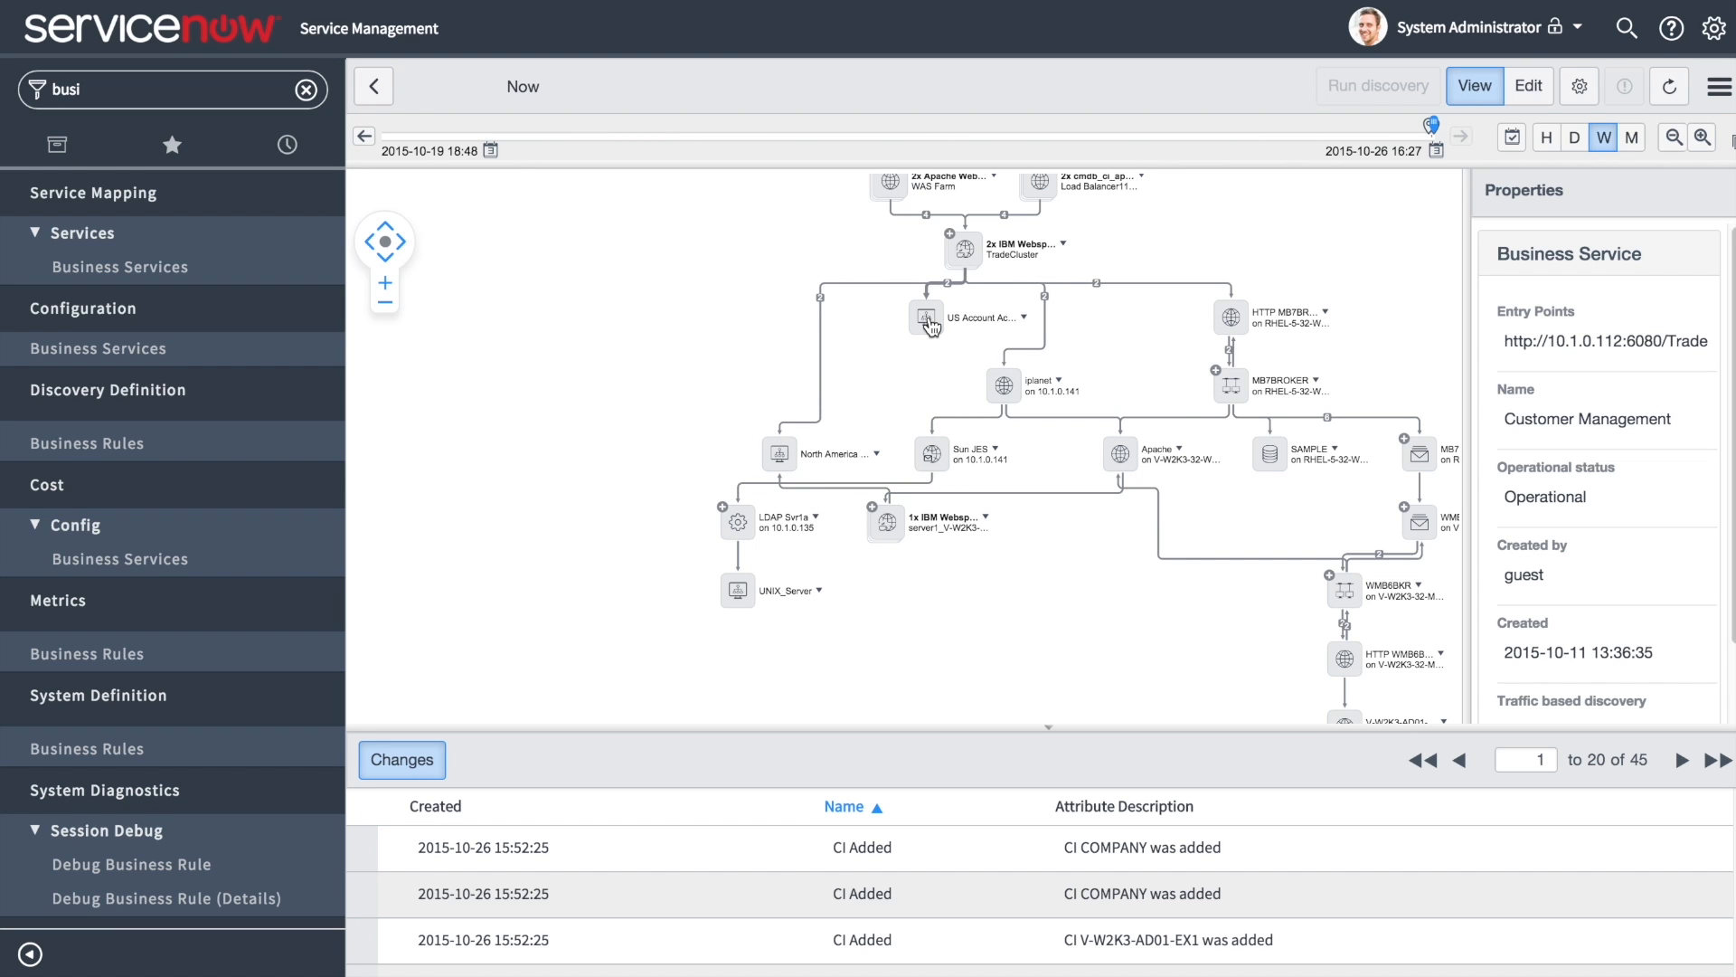
pyautogui.moveTo(959, 329)
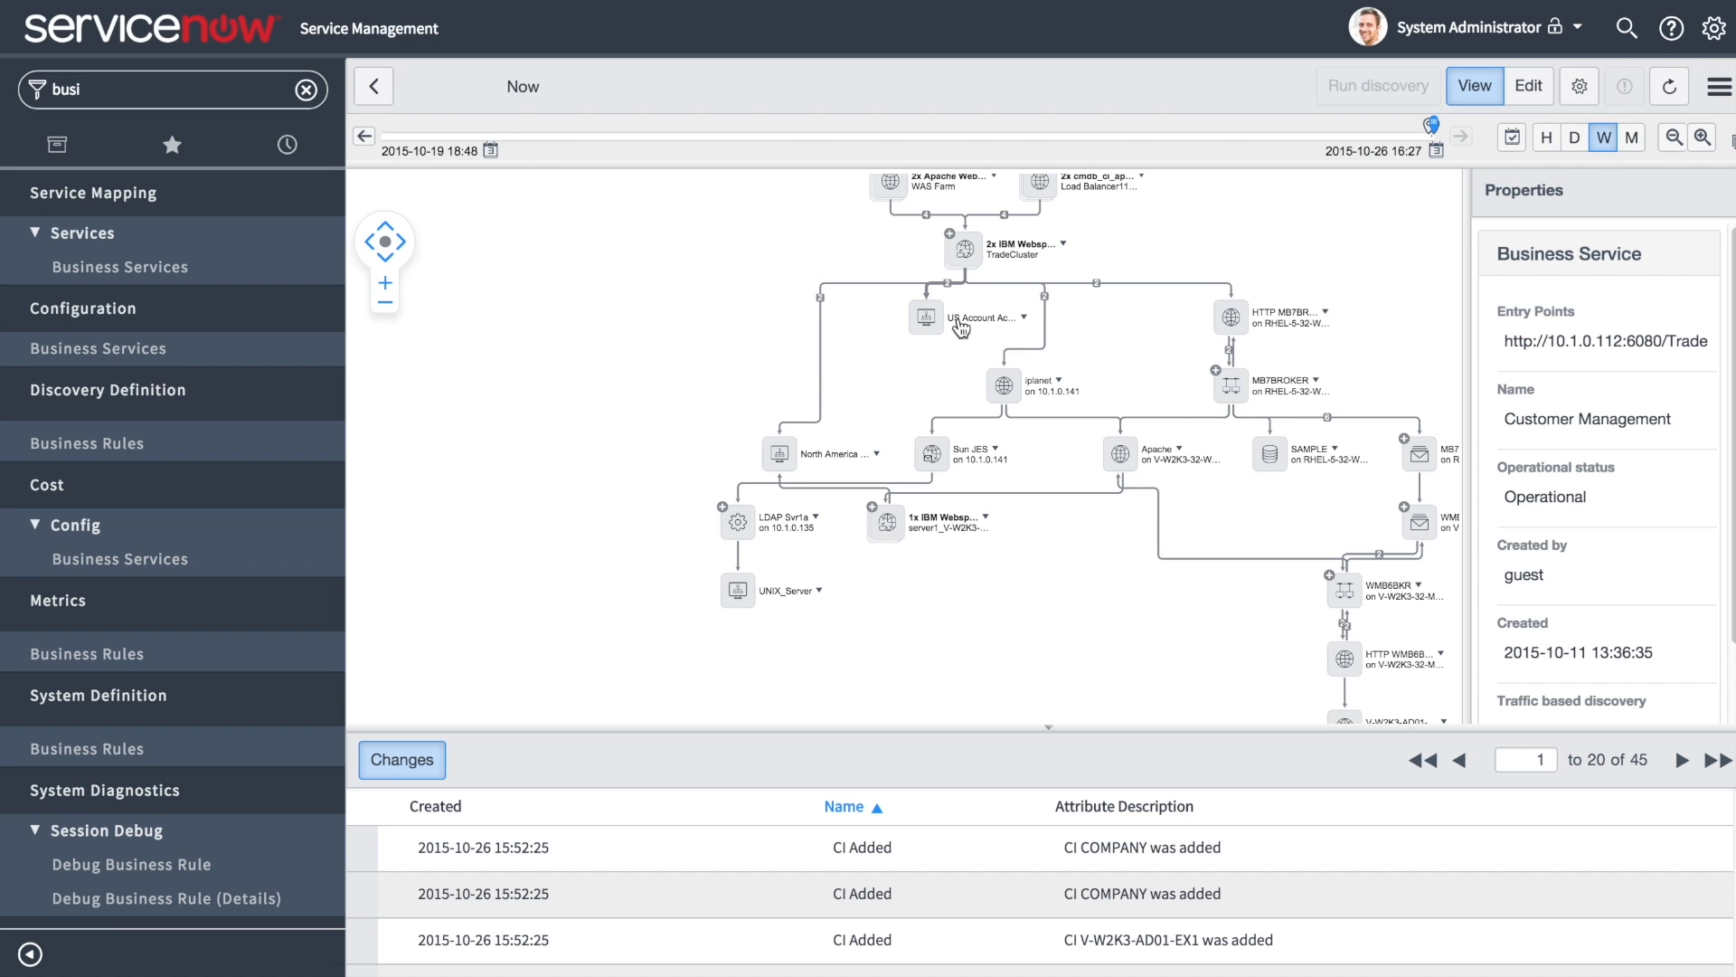
# Inspect the SAMPLE database node's properties, then the iplanet-to-Apache HTTP(S) connection details.
pyautogui.click(1269, 454)
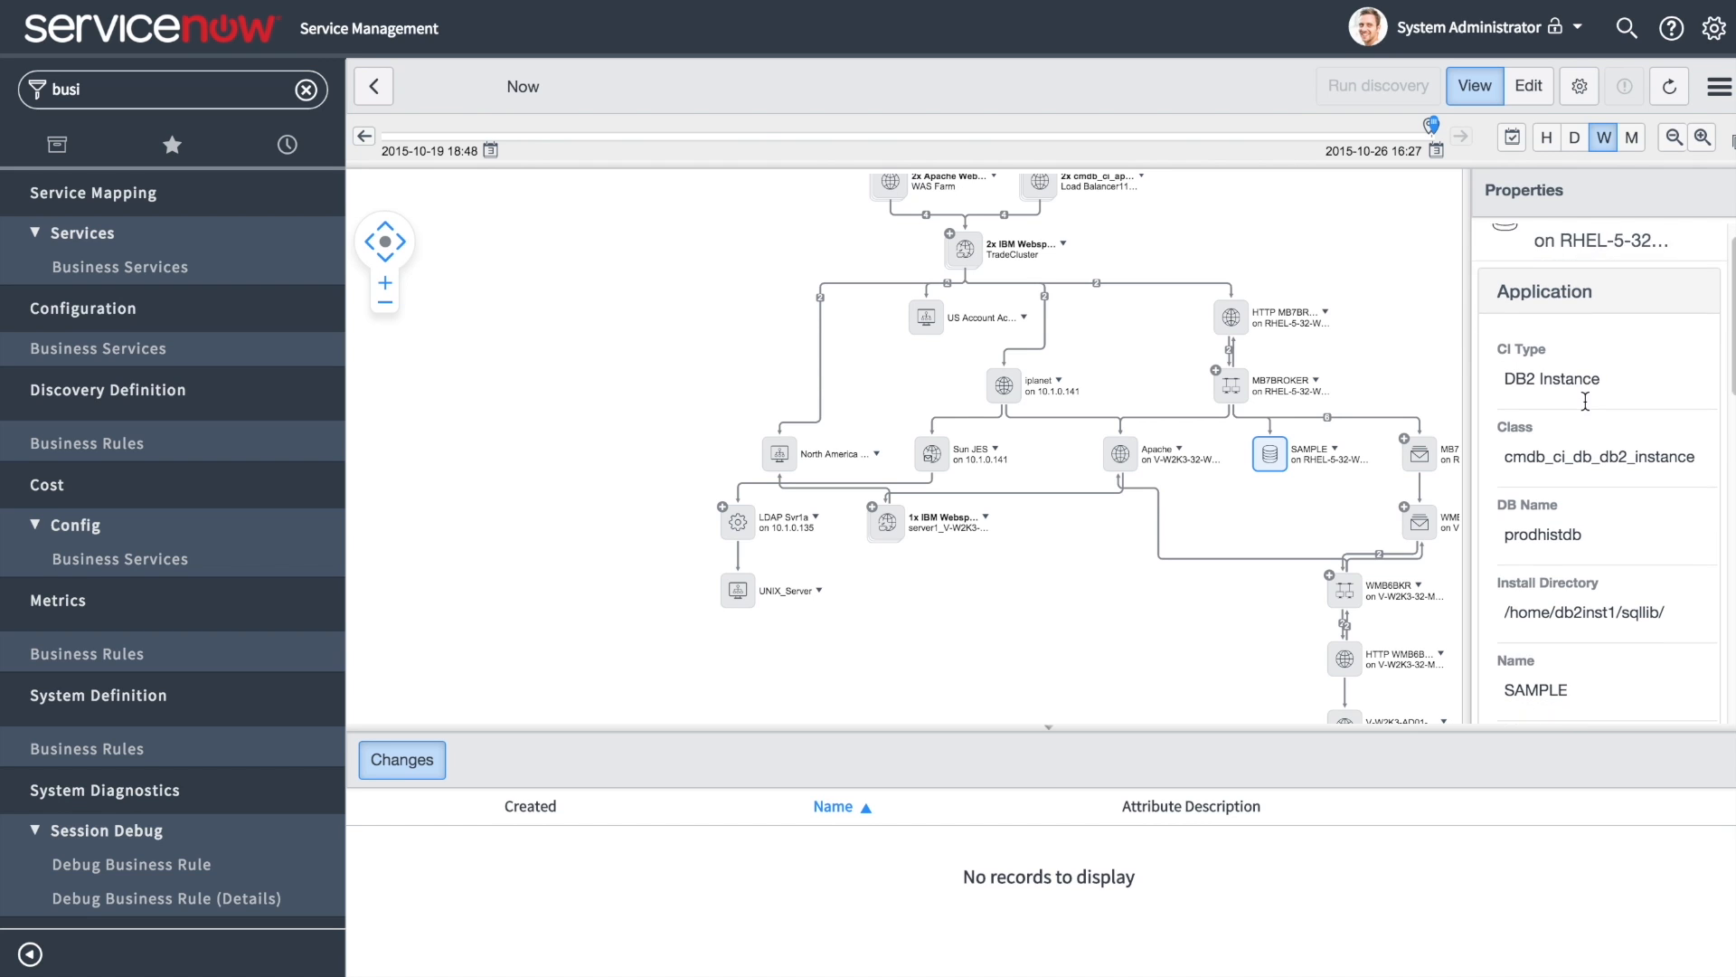
pyautogui.scroll(-3)
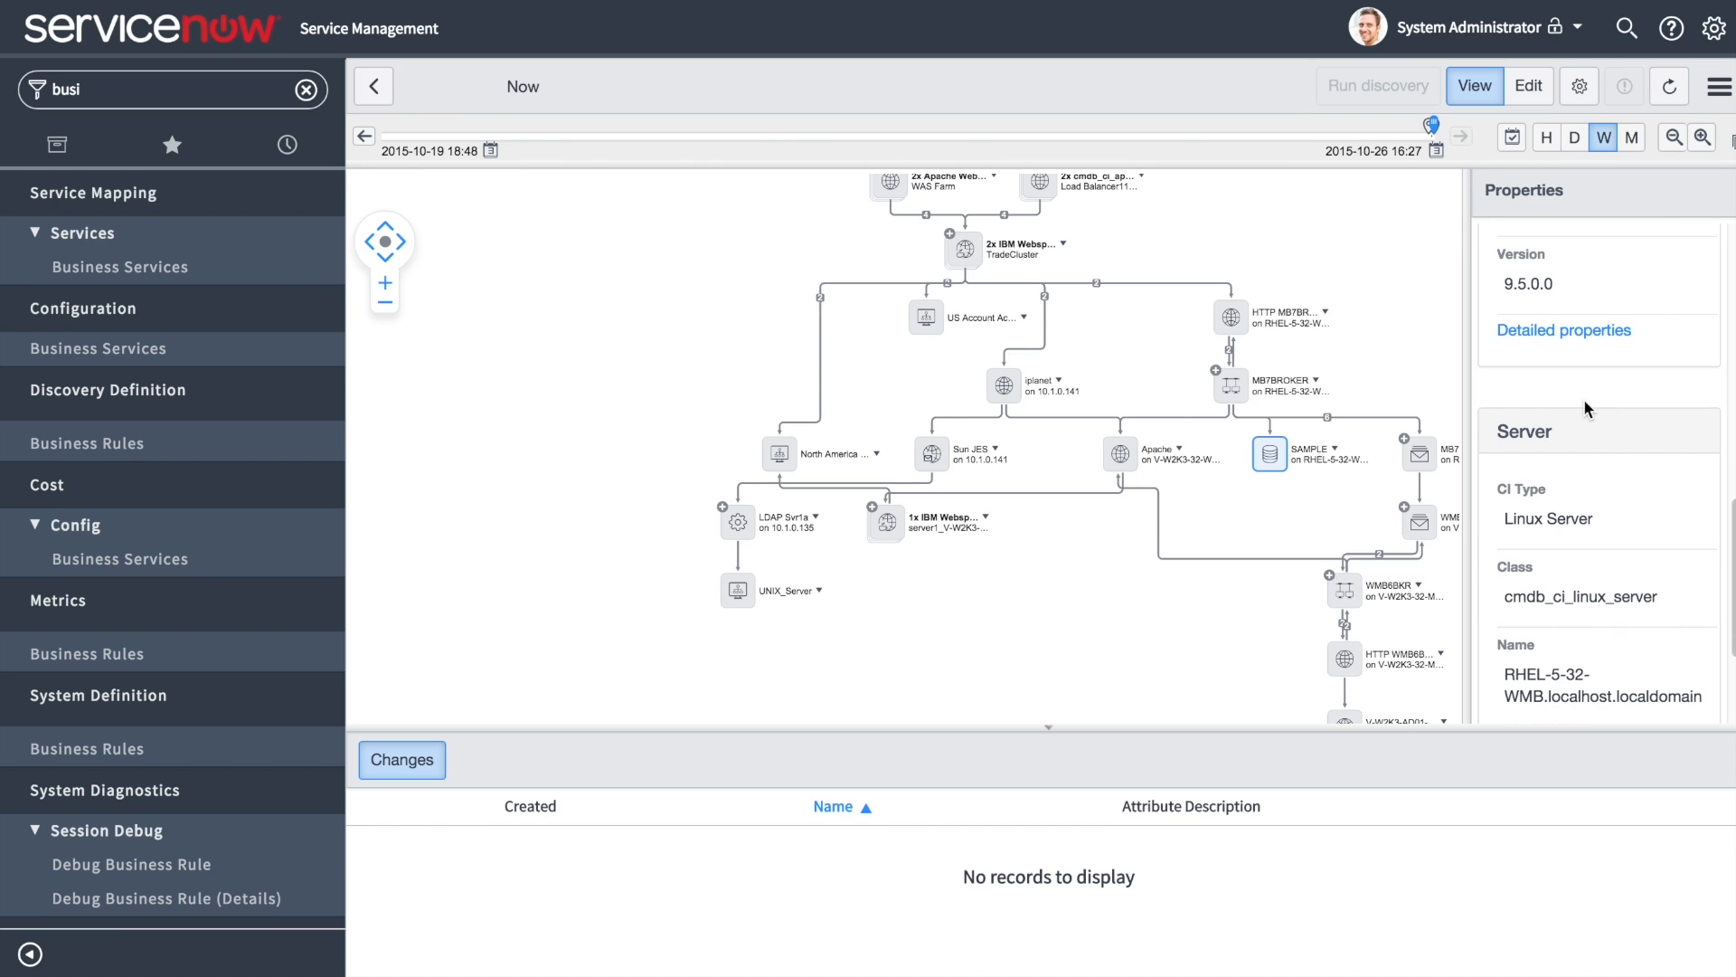
pyautogui.moveTo(1170, 287)
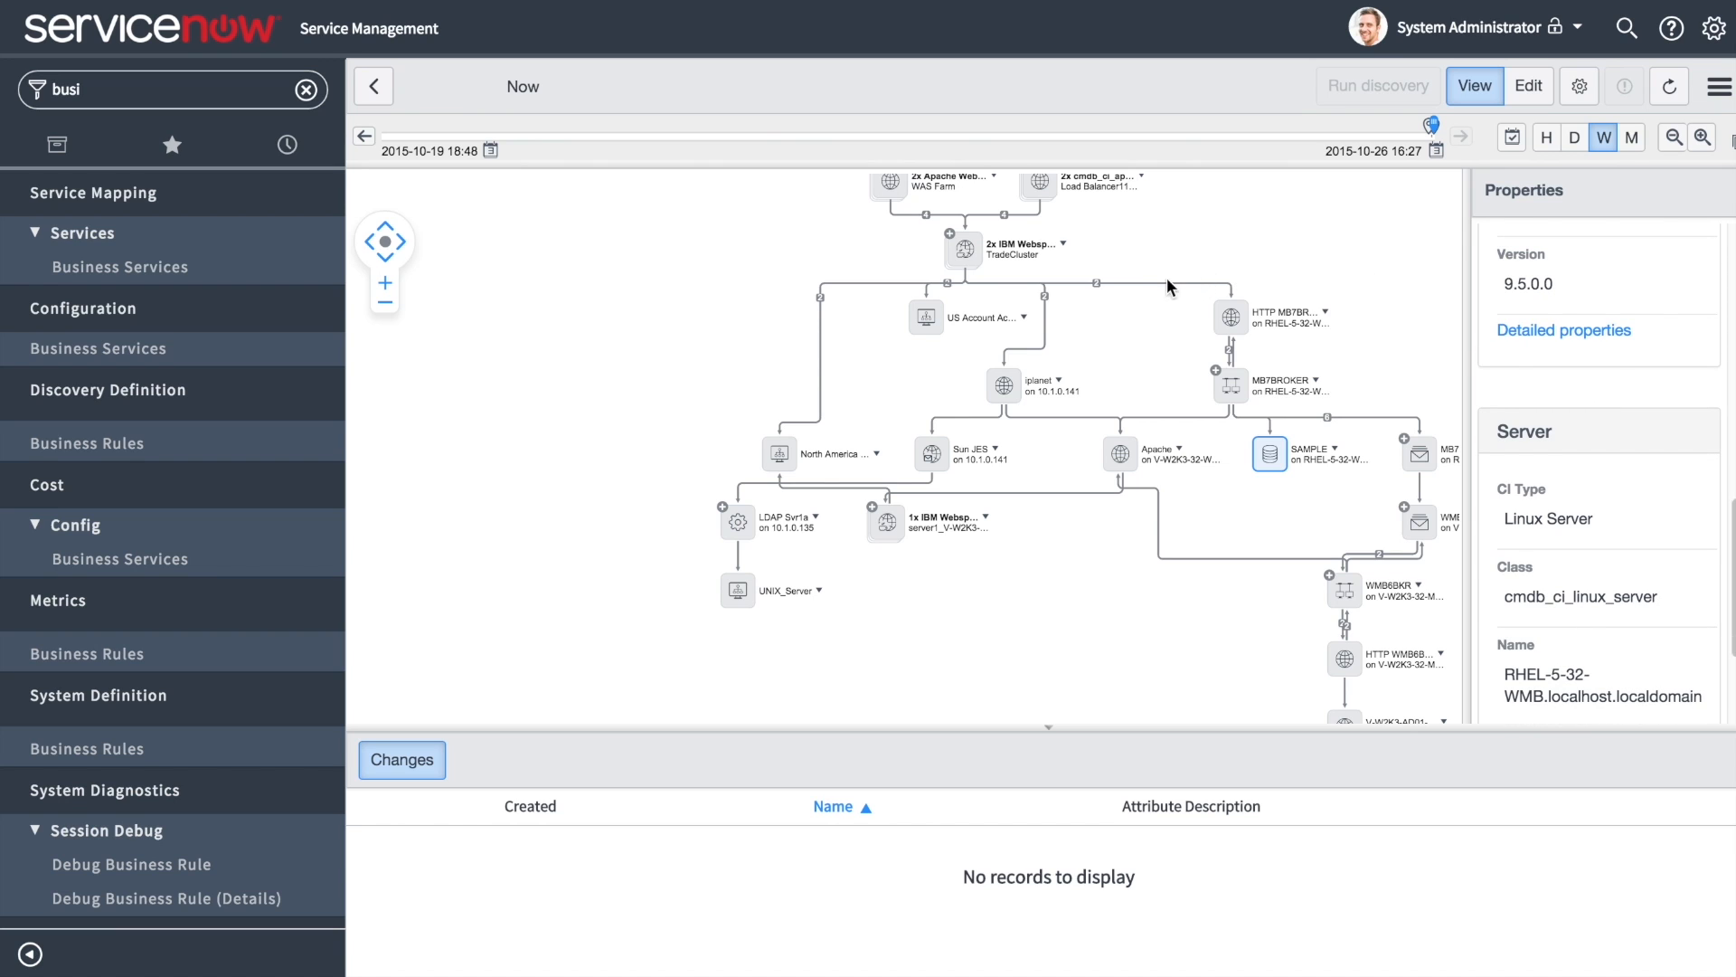
pyautogui.moveTo(1046, 332)
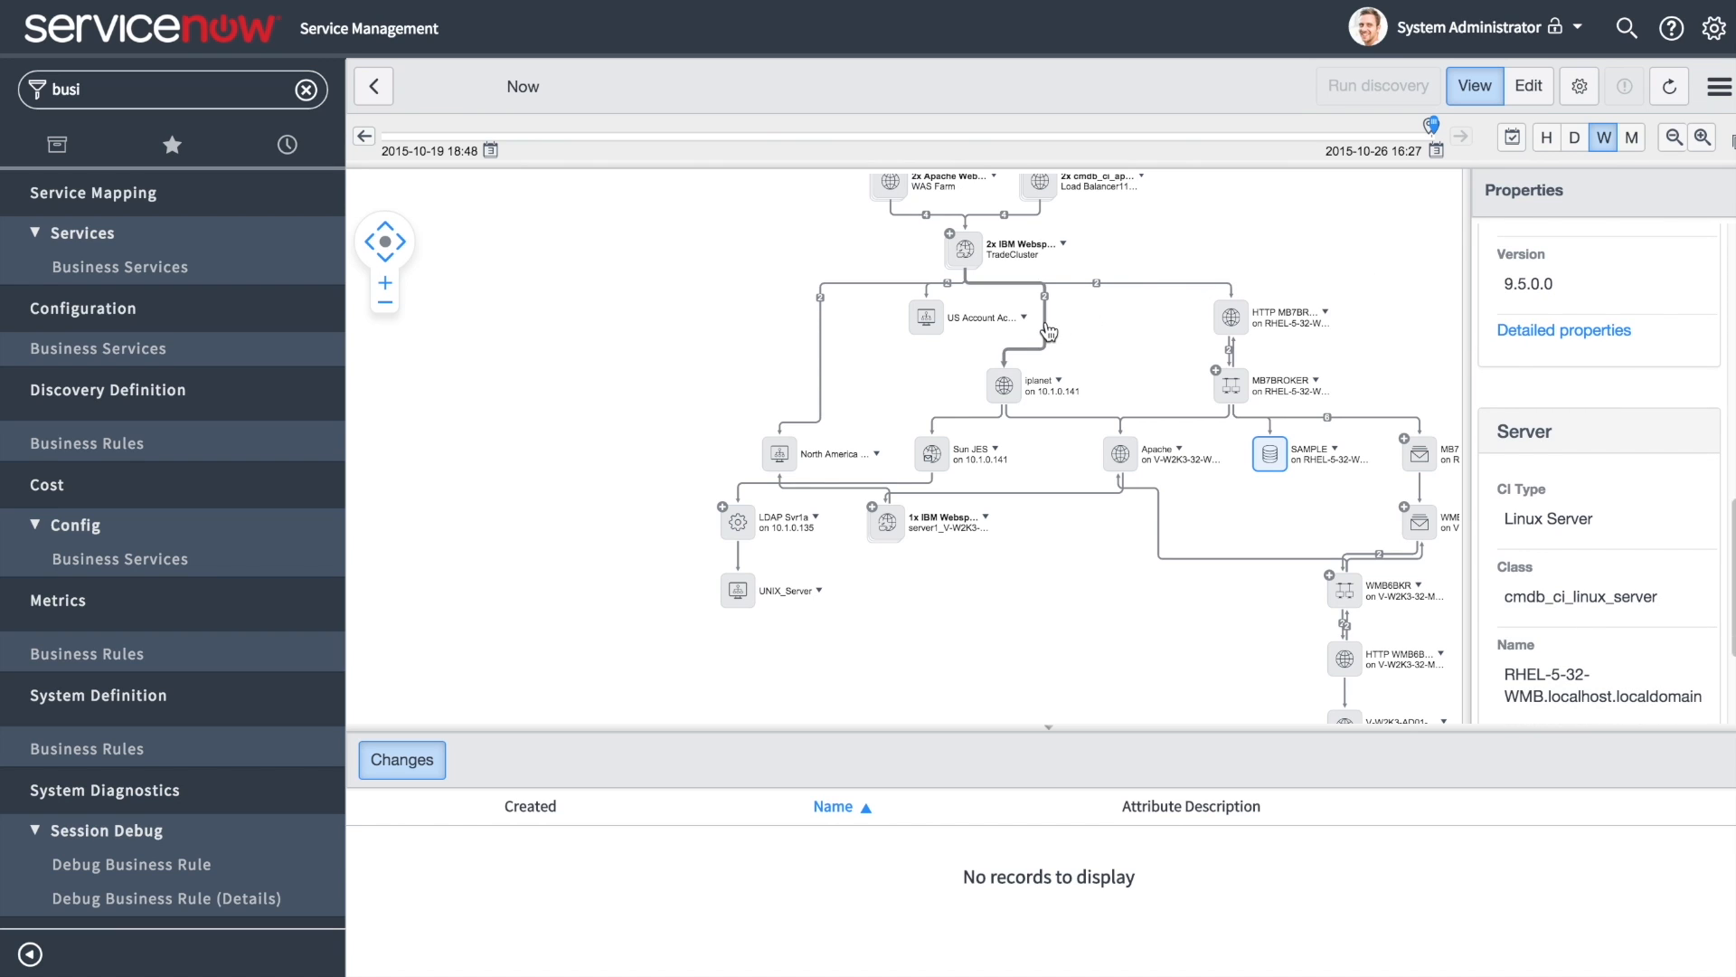
pyautogui.click(1057, 428)
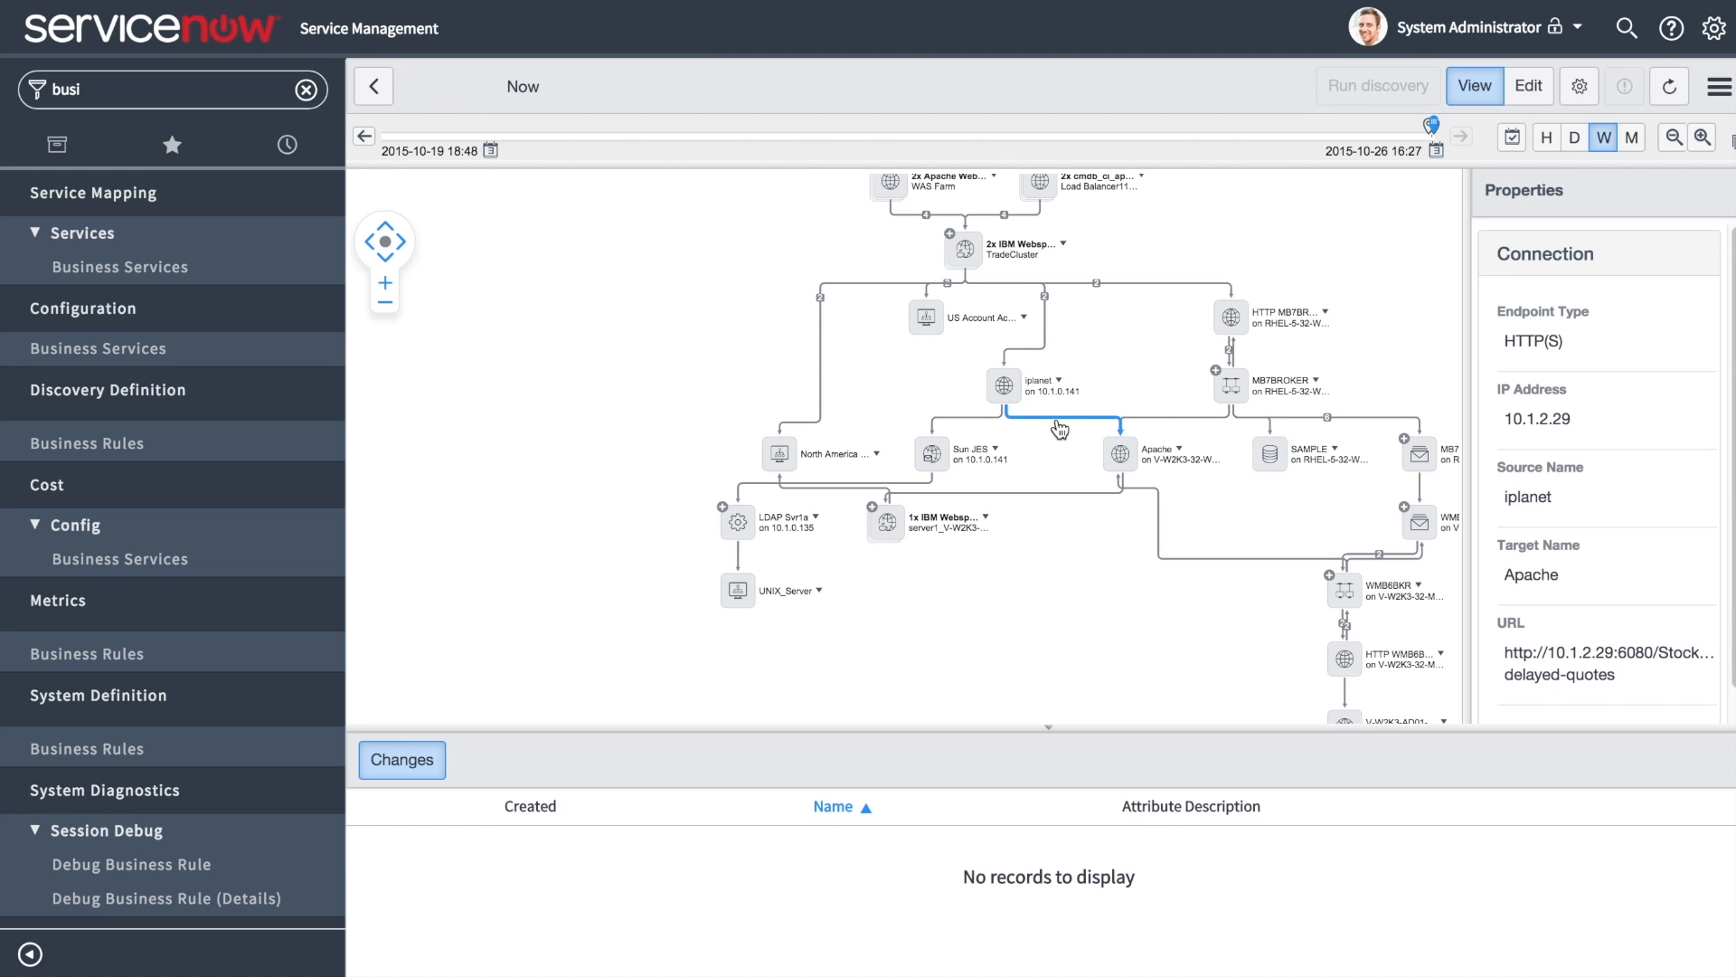
pyautogui.moveTo(1618, 396)
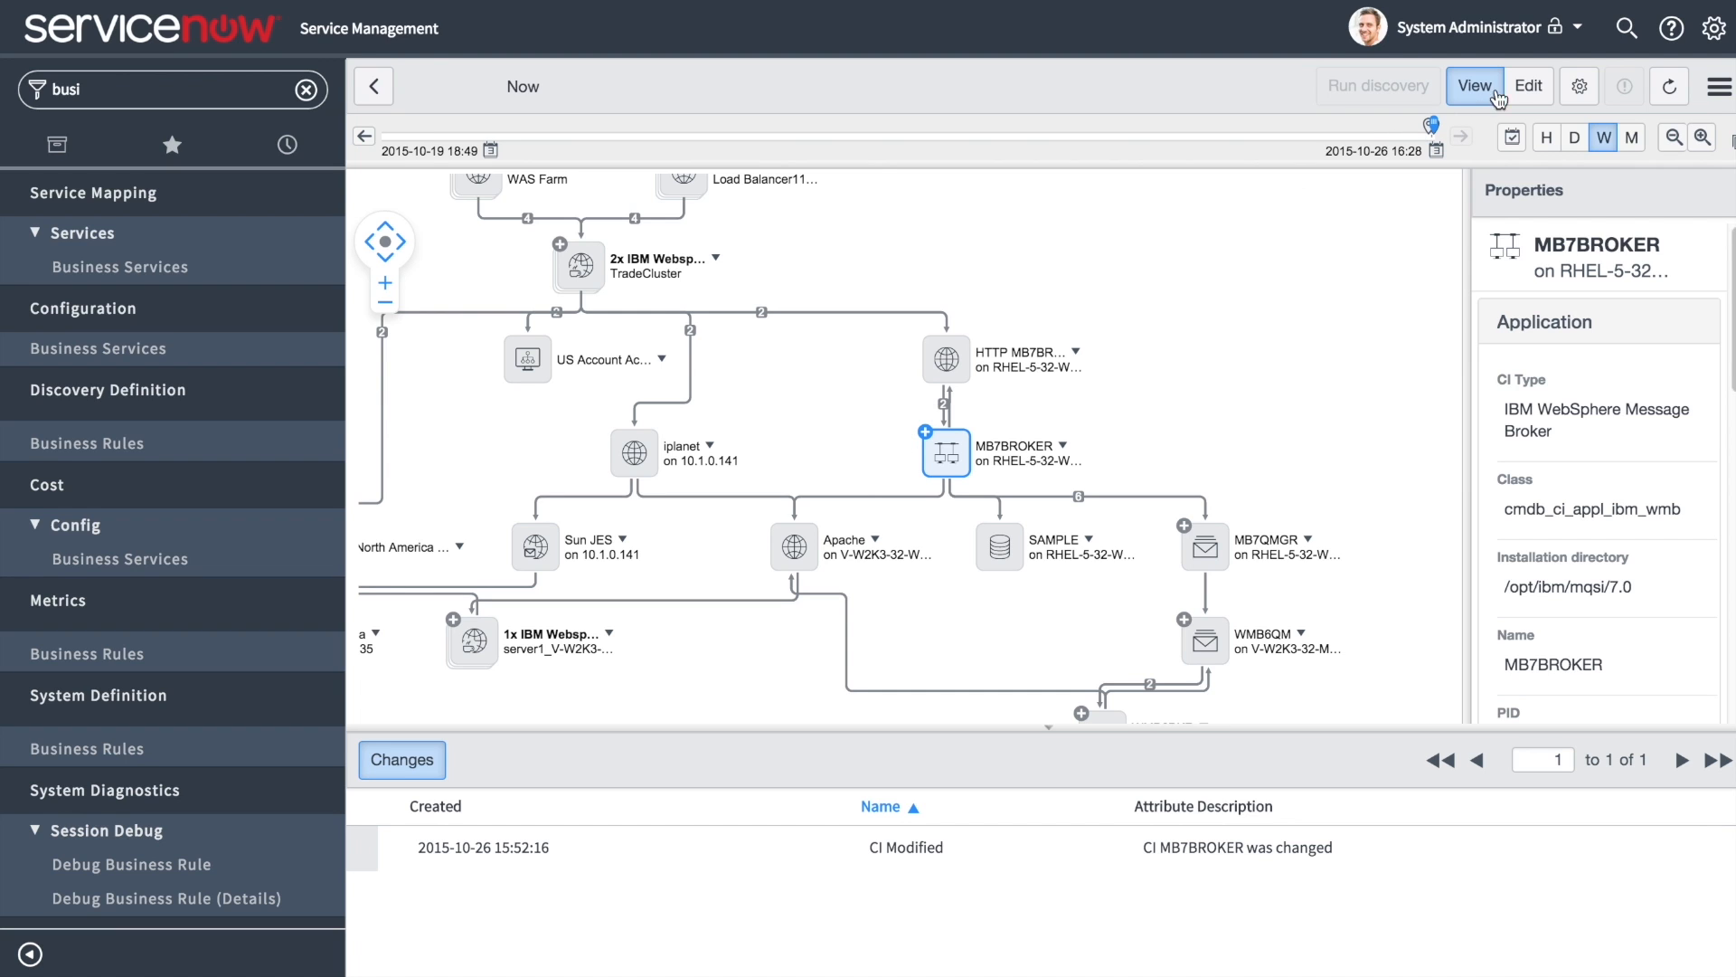
# Switch the map to Edit mode and show actions for the link below HTTP WMB6BKR.
pyautogui.click(1529, 85)
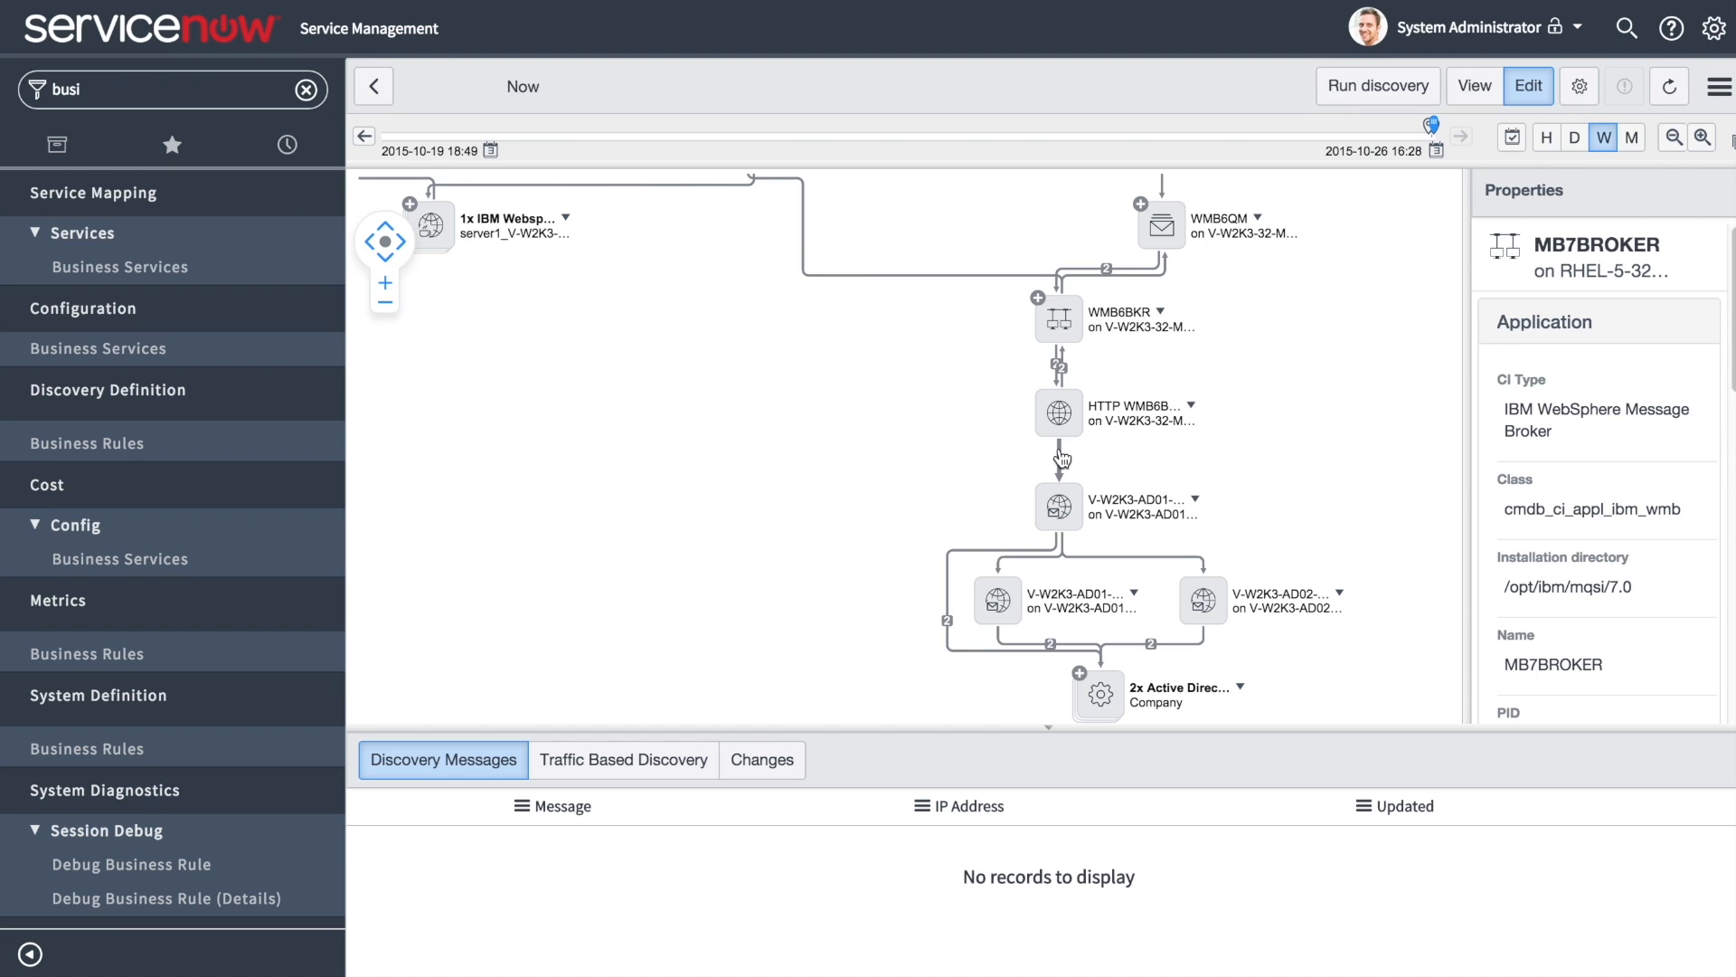
pyautogui.click(1061, 459)
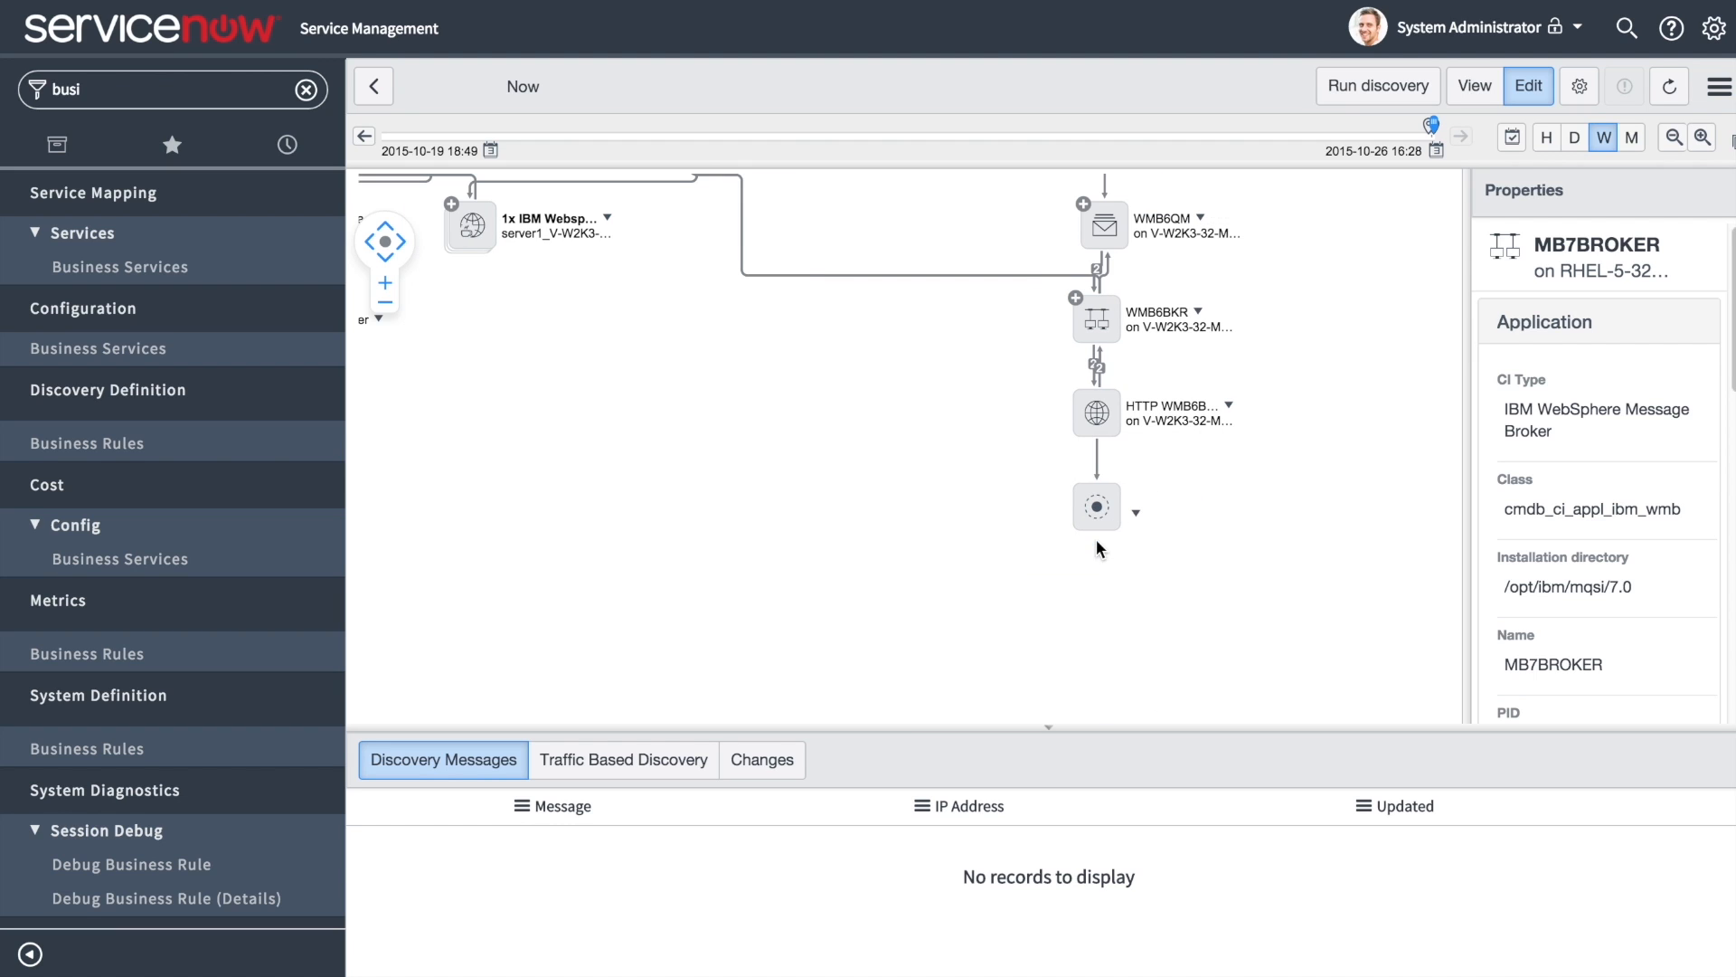
pyautogui.moveTo(1100, 477)
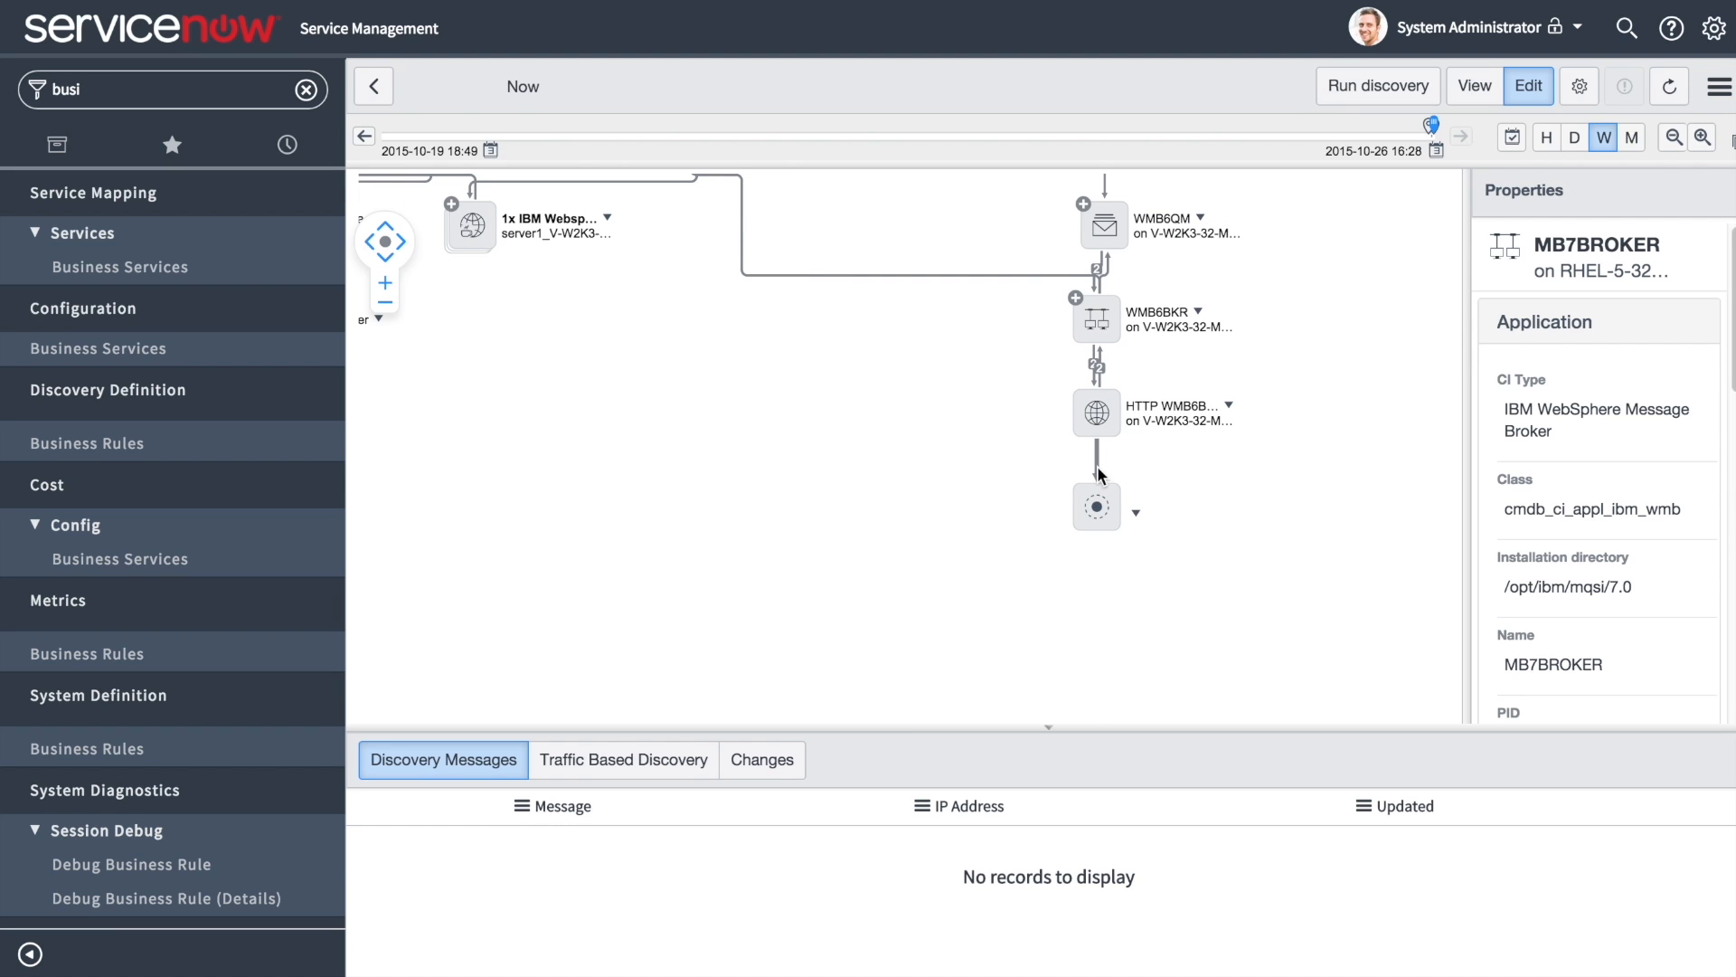
pyautogui.moveTo(1131, 526)
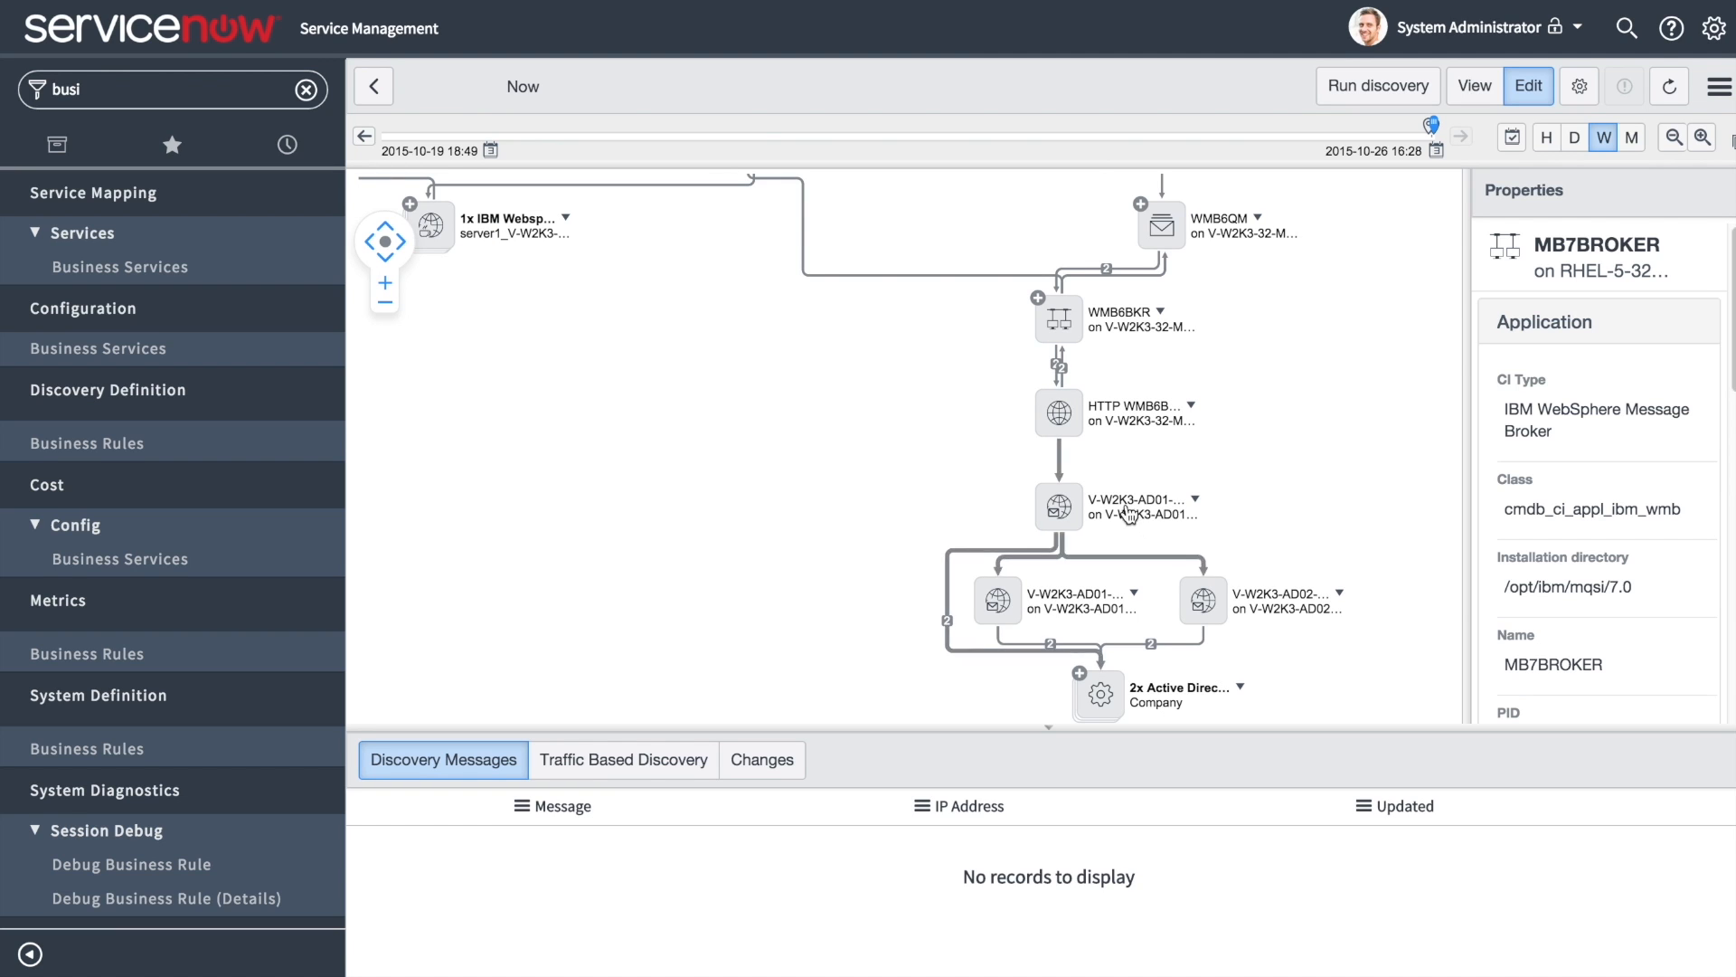
pyautogui.moveTo(1057, 473)
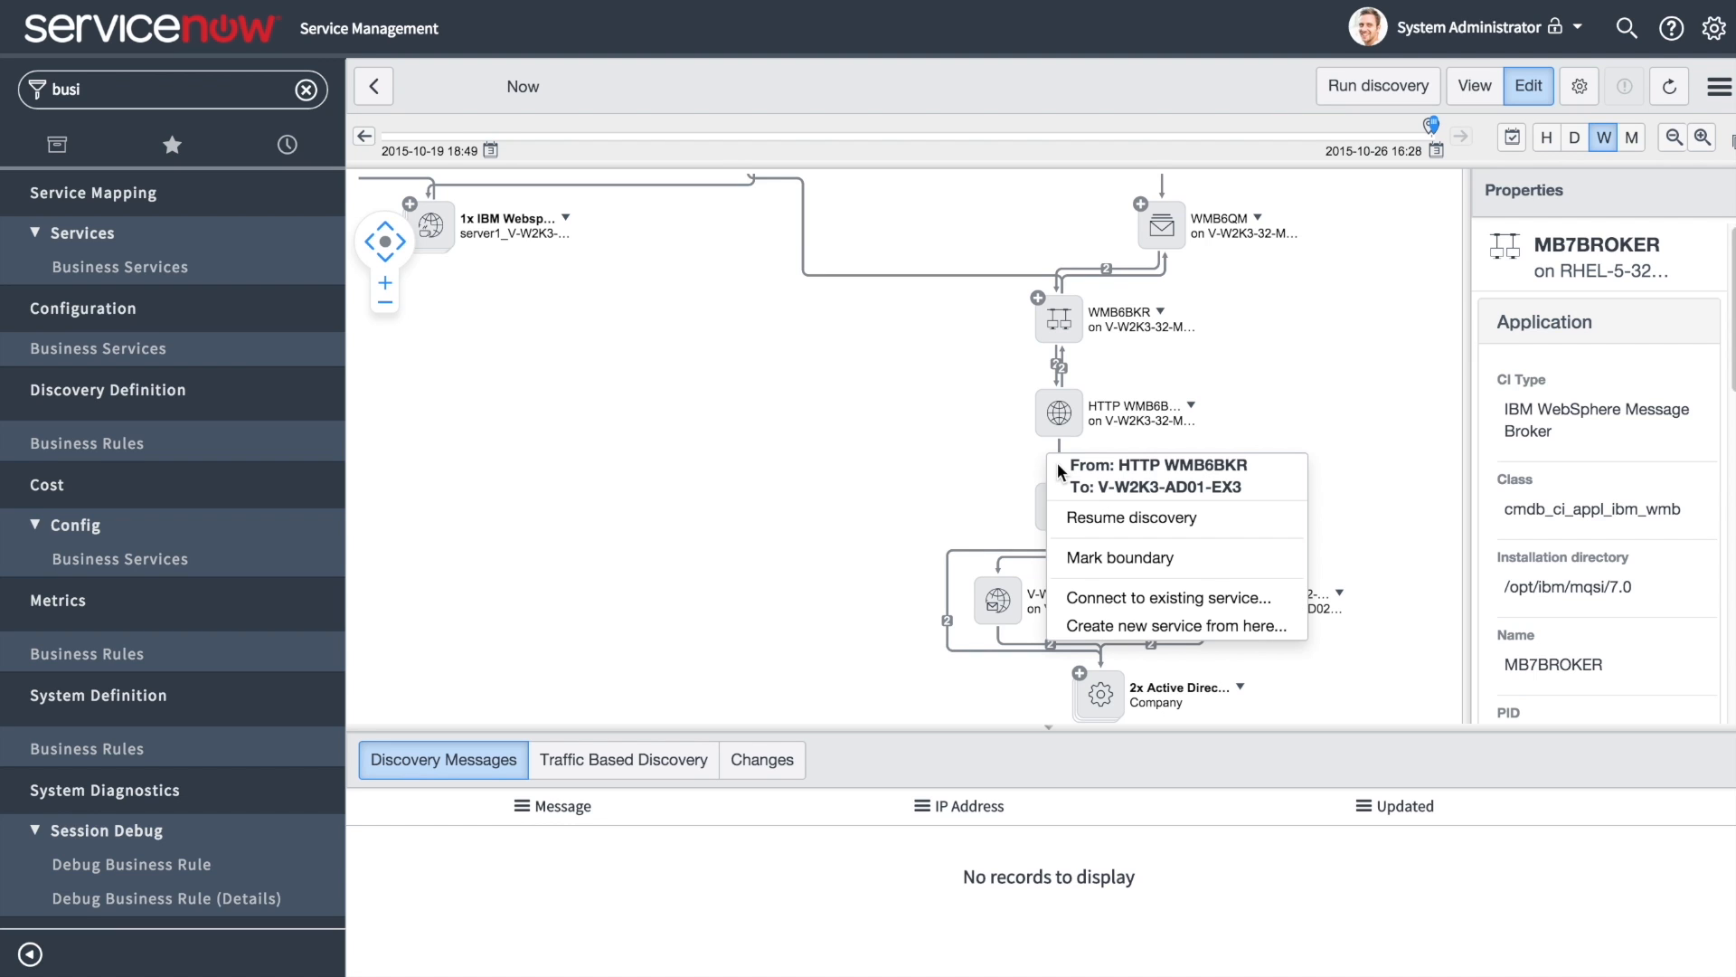
# Create a sub-service named 'Front End Service' from this connection and select it in the map.
pyautogui.click(1178, 626)
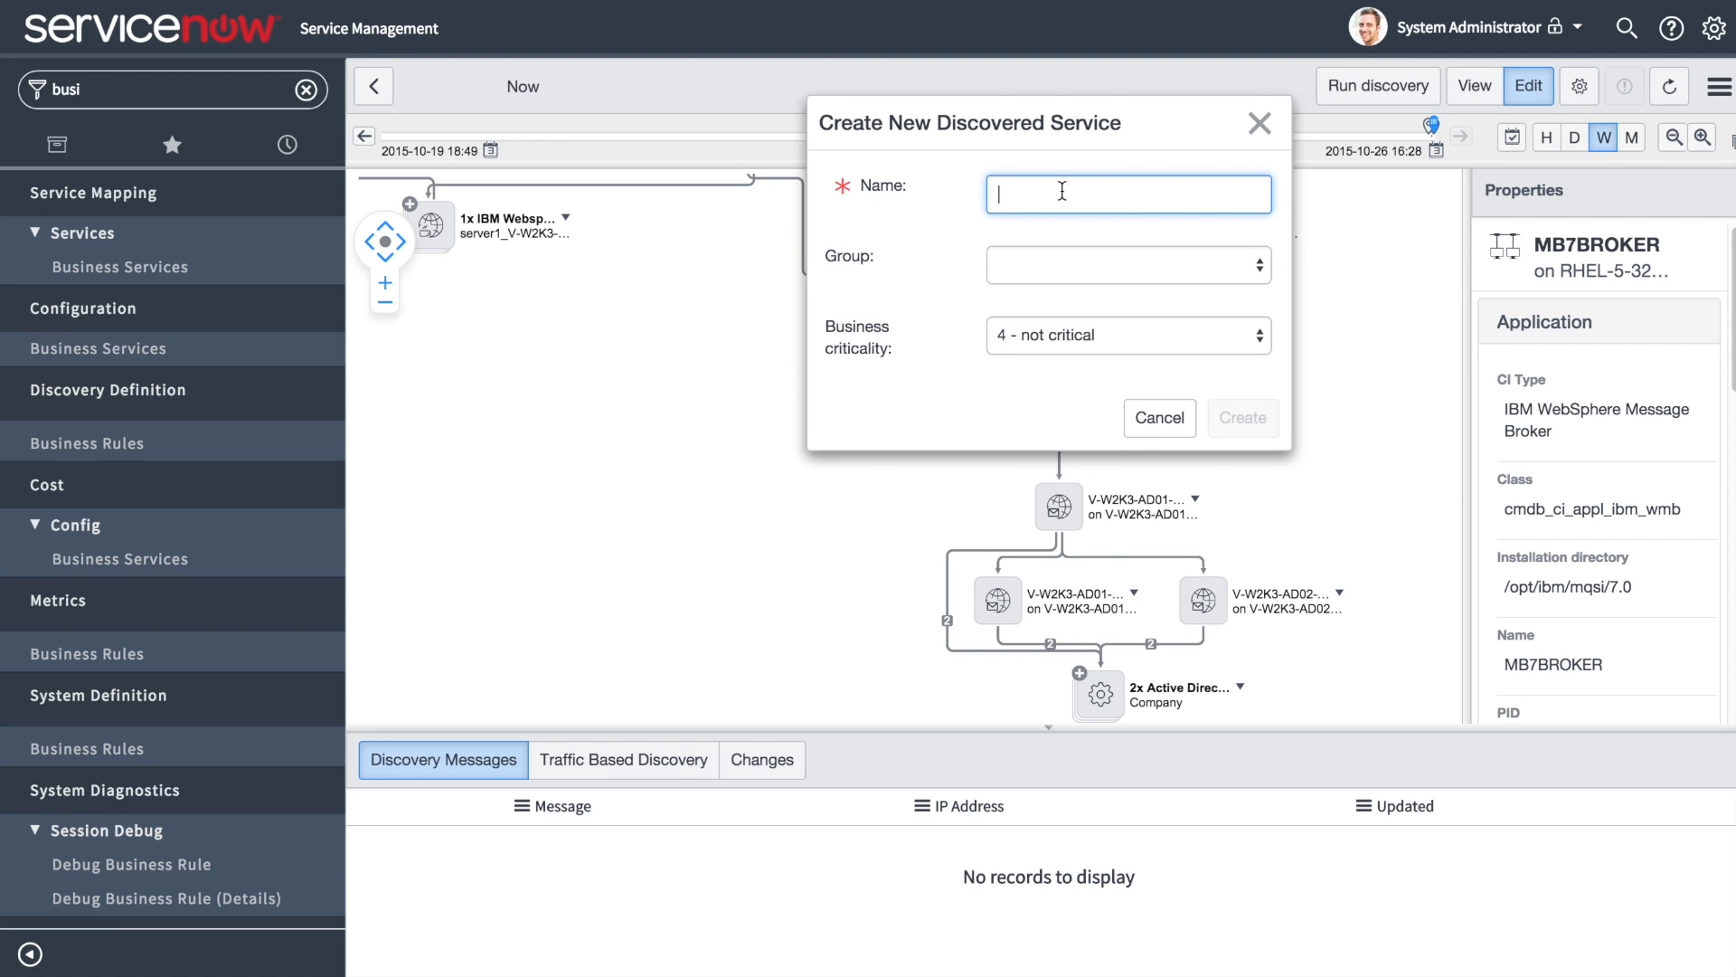
pyautogui.write('Front End Service')
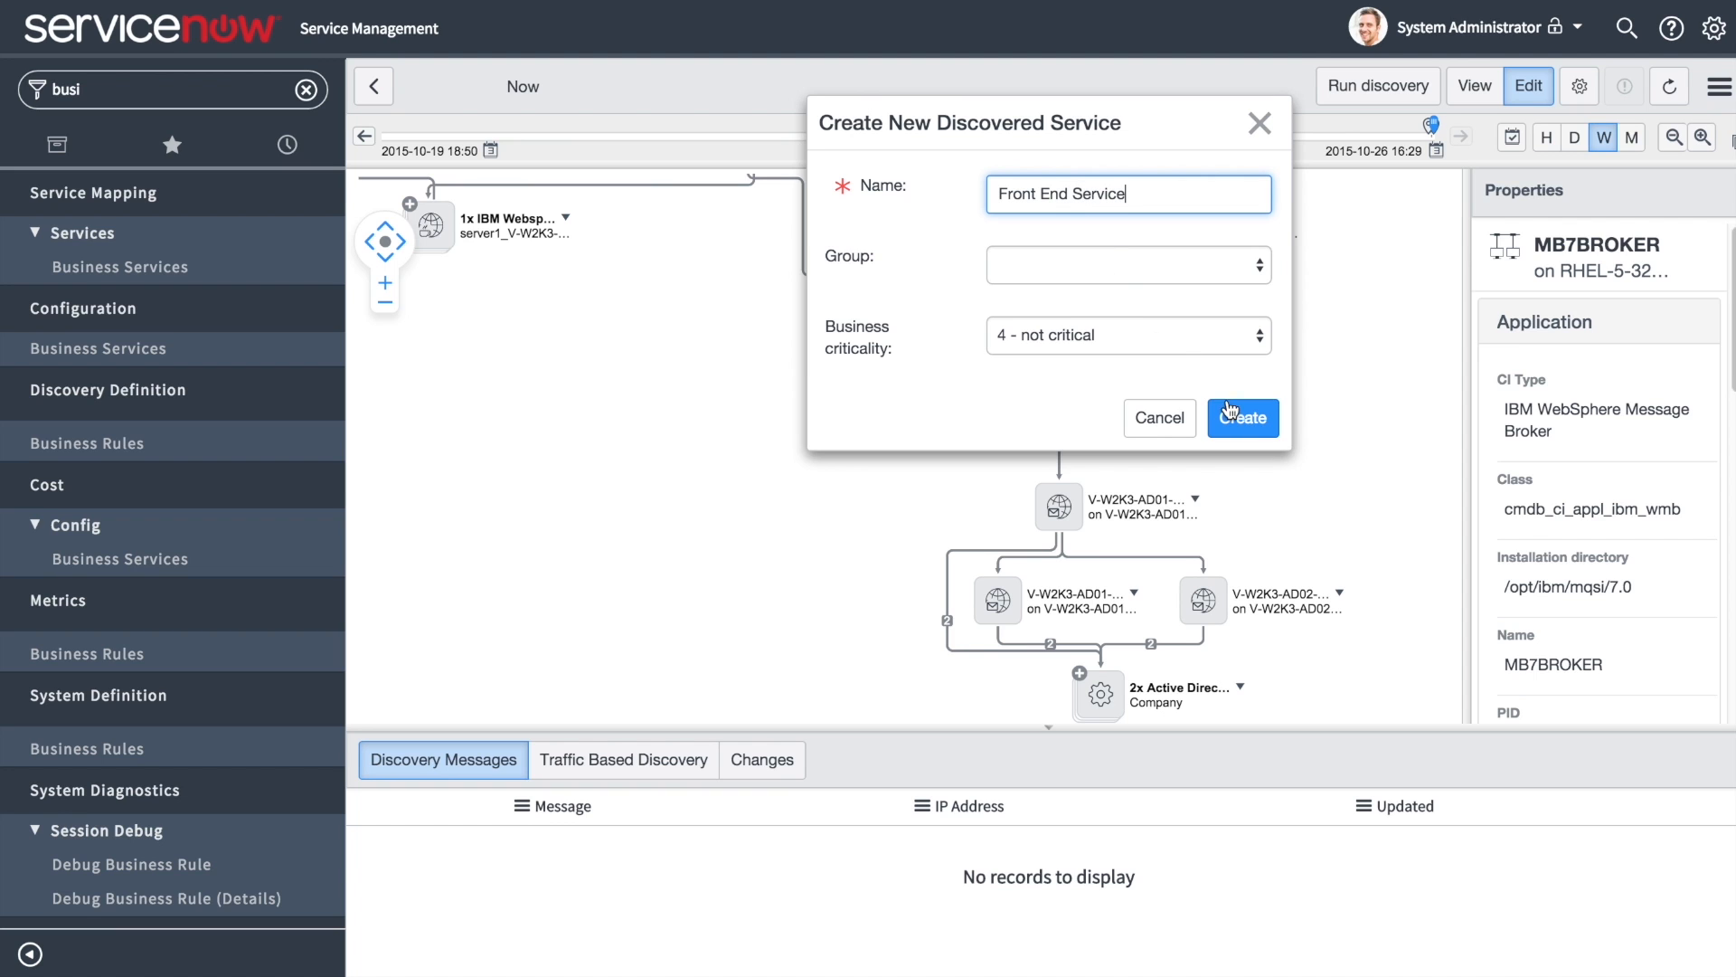
pyautogui.click(1242, 418)
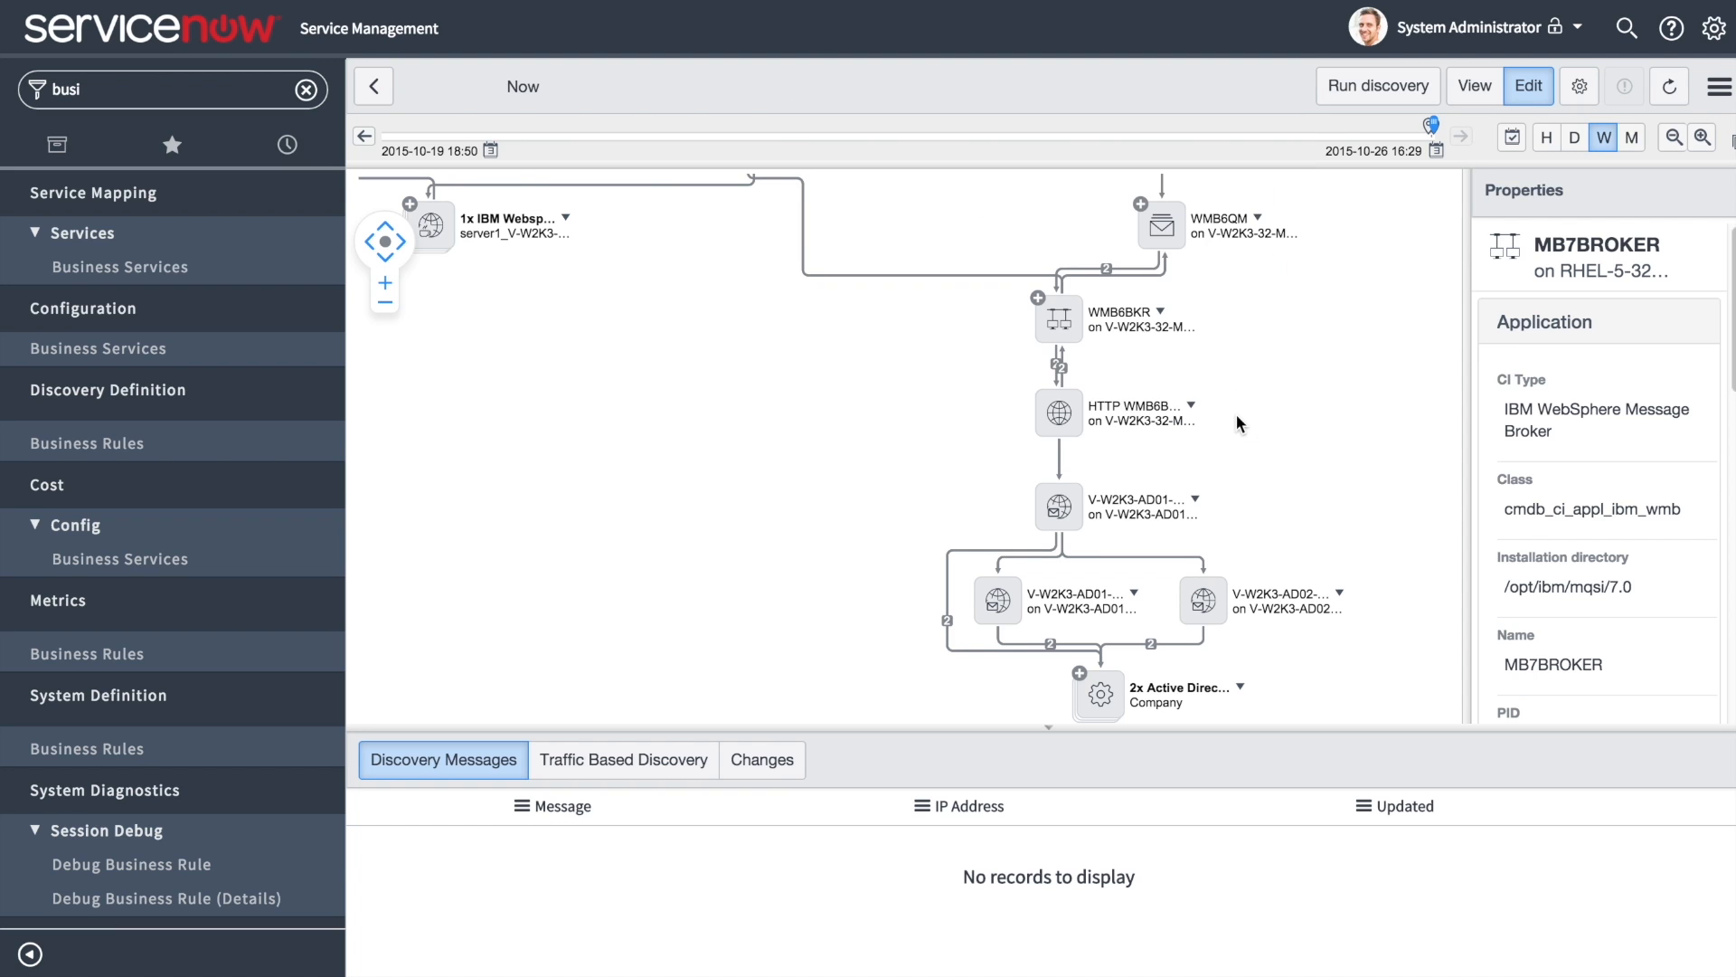
pyautogui.click(1057, 506)
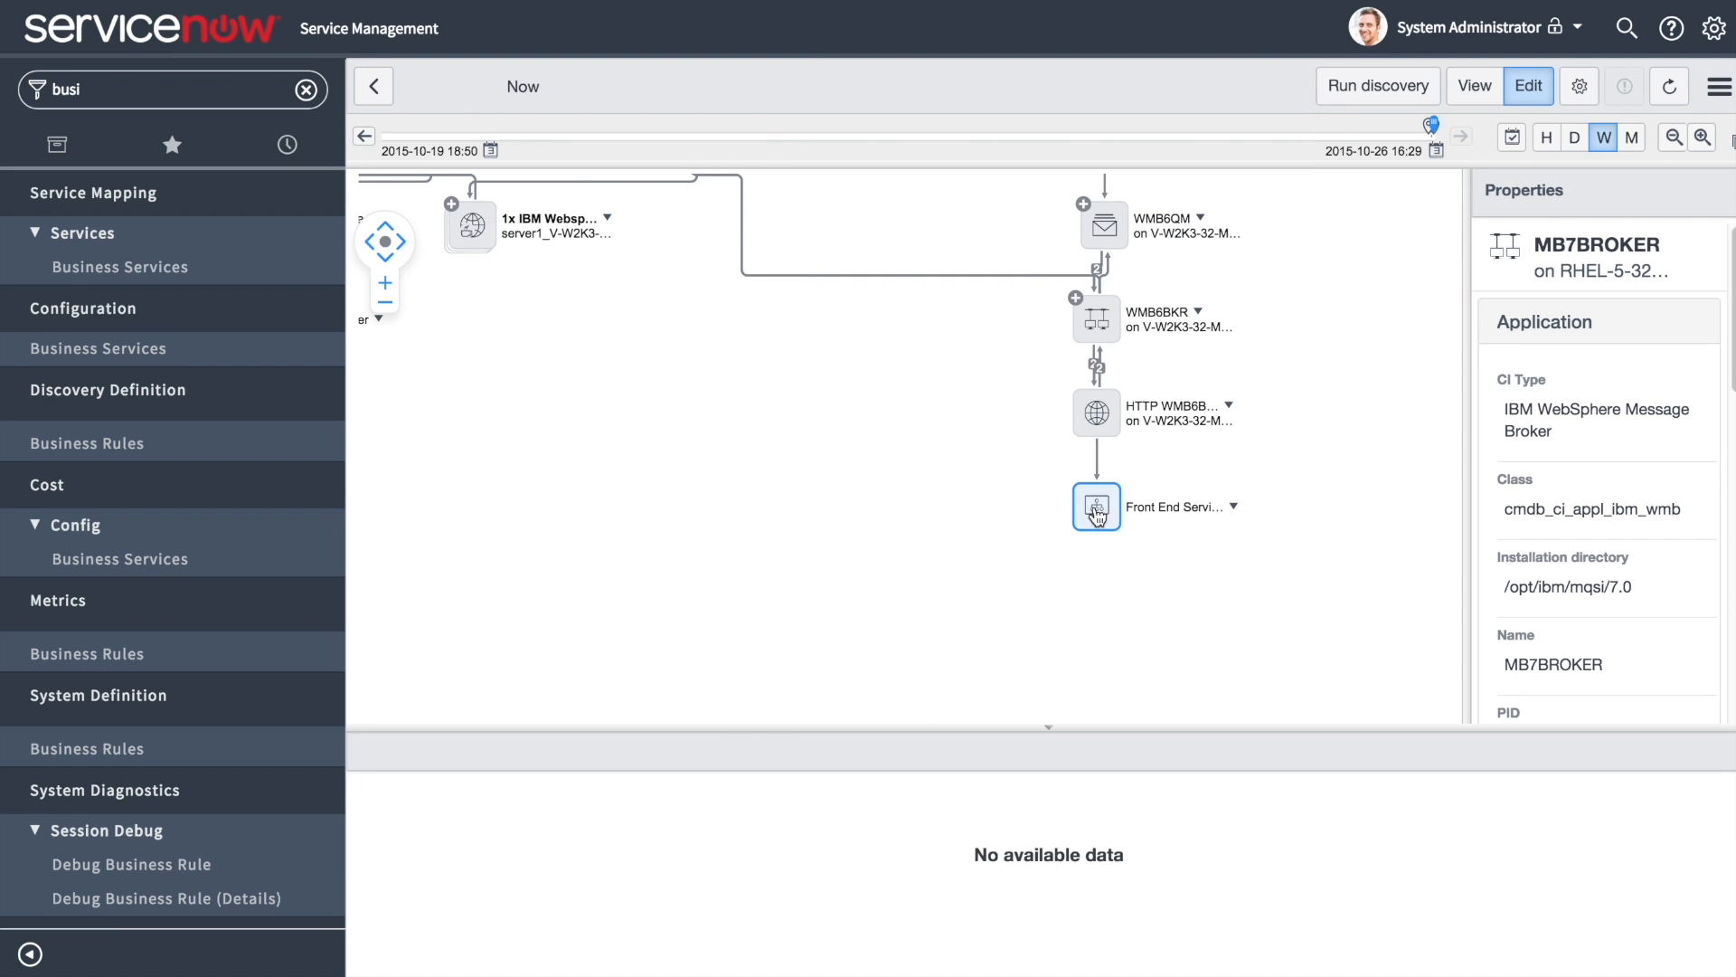
pyautogui.click(1096, 506)
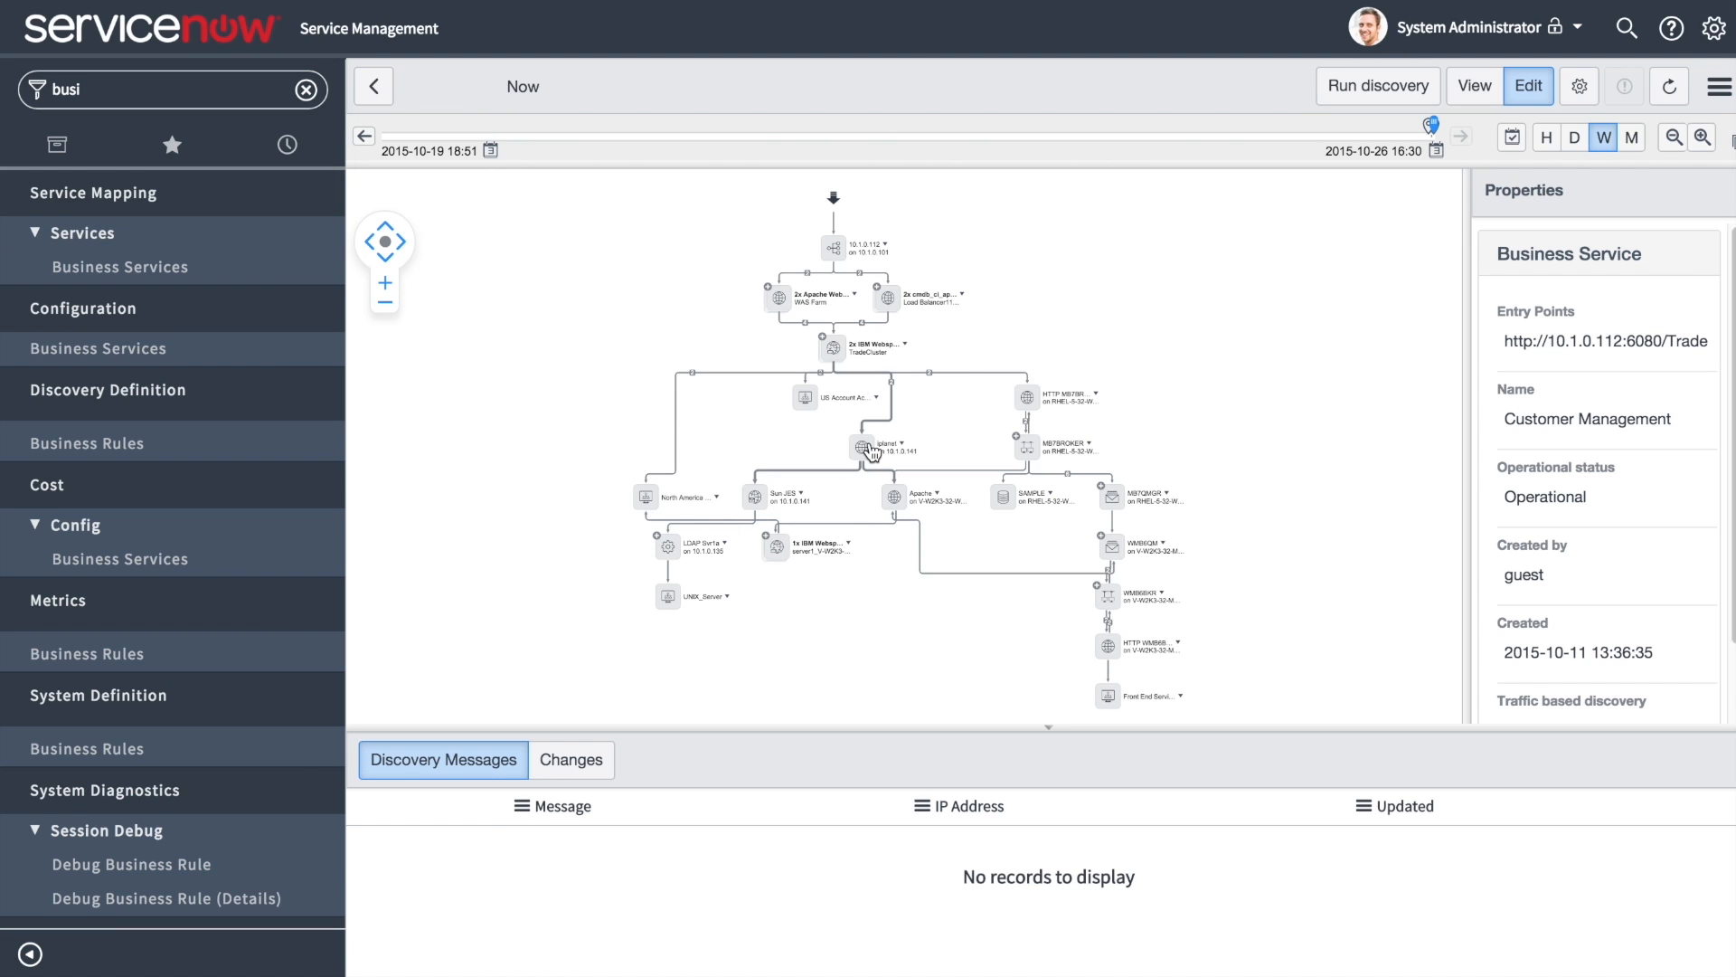
pyautogui.click(869, 449)
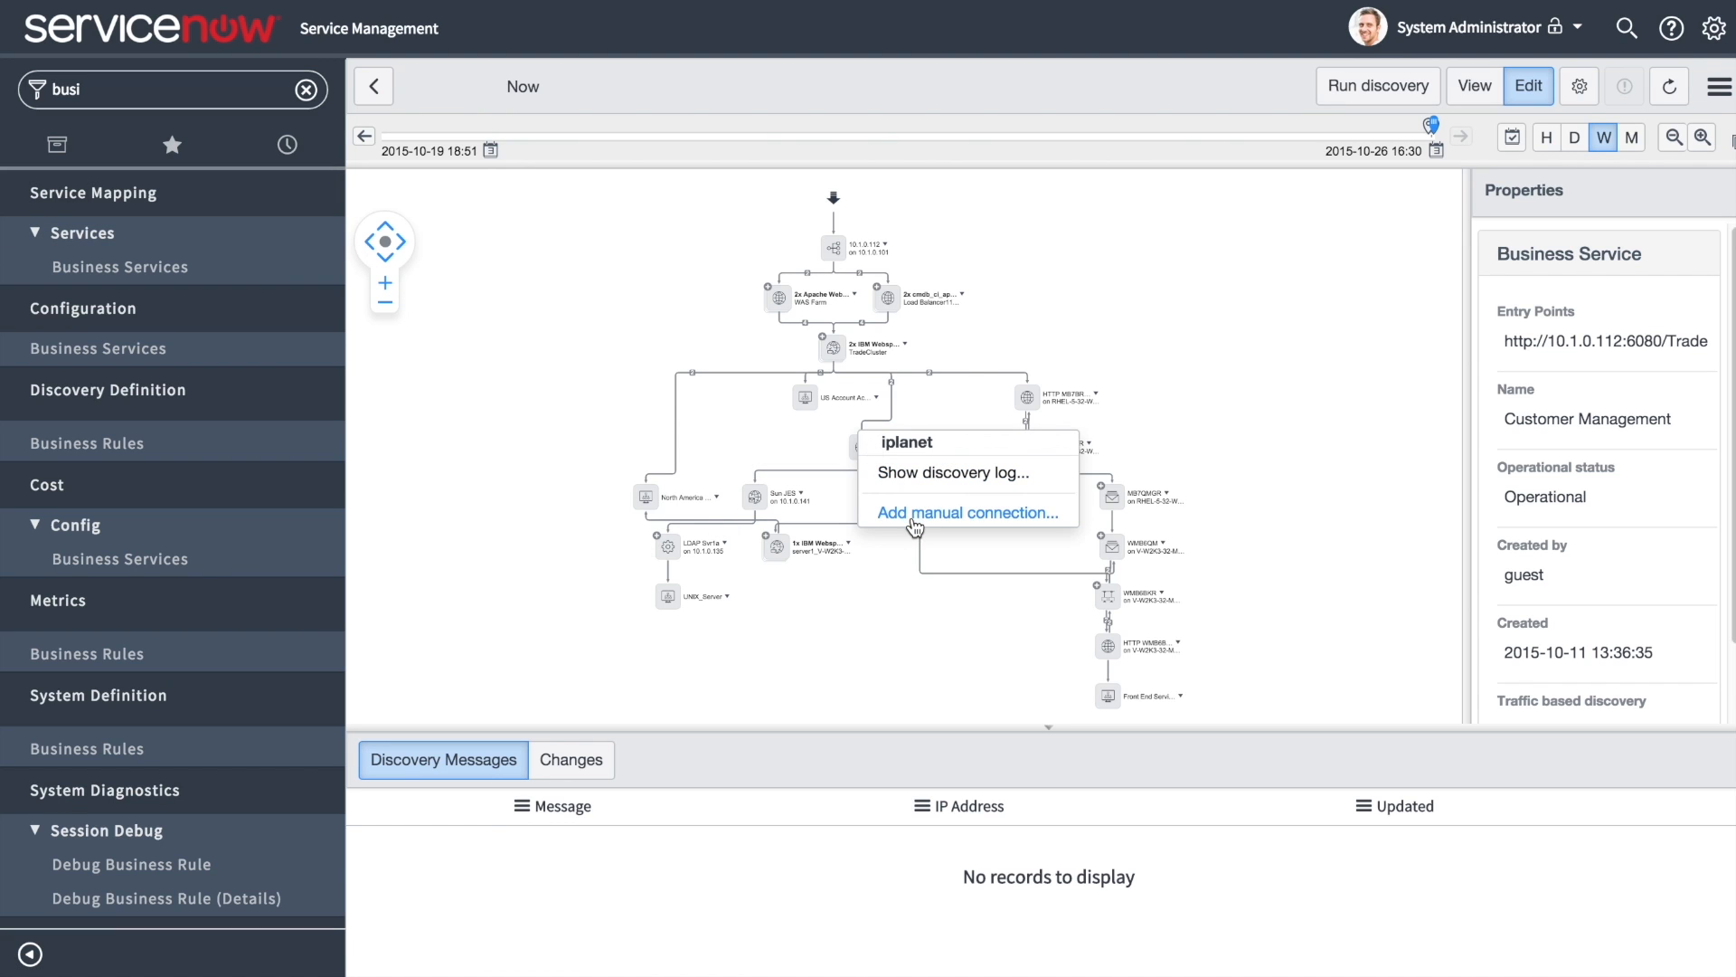
pyautogui.click(967, 512)
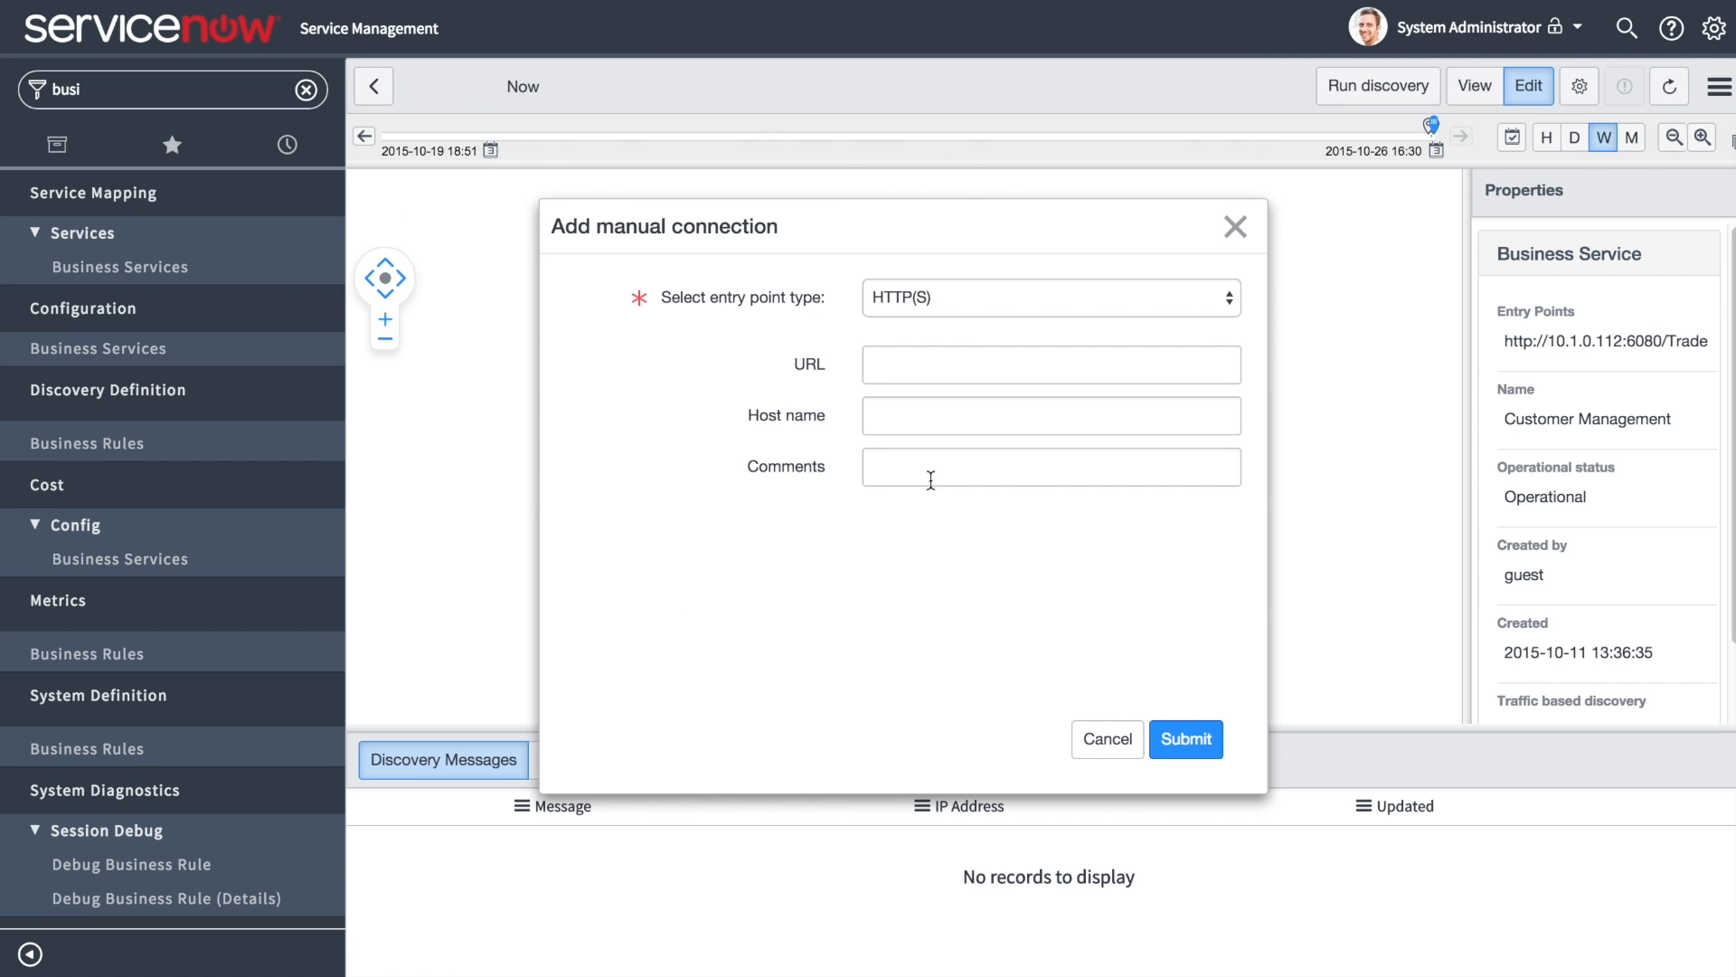
pyautogui.click(1049, 296)
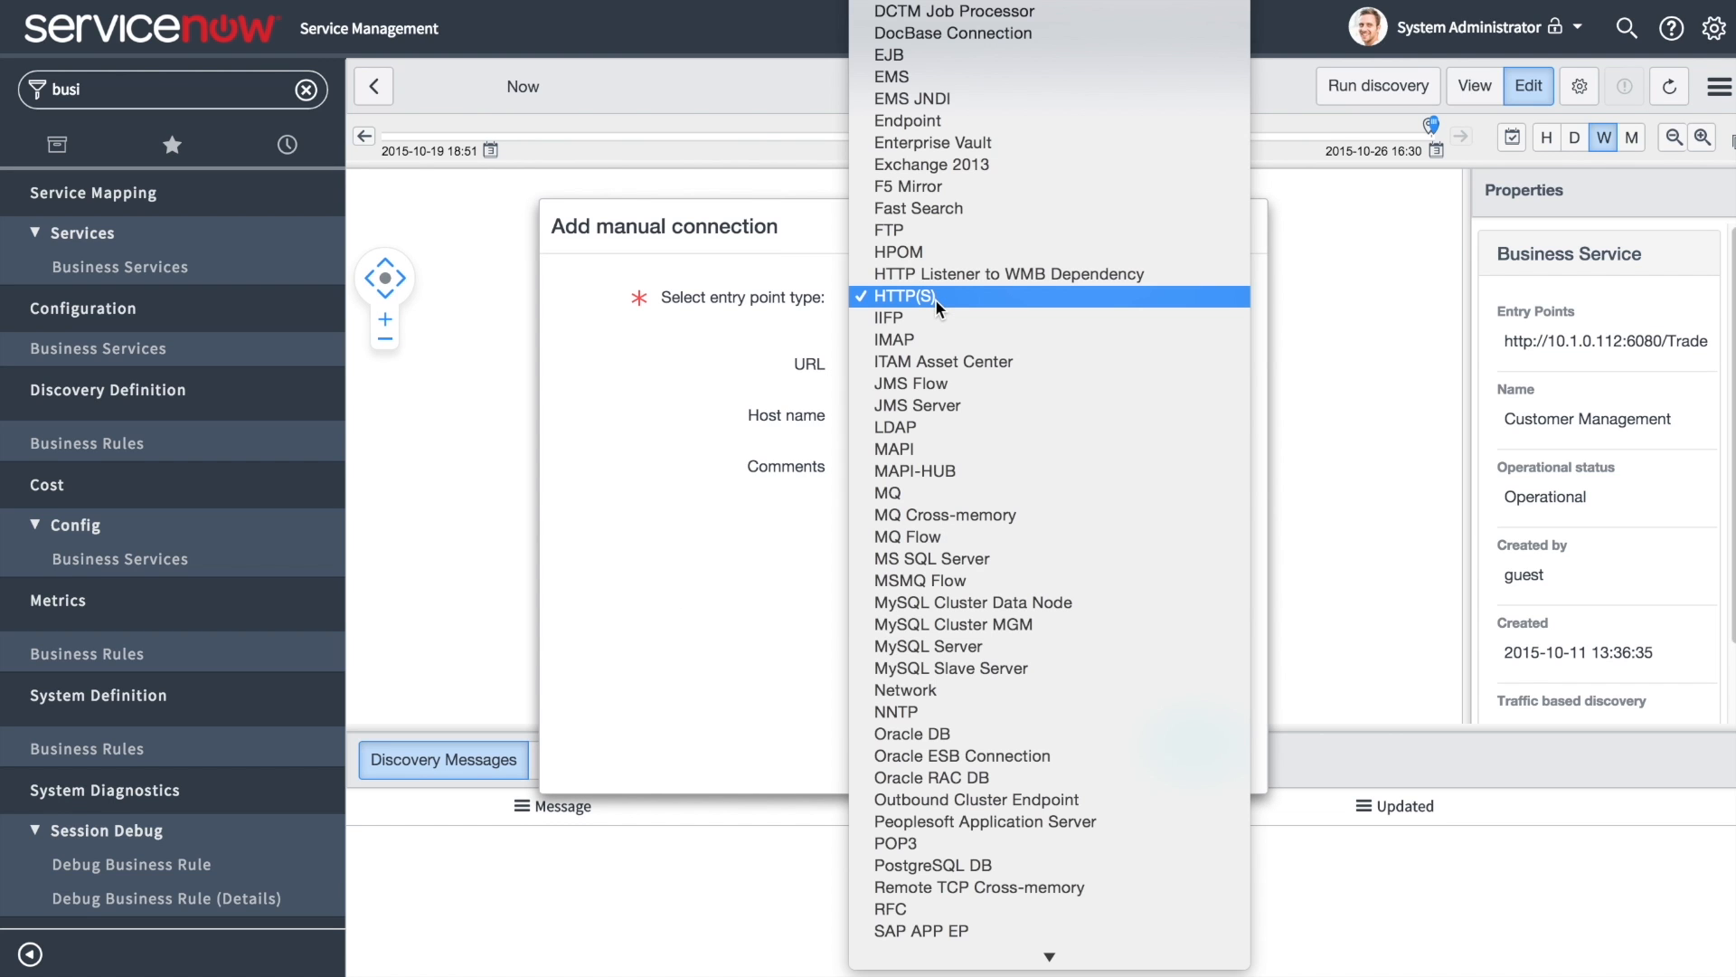
pyautogui.click(903, 297)
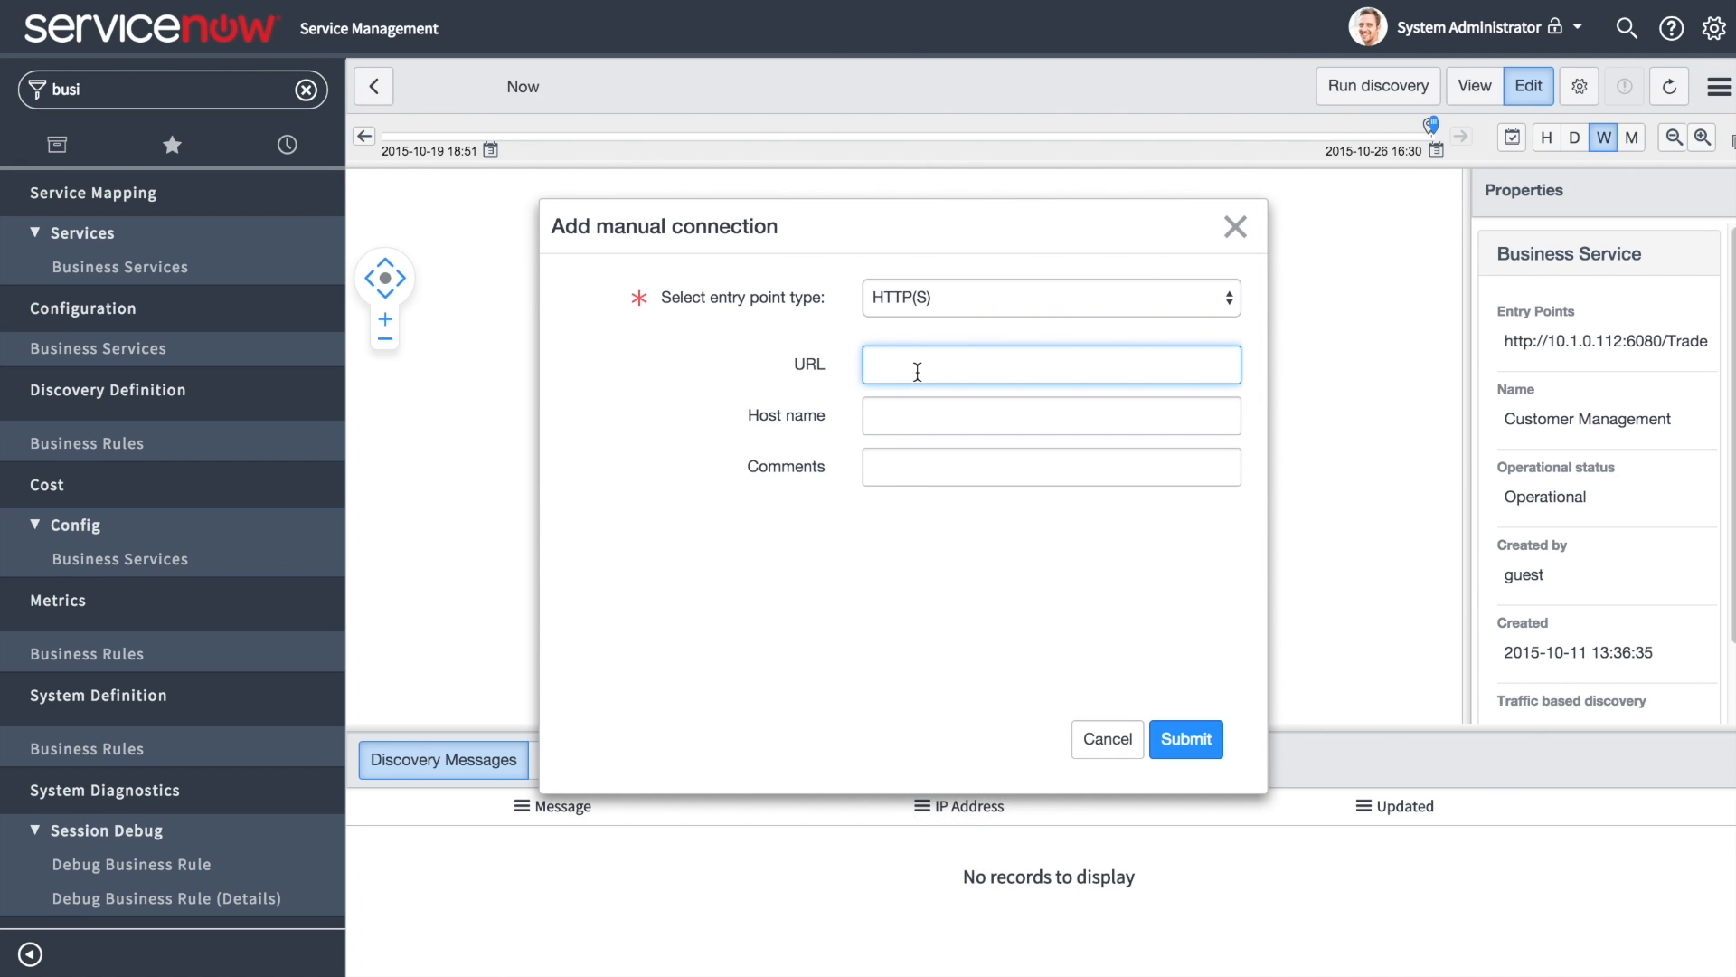
pyautogui.write('http://10.1.0.112:6080/Trade')
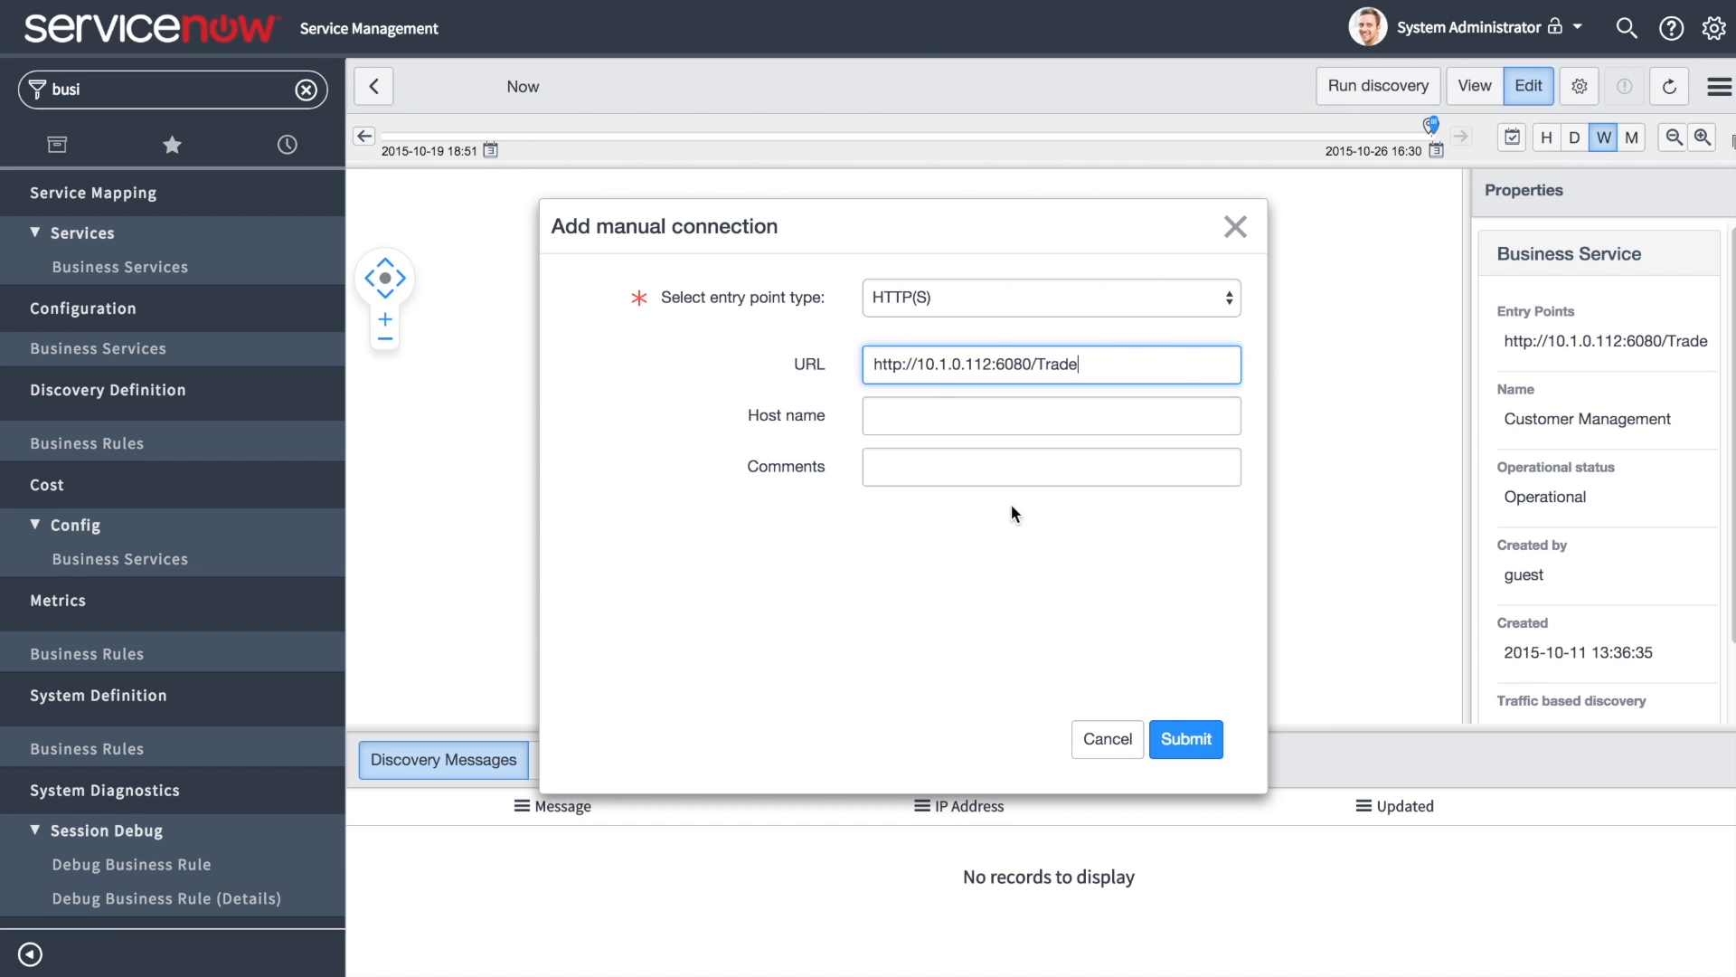
pyautogui.click(1184, 738)
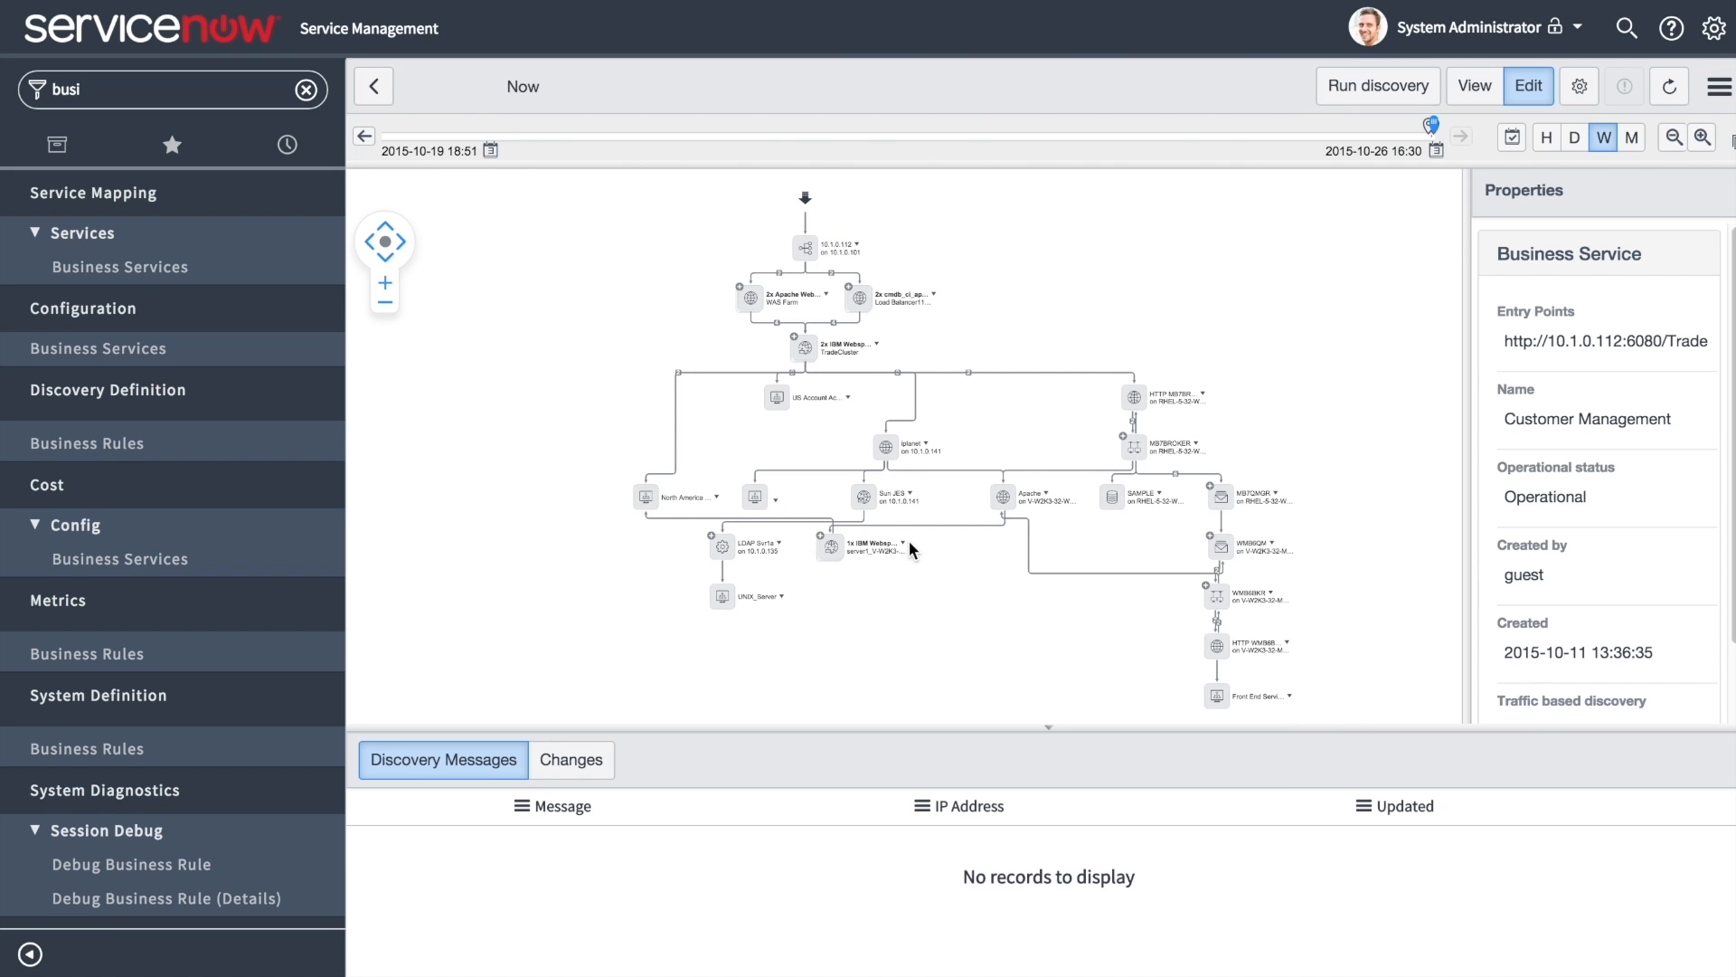
pyautogui.moveTo(754, 494)
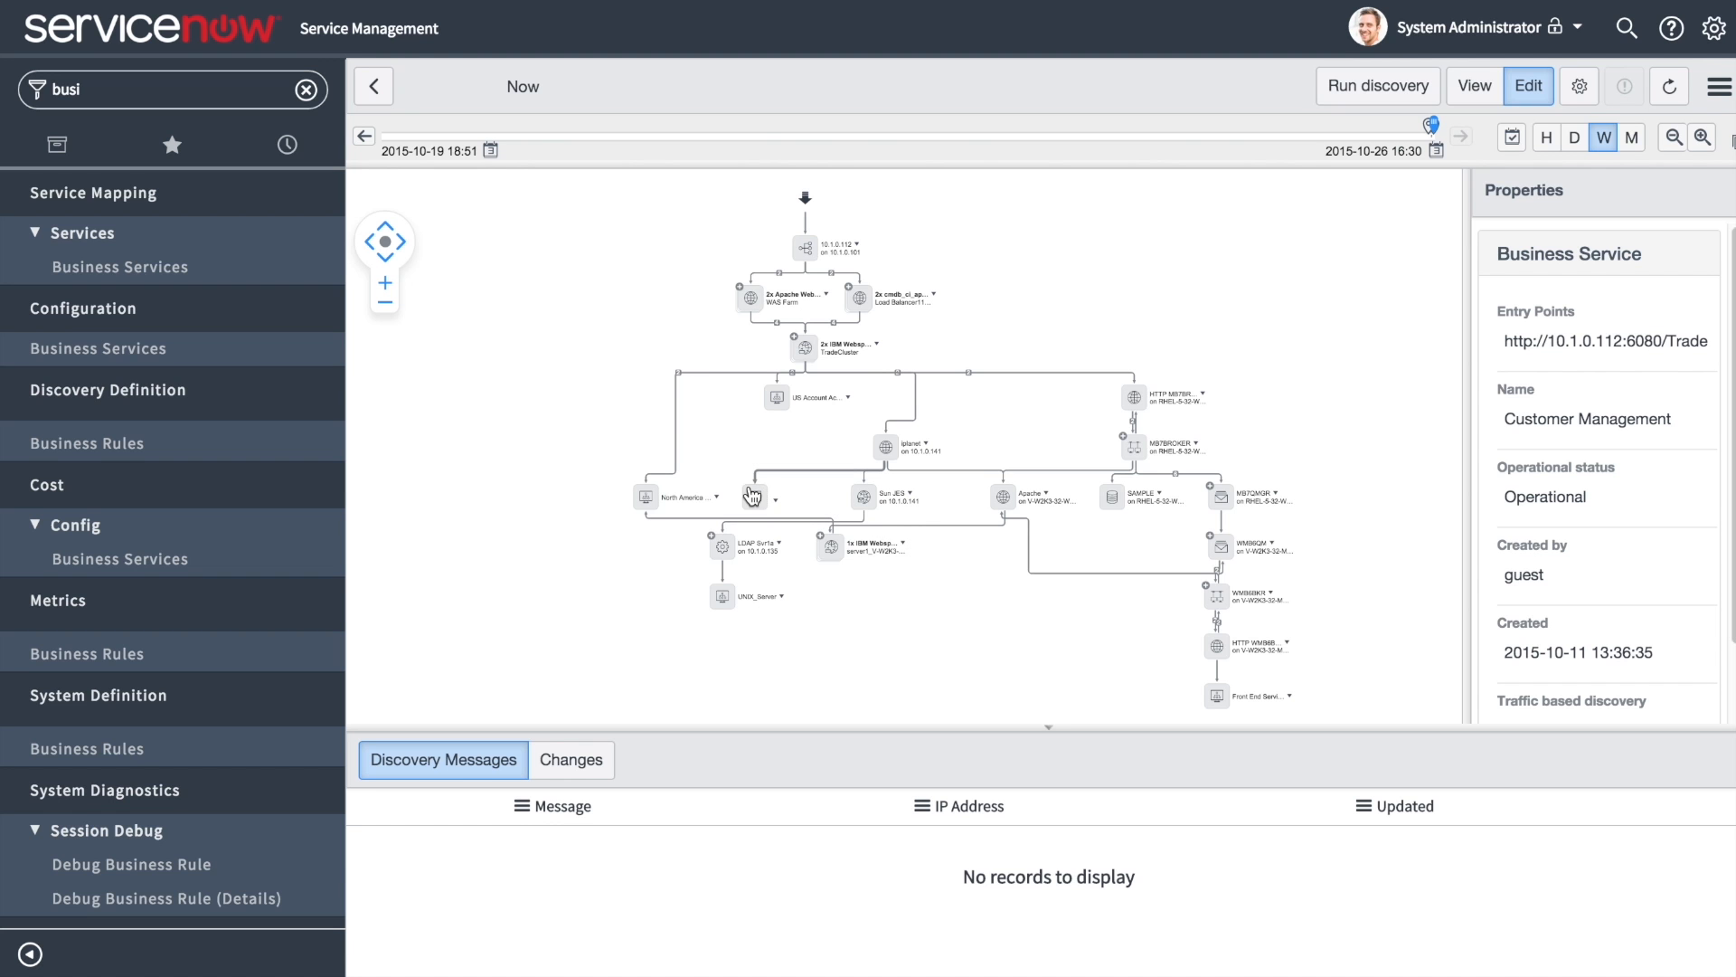
pyautogui.moveTo(728, 480)
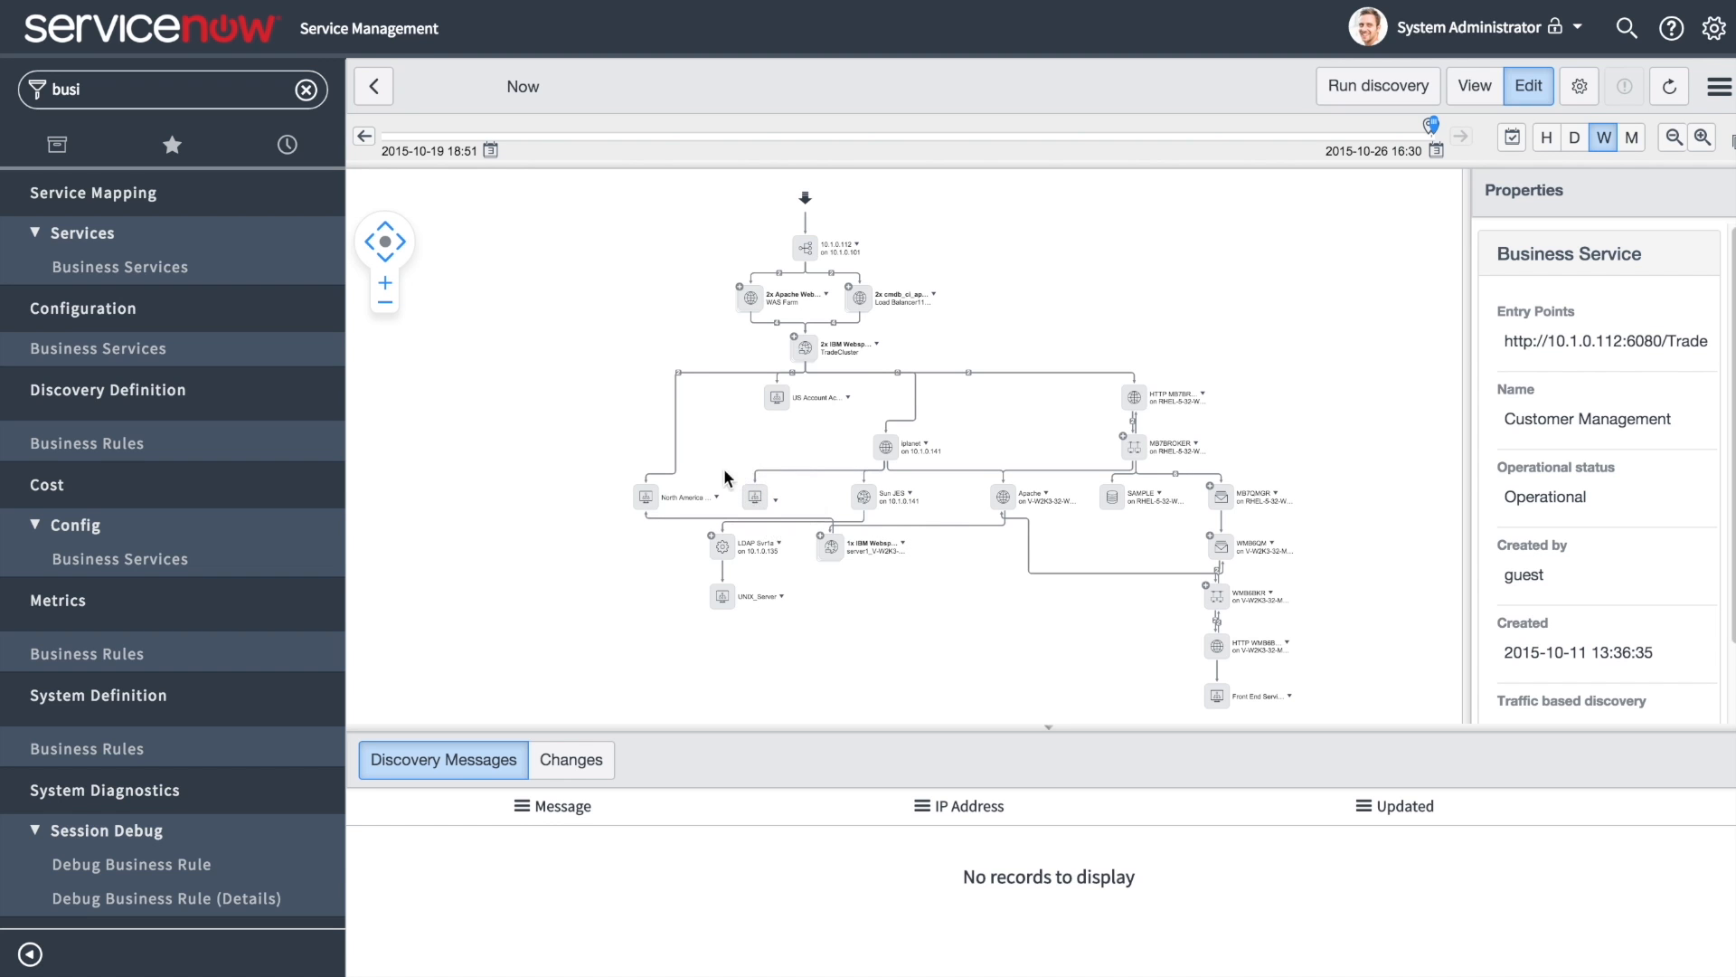